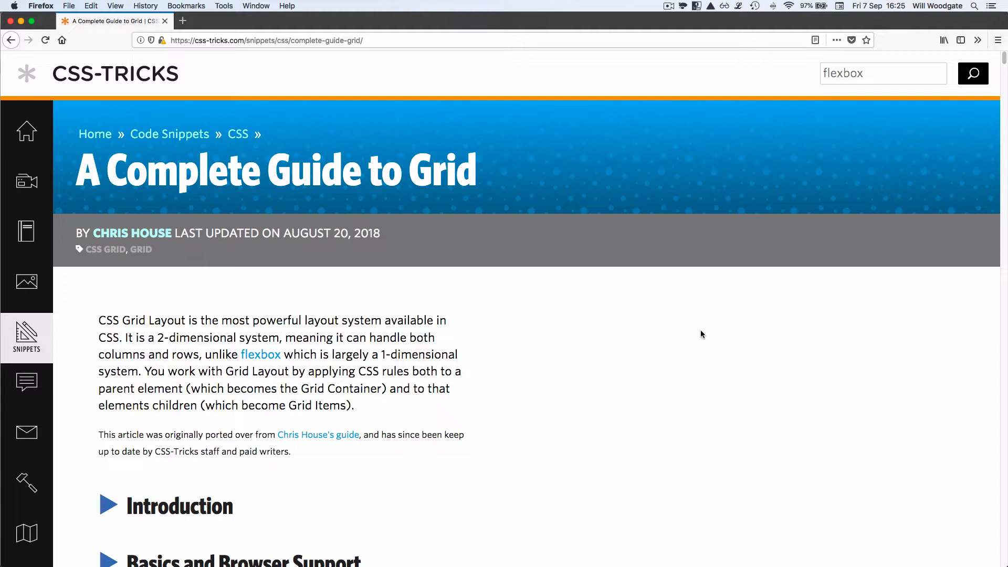
mouse_move(689, 324)
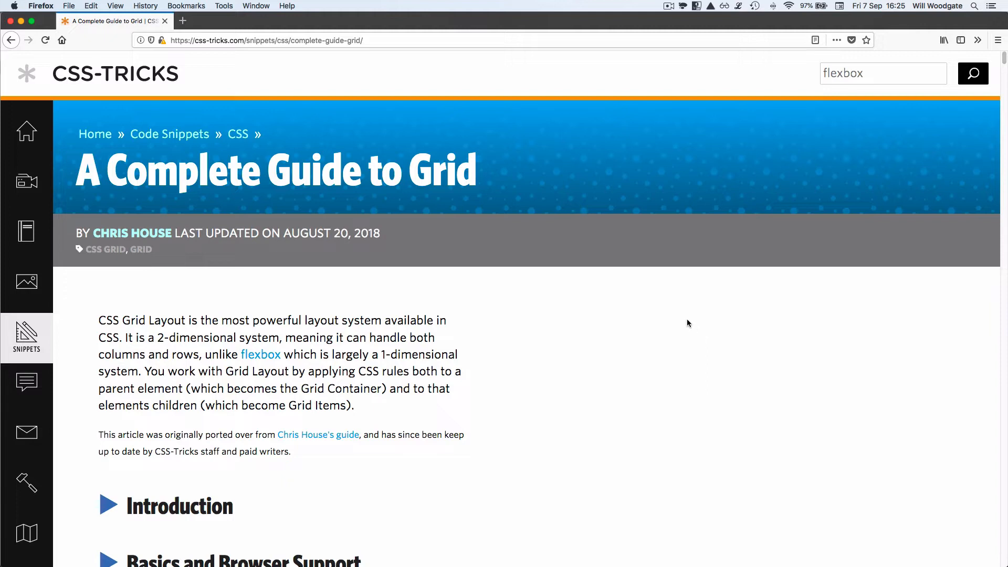
- Scroll down through the vineyard design reference to review the full layout
scroll("down", 3)
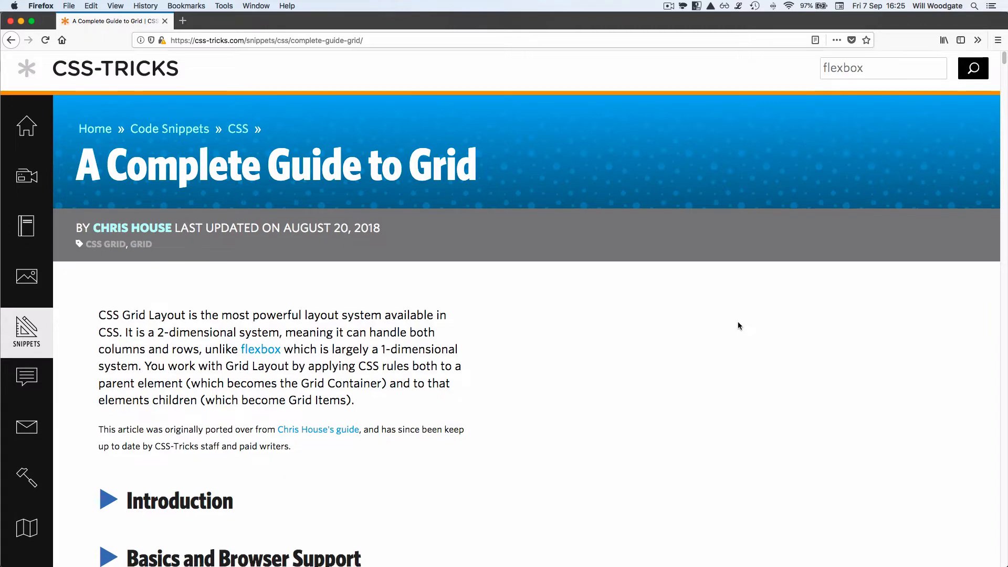
scroll("down", 3)
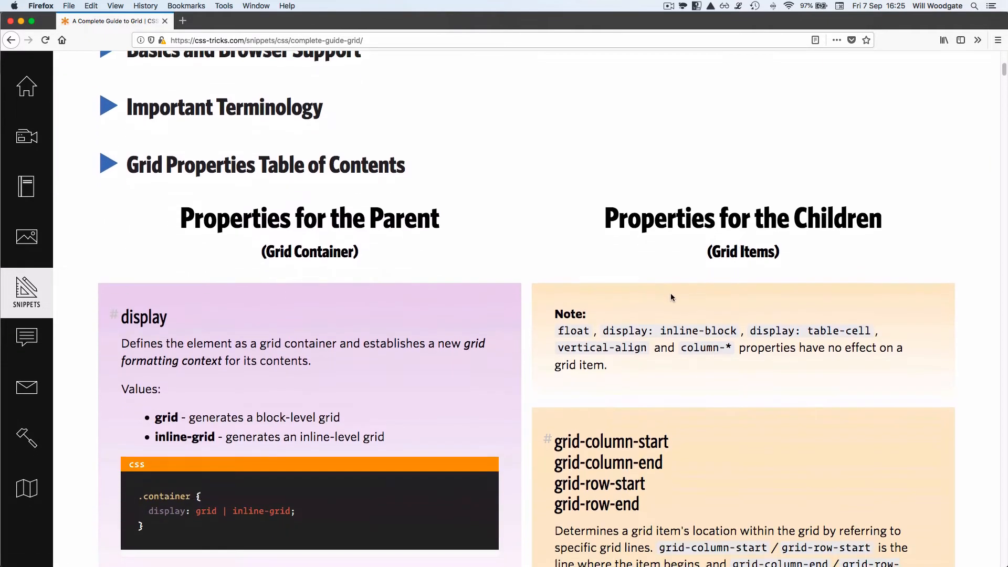
scroll("down", 3)
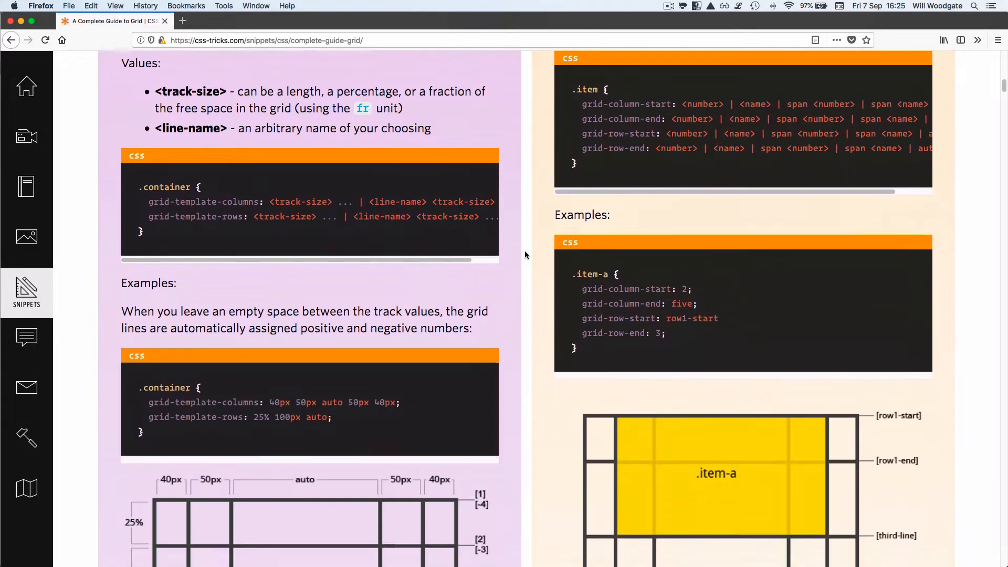
scroll("down", 3)
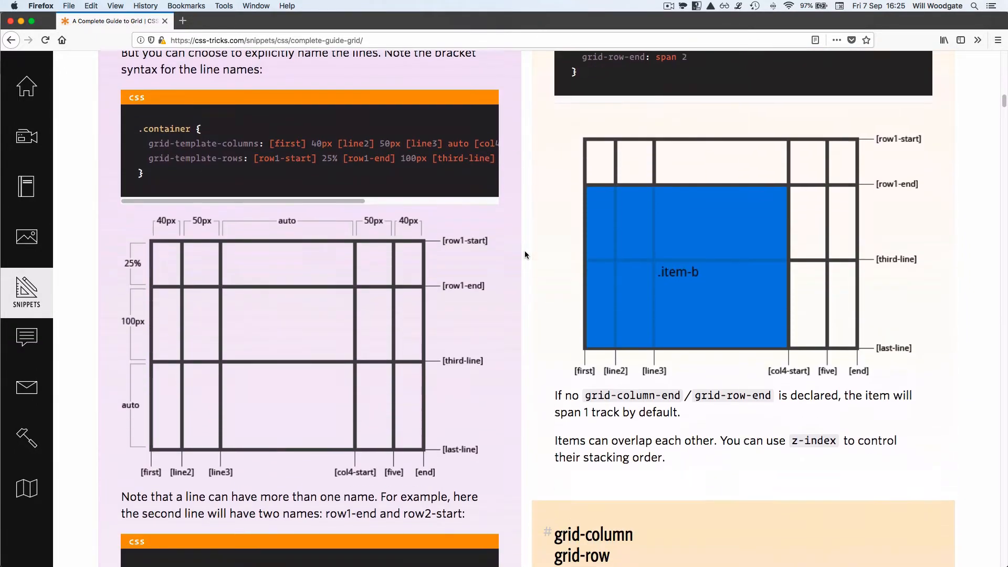
scroll("down", 3)
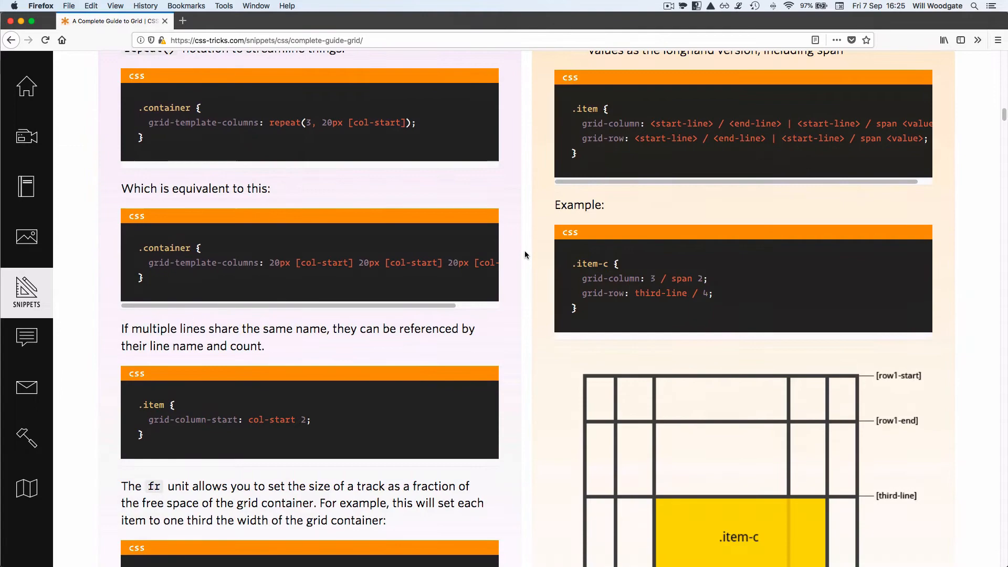
scroll("down", 3)
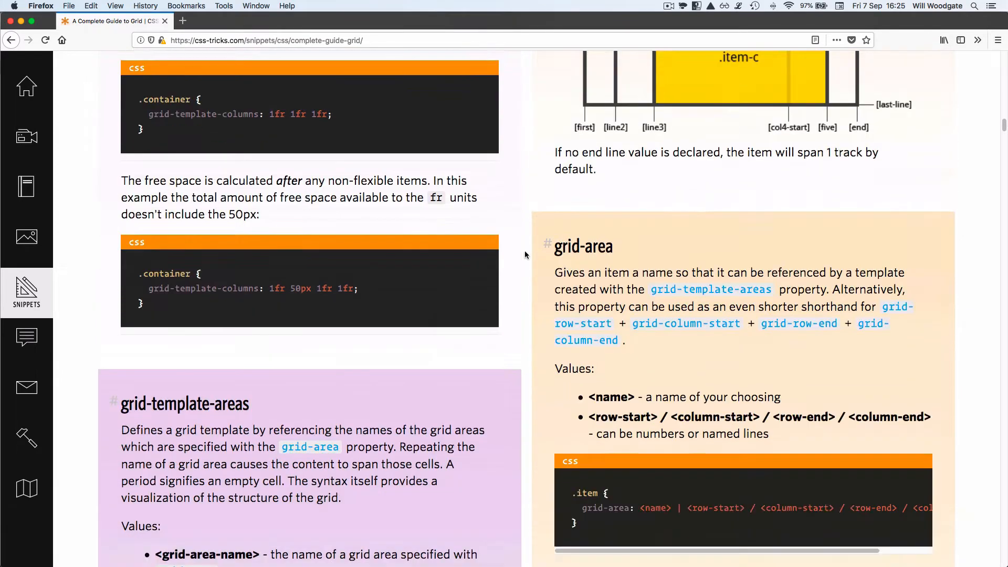
scroll("down", 3)
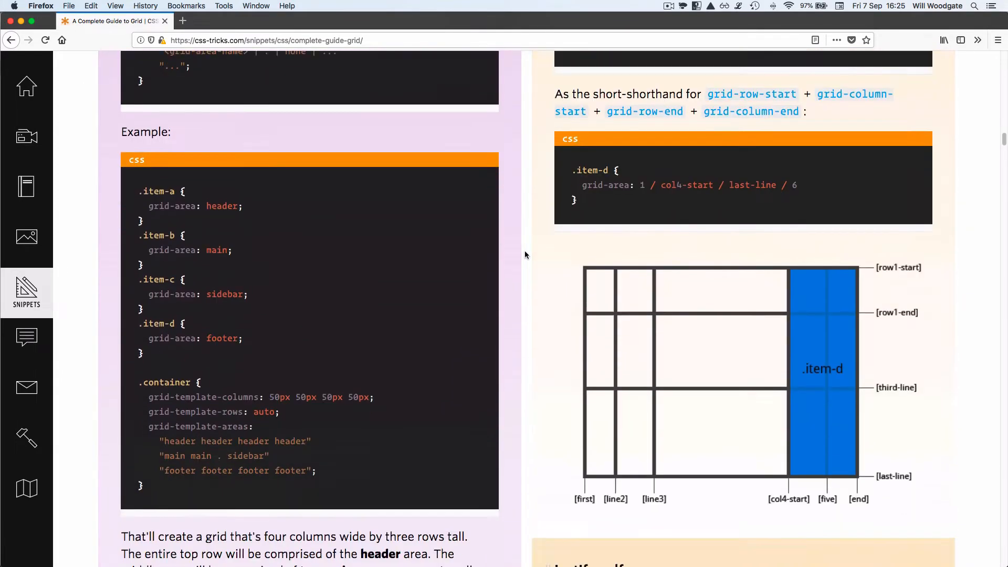
scroll("down", 3)
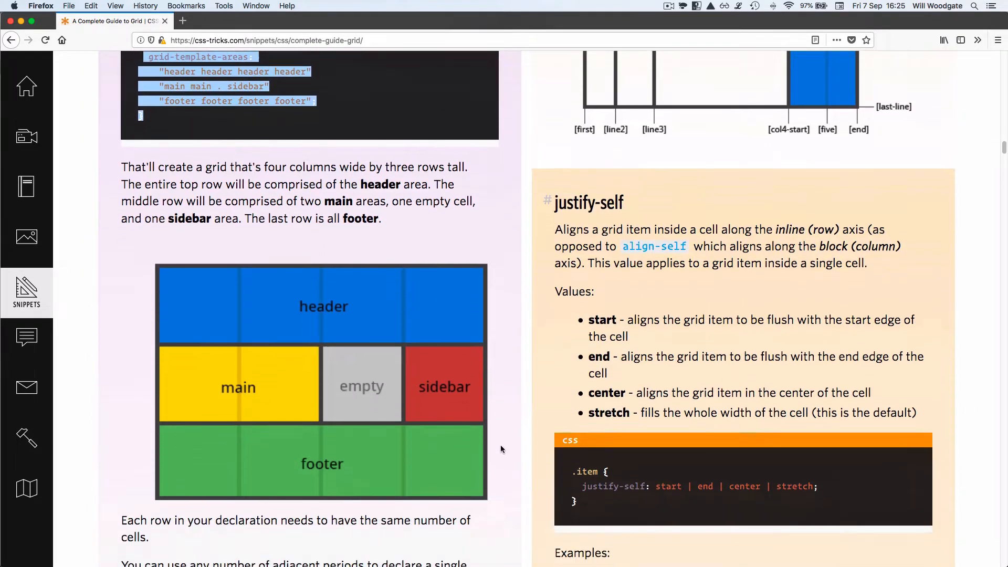
scroll("down", 3)
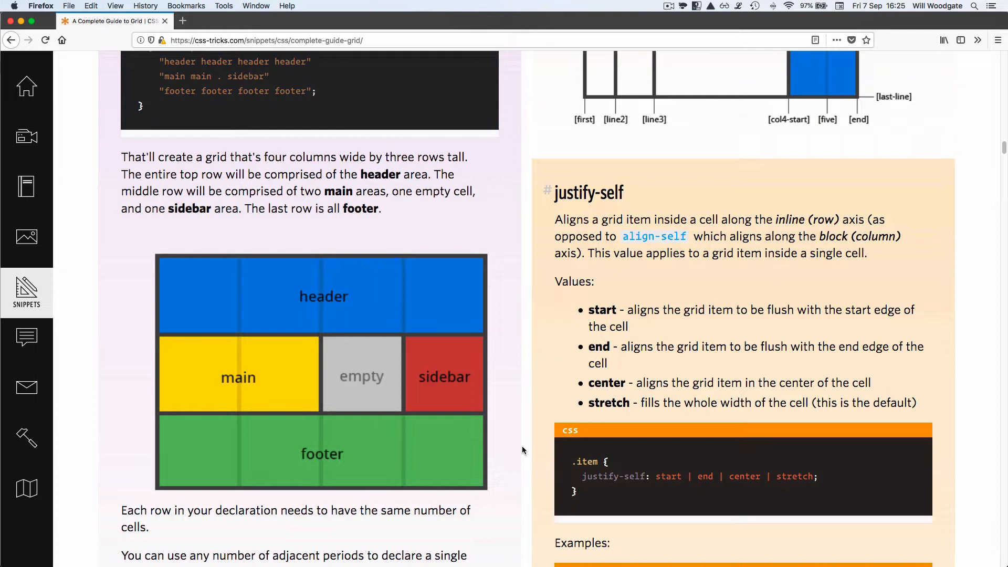
scroll("down", 3)
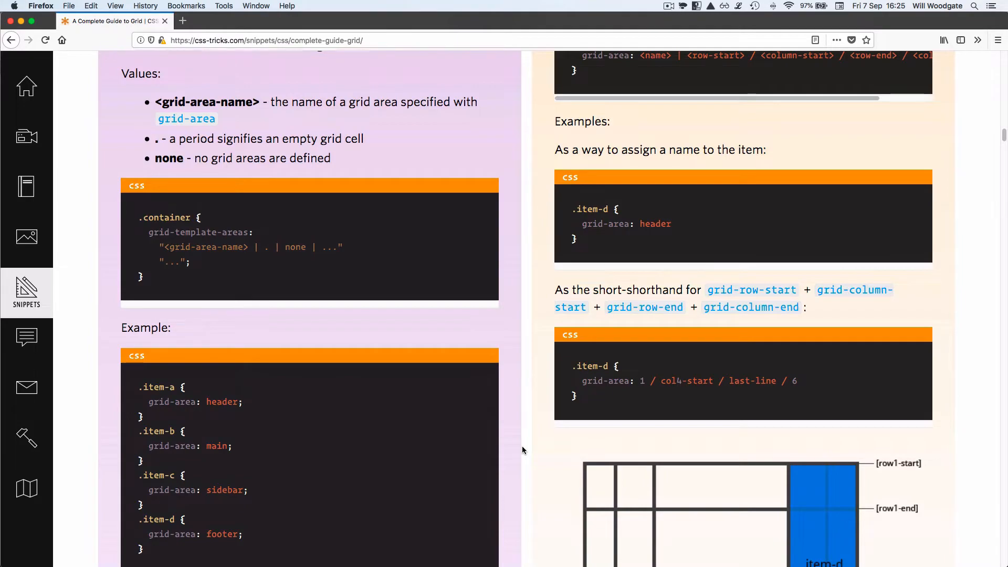
scroll("down", 3)
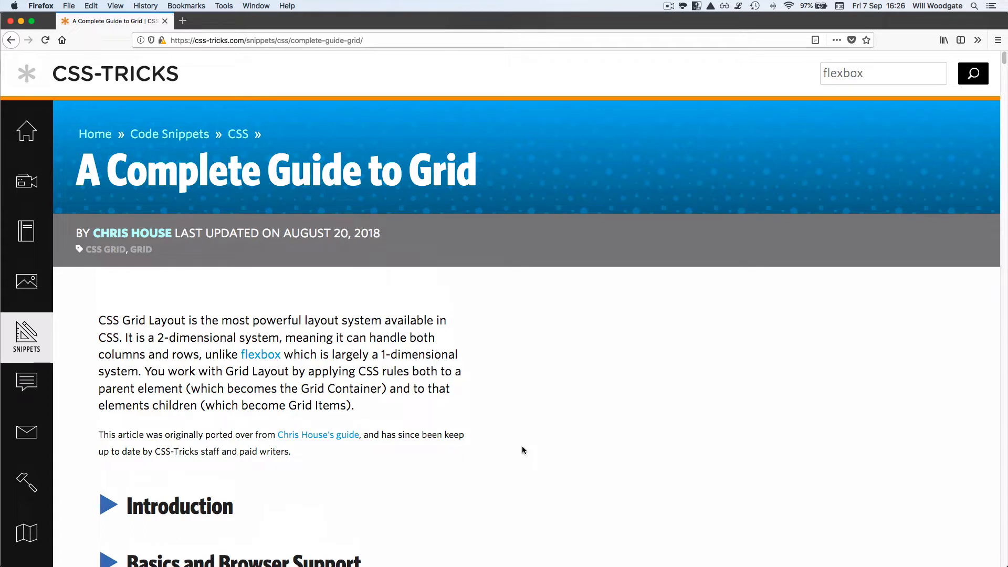
mouse_move(527, 449)
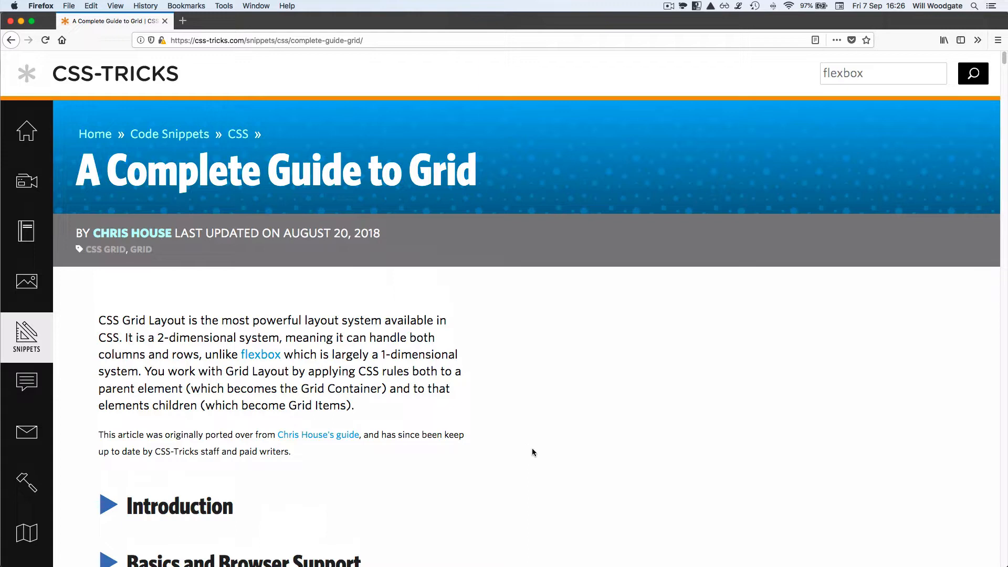
mouse_move(557, 449)
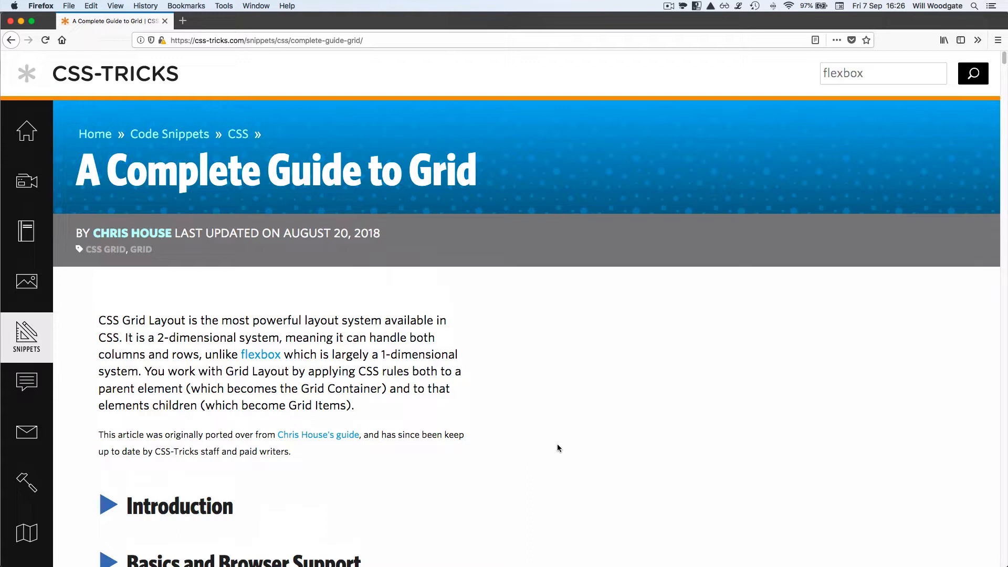
mouse_move(568, 453)
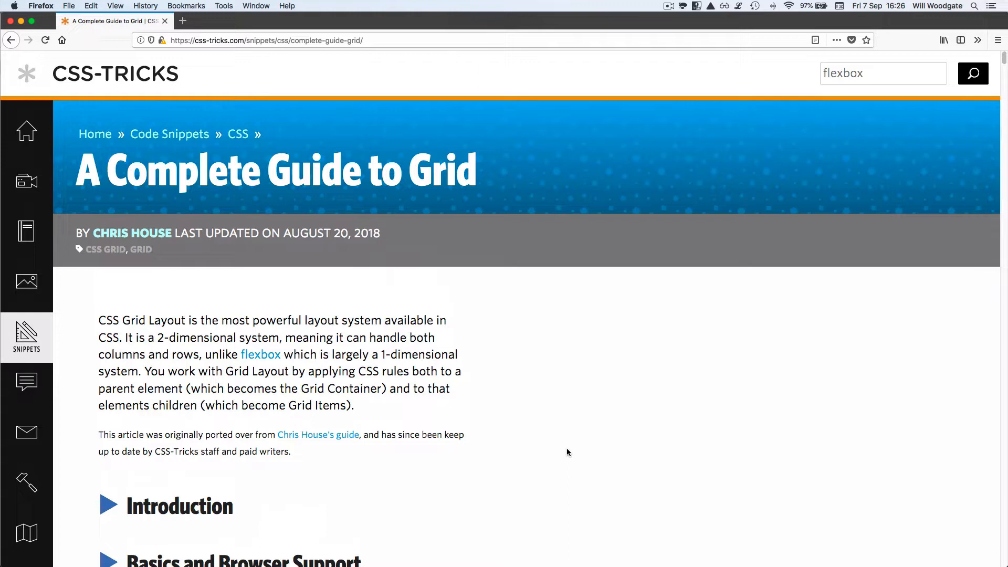
scroll("down", 3)
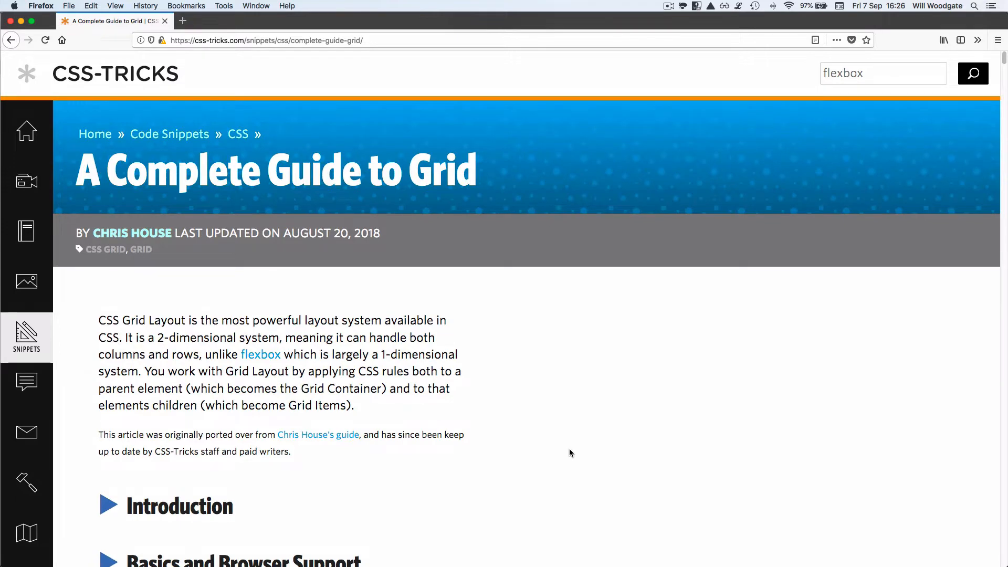
- Switch apps with Cmd-Tab and continue scrolling down through the content
key("cmd+tab")
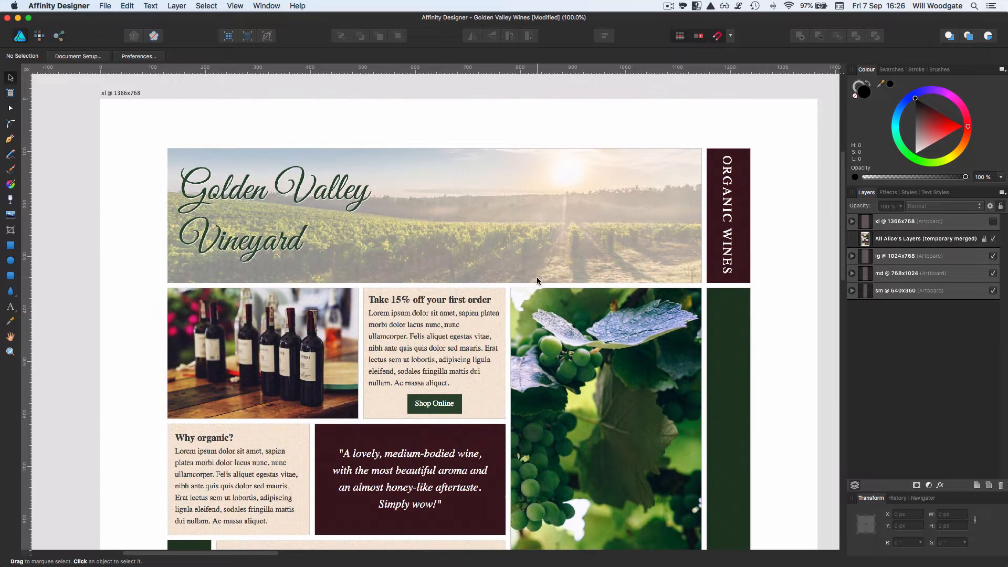
mouse_move(556, 281)
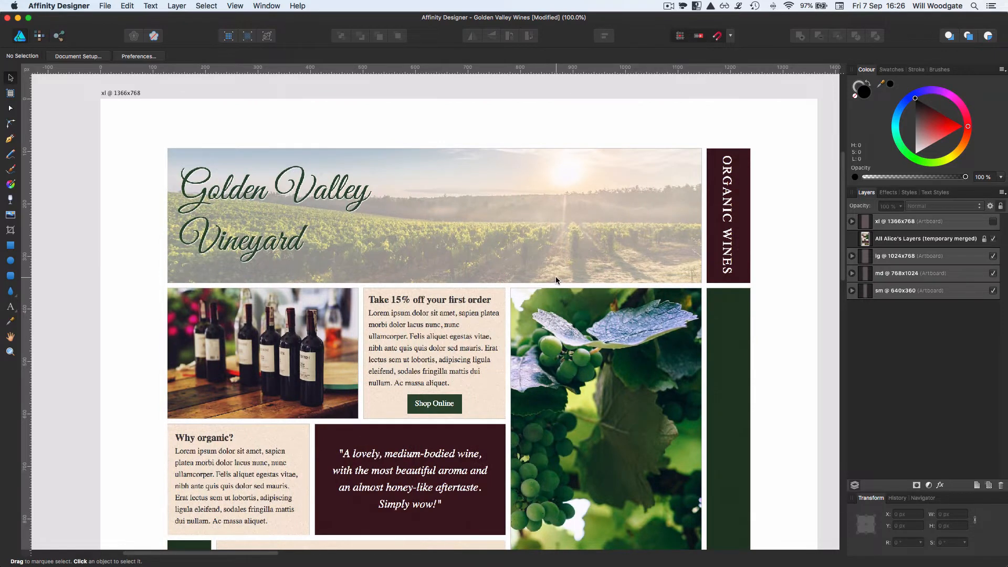
scroll("down", 3)
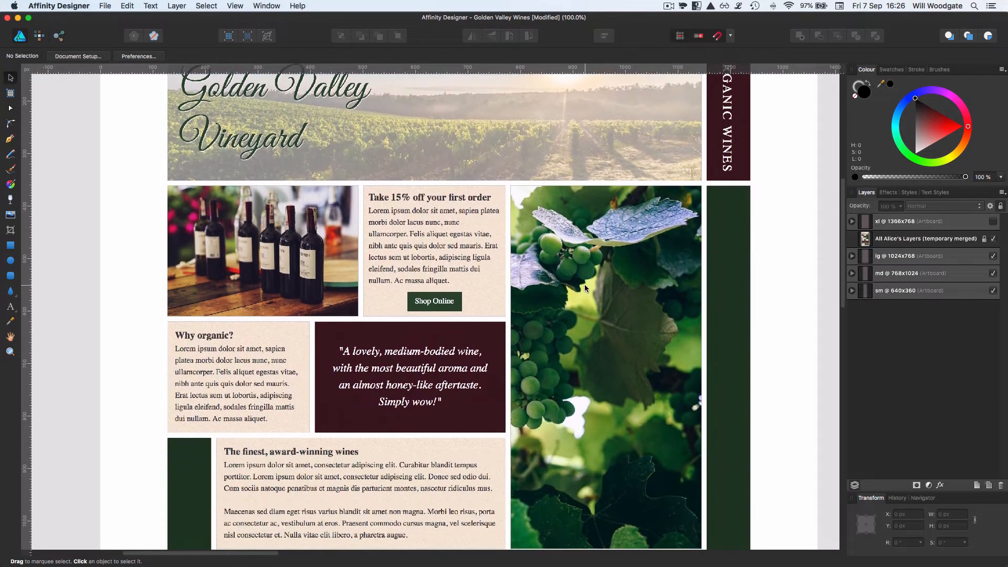
scroll("down", 3)
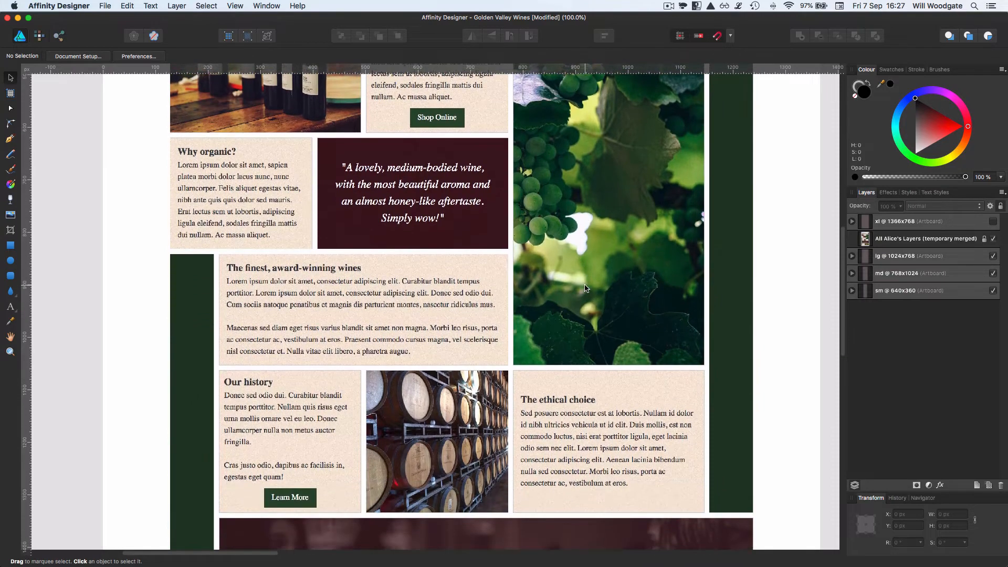
scroll("down", 3)
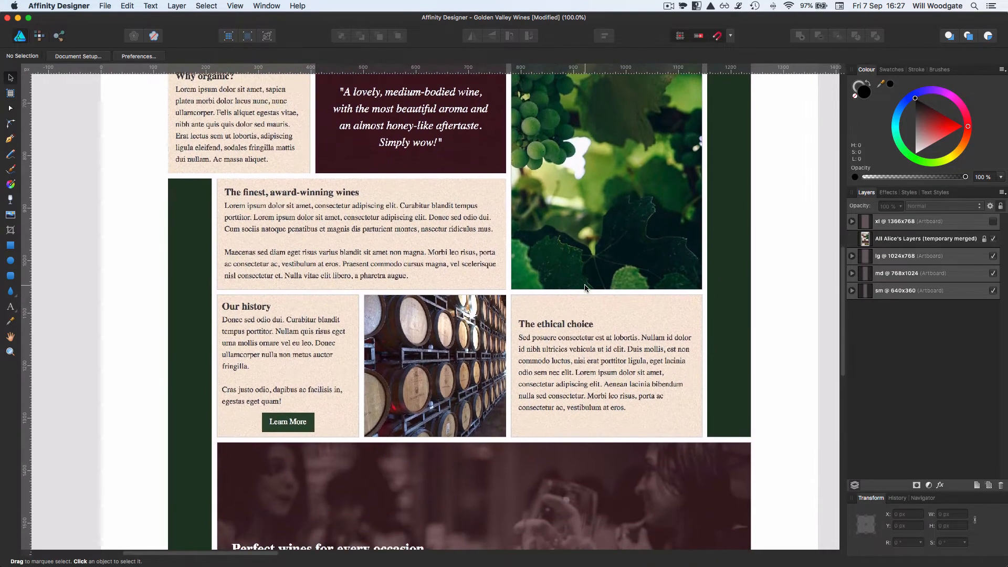
scroll("down", 3)
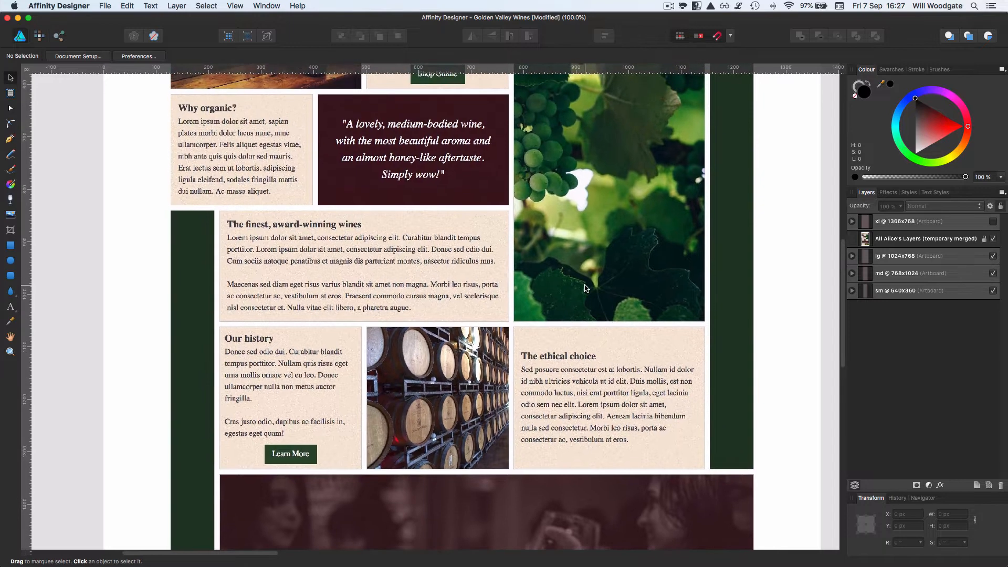
scroll("down", 3)
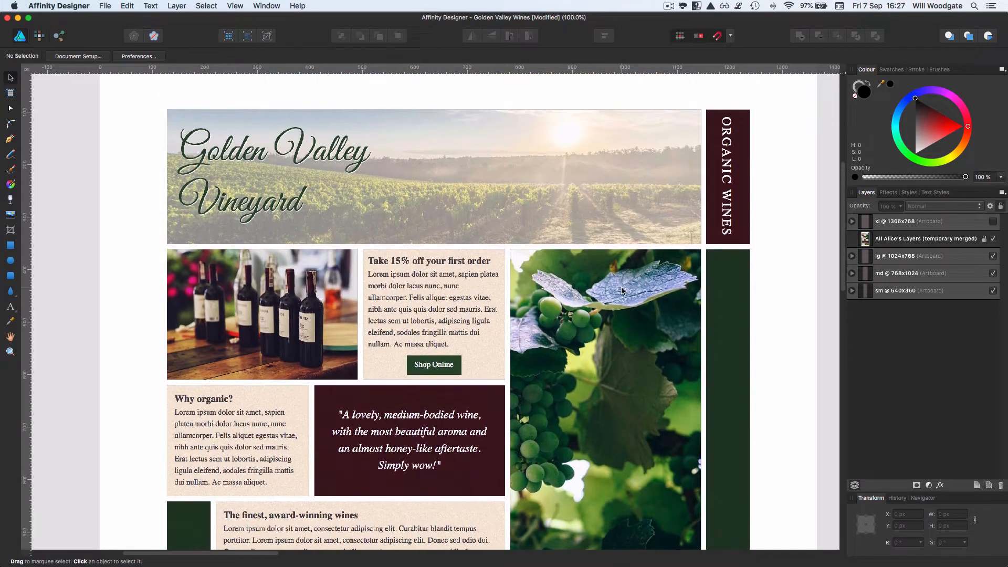
scroll("down", 3)
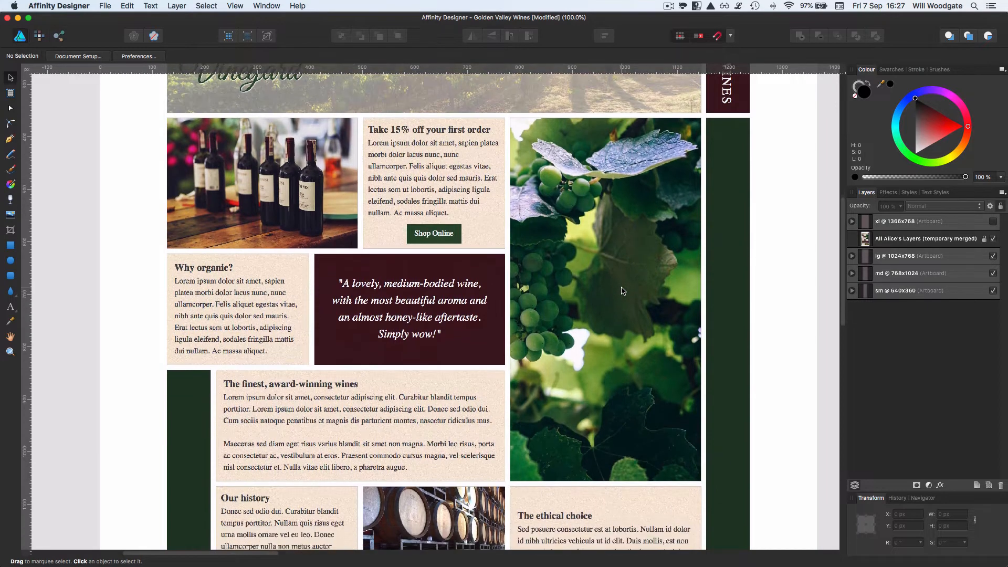
scroll("down", 3)
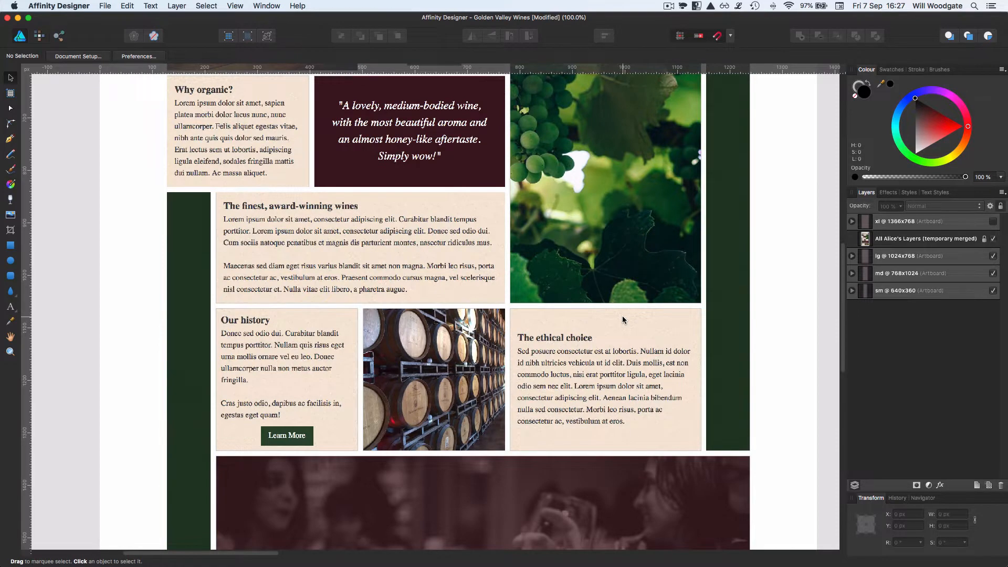
scroll("down", 3)
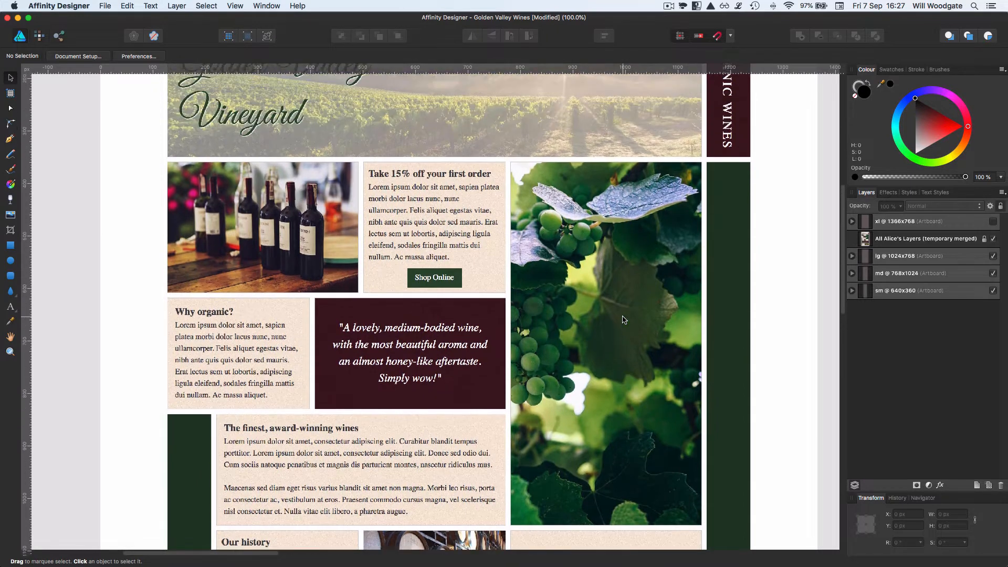
scroll("down", 3)
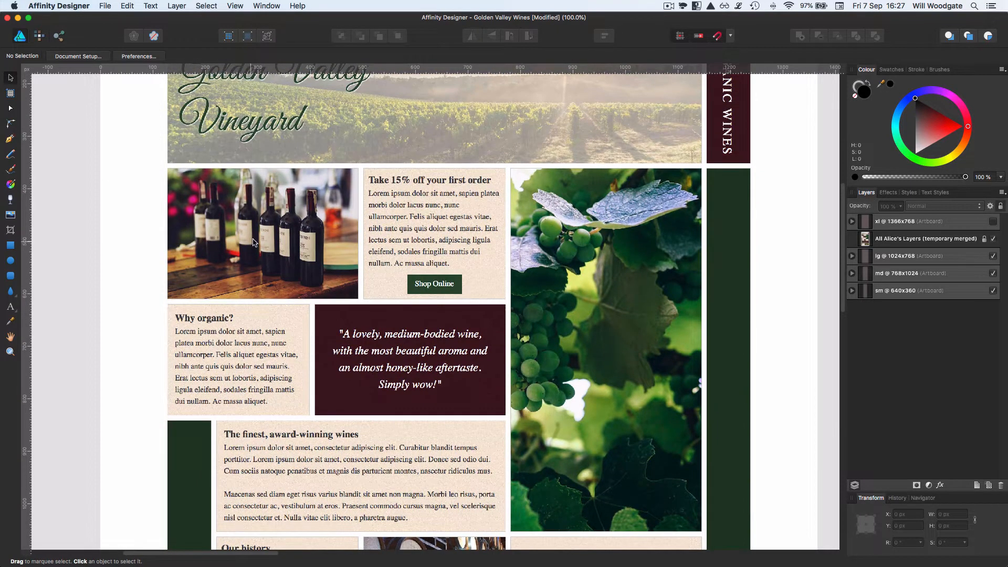
mouse_move(288, 250)
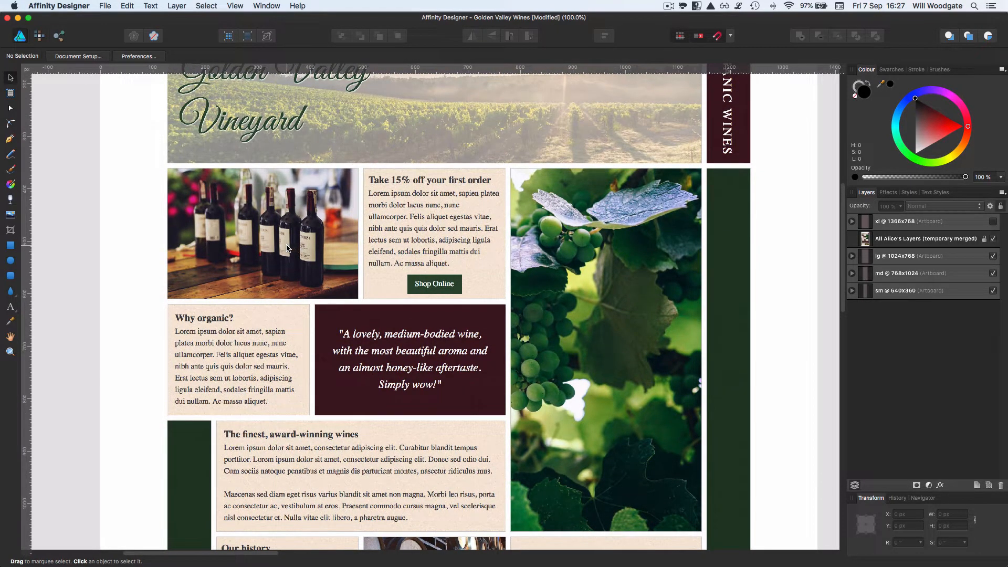
mouse_move(636, 338)
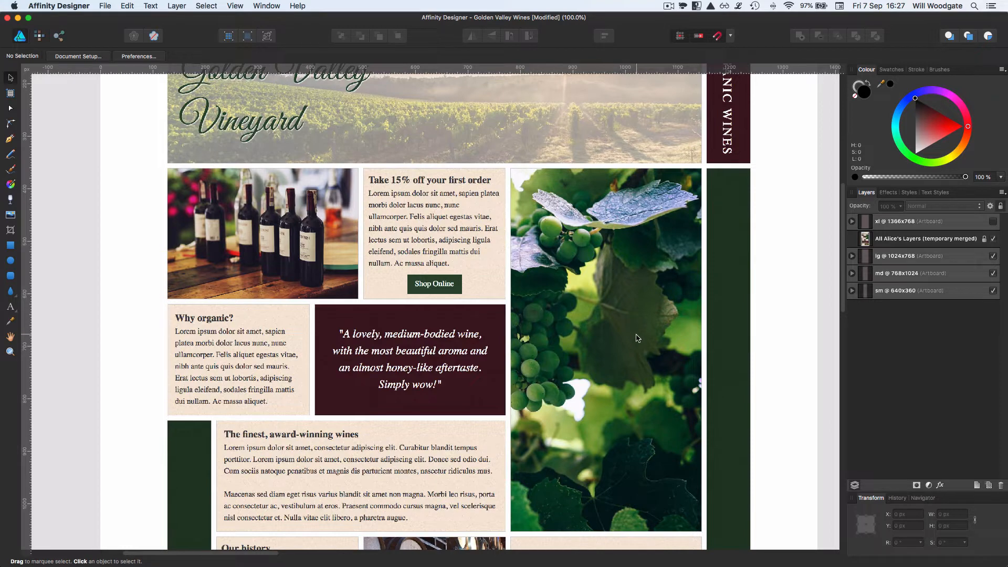
mouse_move(392, 179)
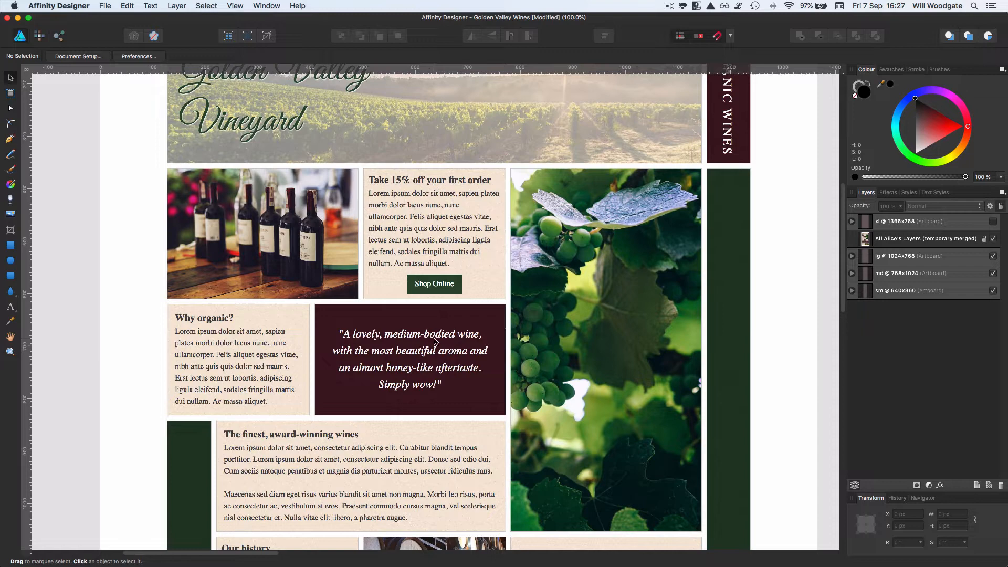
mouse_move(392, 344)
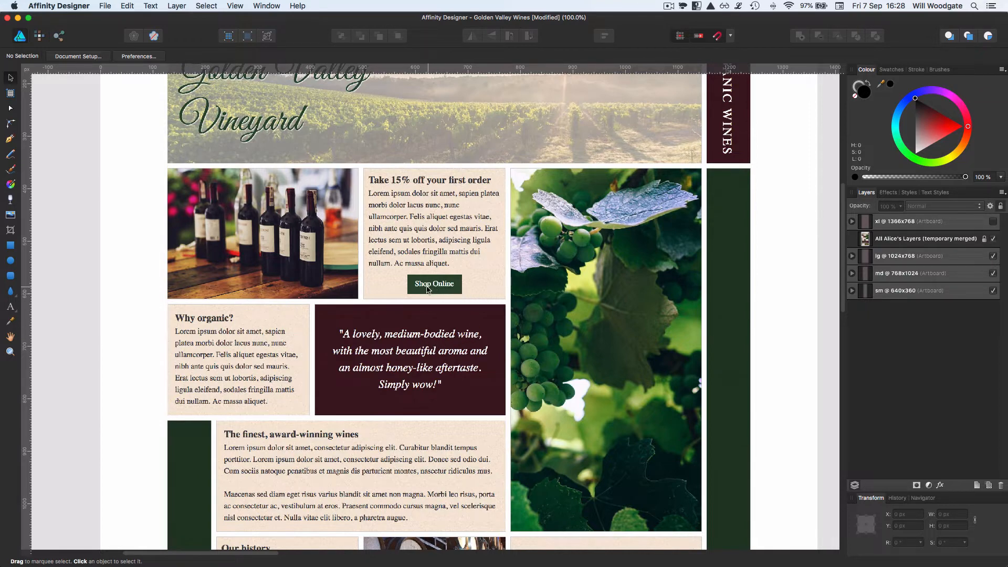
mouse_move(491, 360)
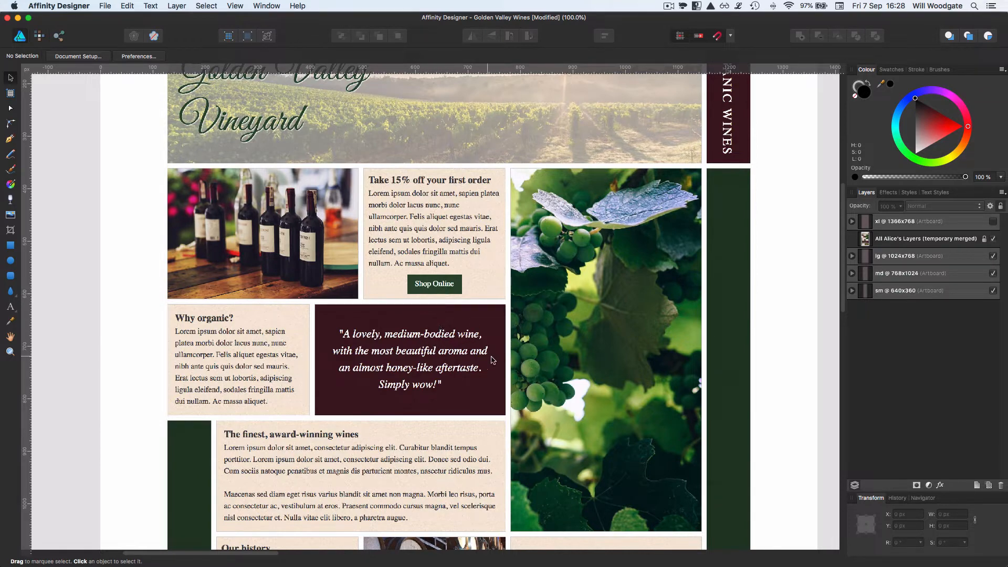
scroll("down", 3)
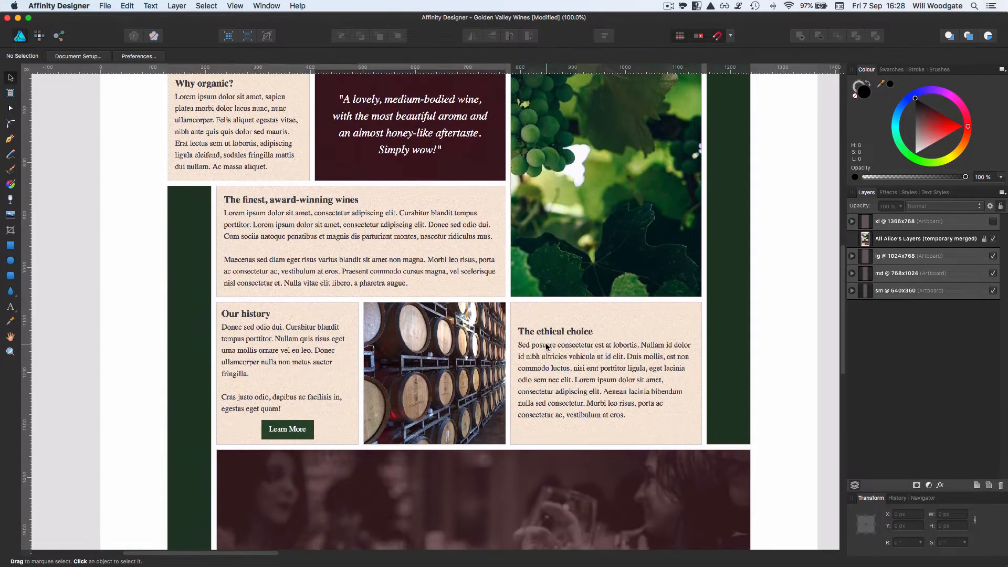
scroll("down", 3)
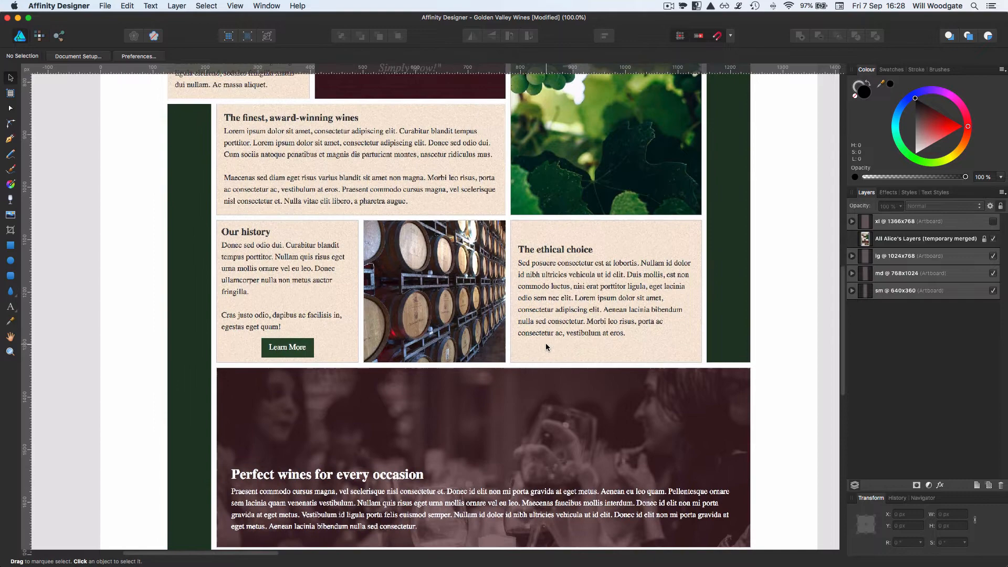
scroll("down", 3)
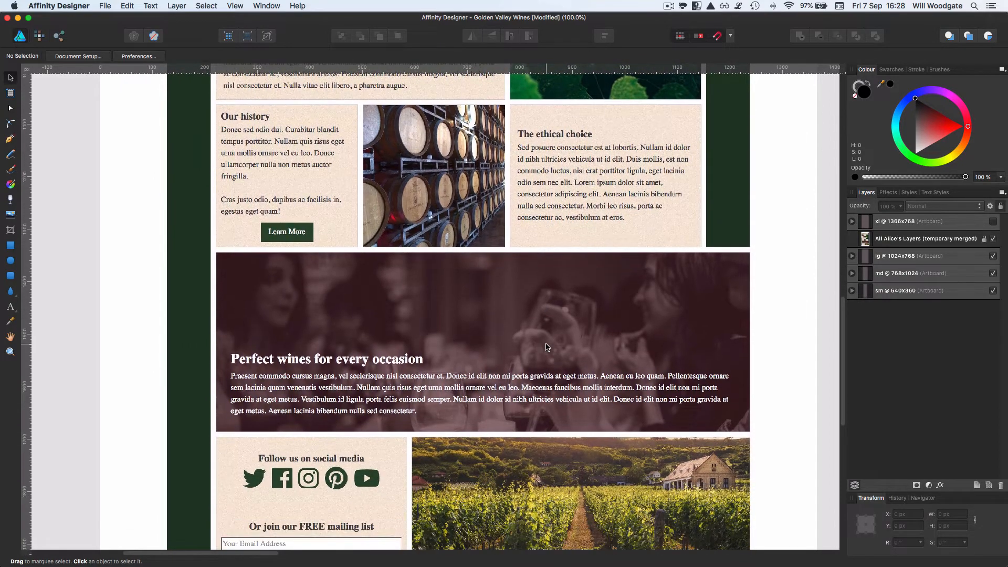
scroll("down", 3)
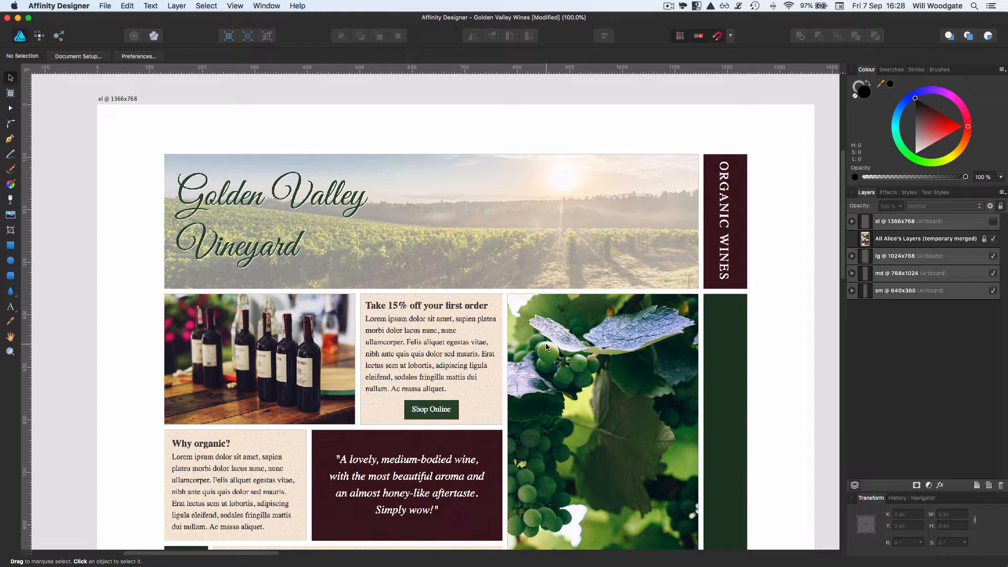
- Bring RapidWeaver 8 to the front and show the rendered Golden Valley Vineyard preview
key("cmd+tab")
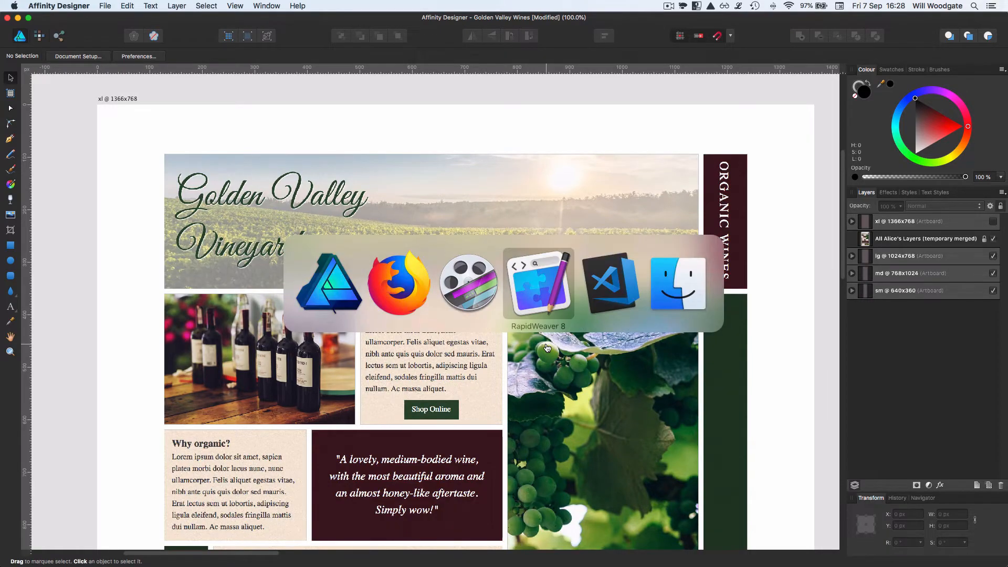
left_click(538, 282)
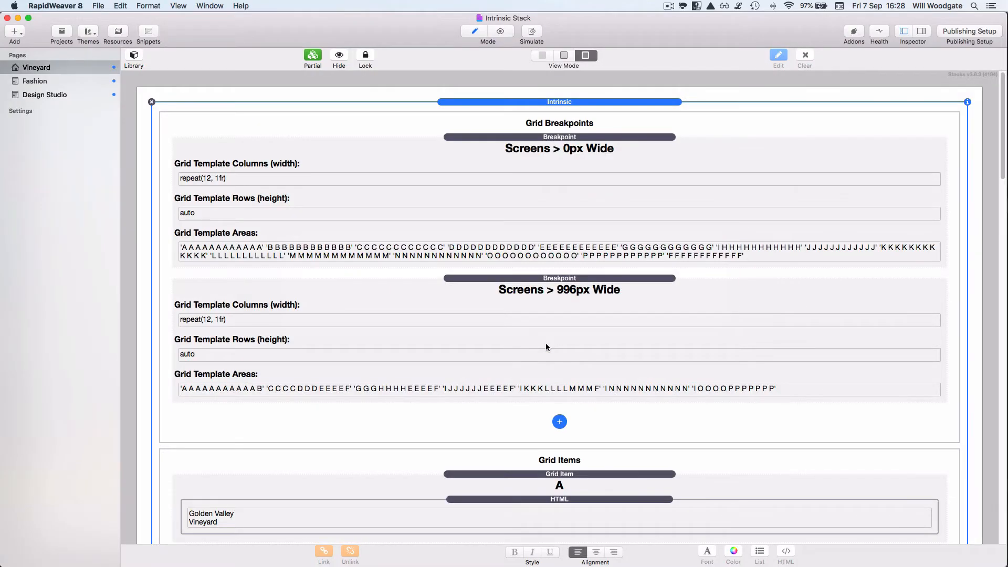
left_click(500, 30)
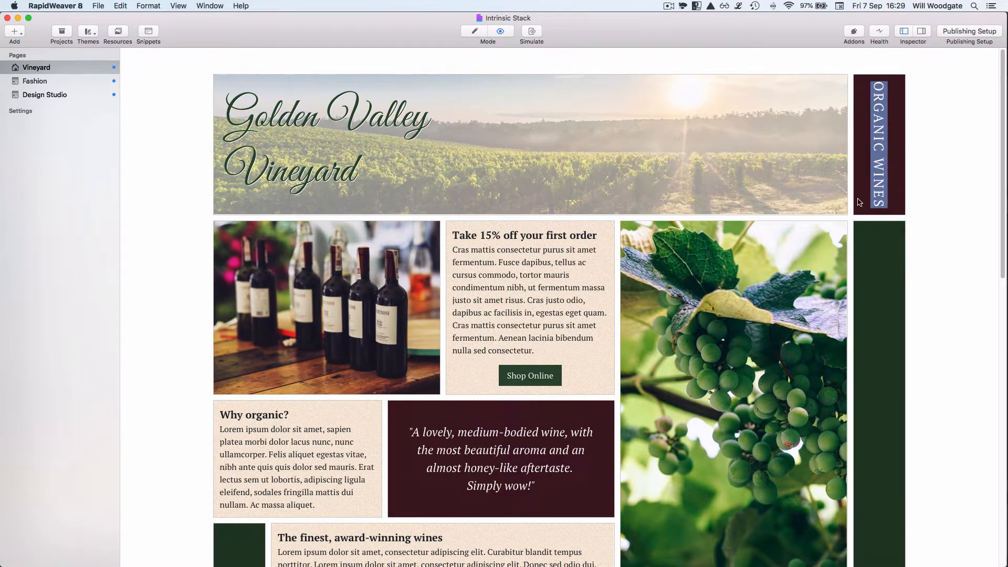
scroll("down", 3)
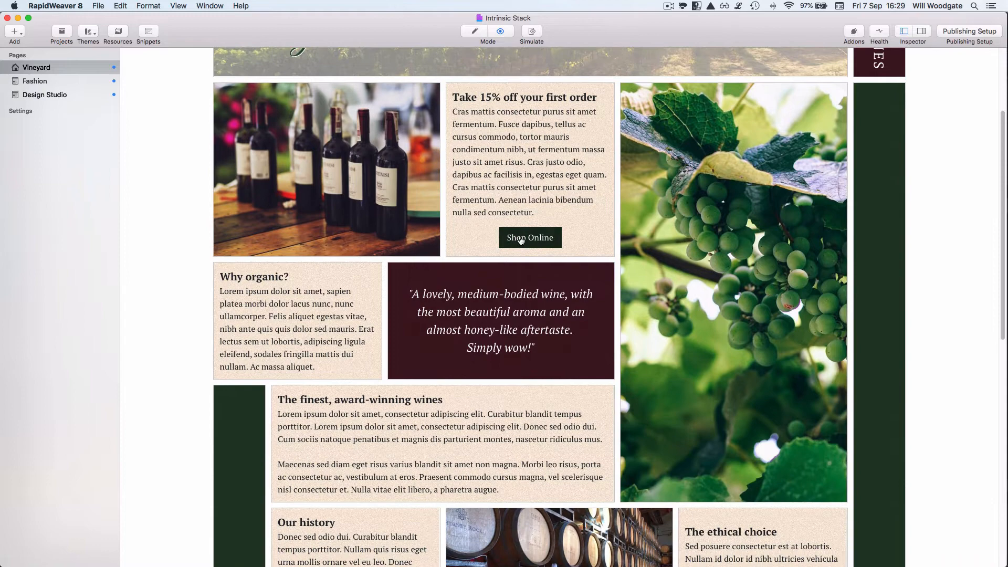
scroll("down", 3)
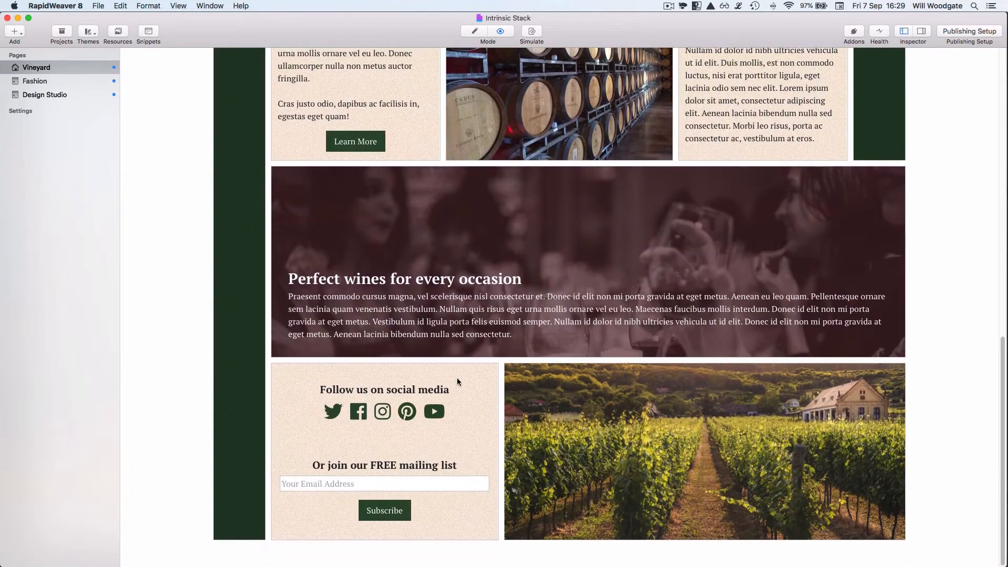
left_click(384, 484)
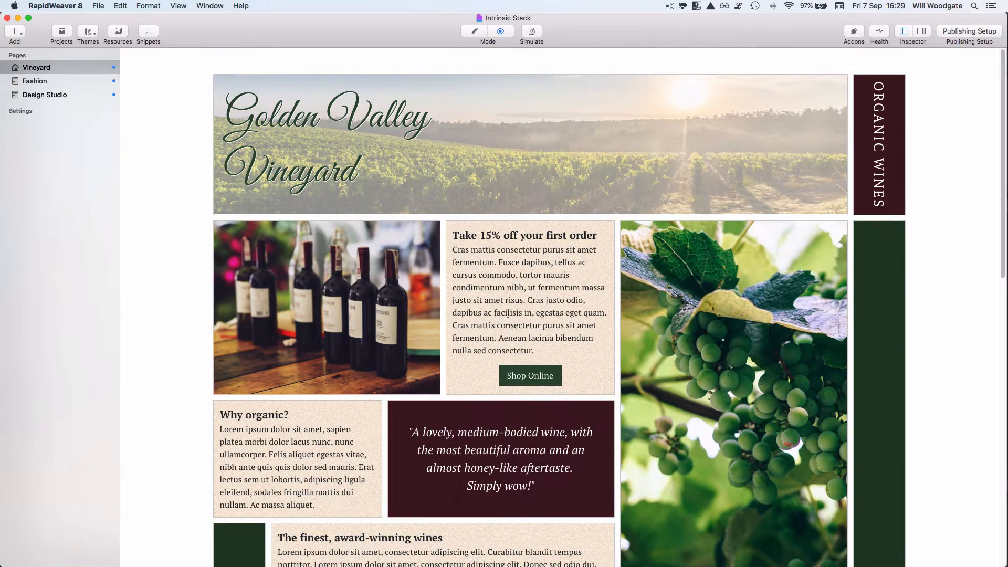
left_click(475, 31)
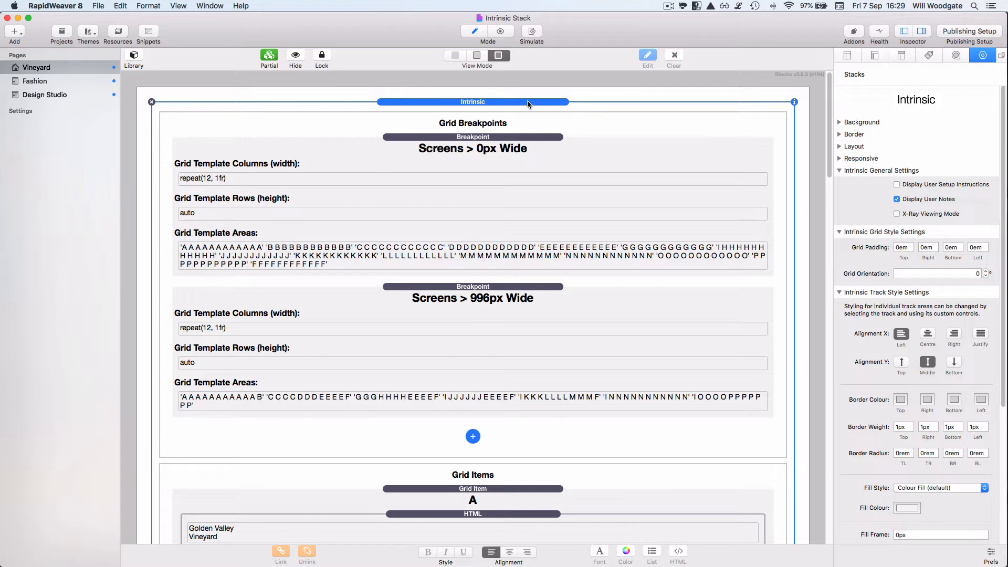
mouse_move(539, 101)
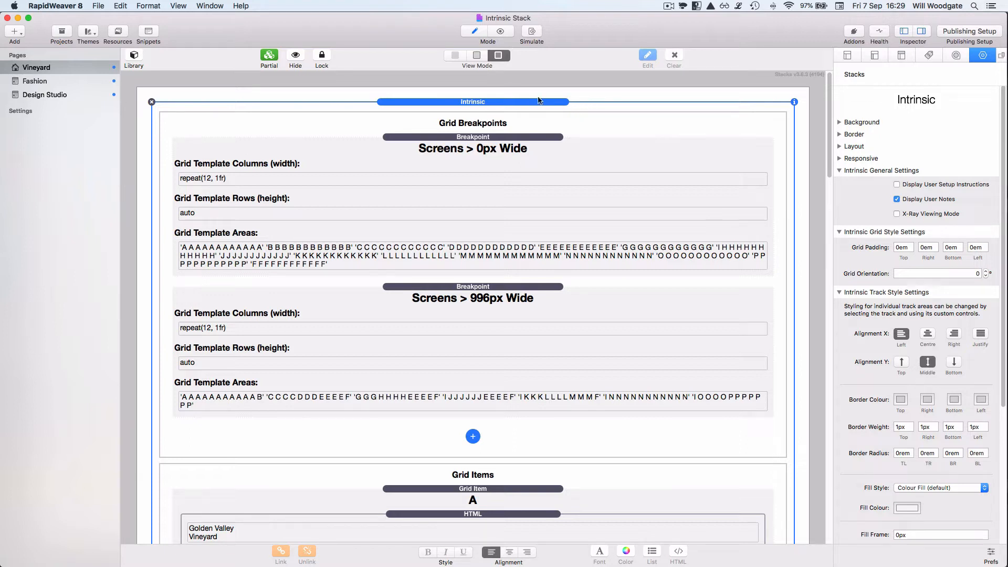
mouse_move(528, 106)
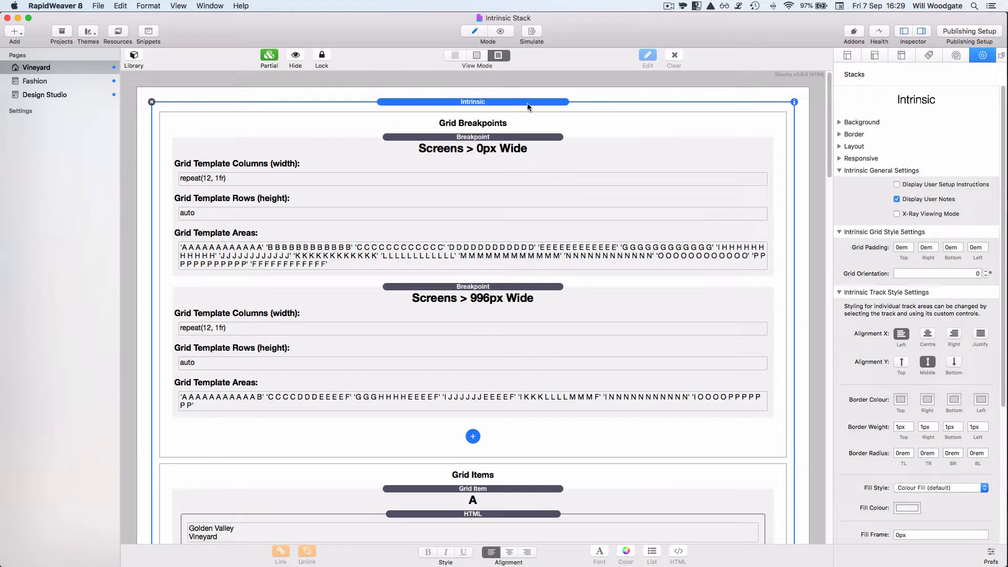
- Scroll the Intrinsic stack inspector to its grid settings and select the 1500px Grid Max. Width value
scroll("down", 3)
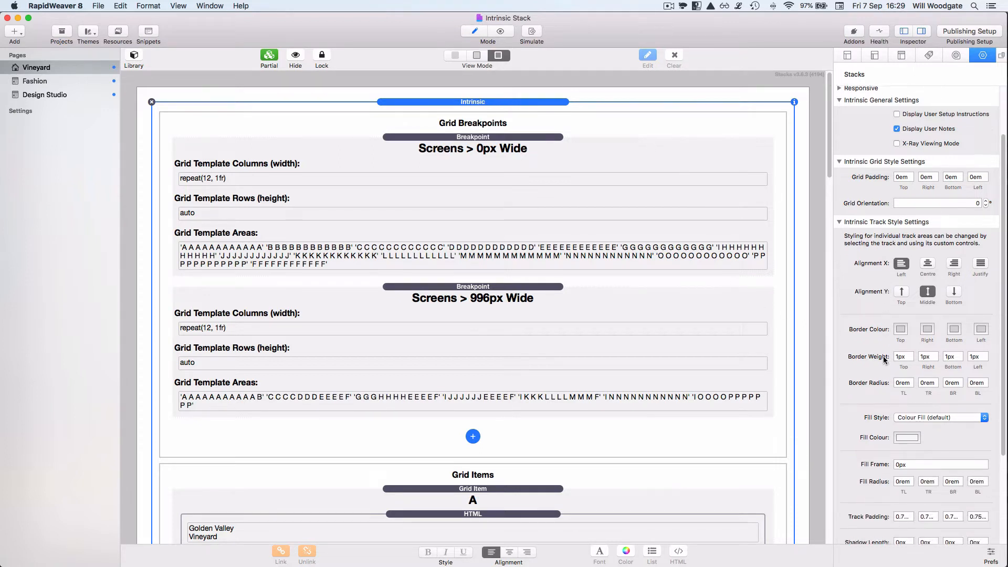
scroll("down", 3)
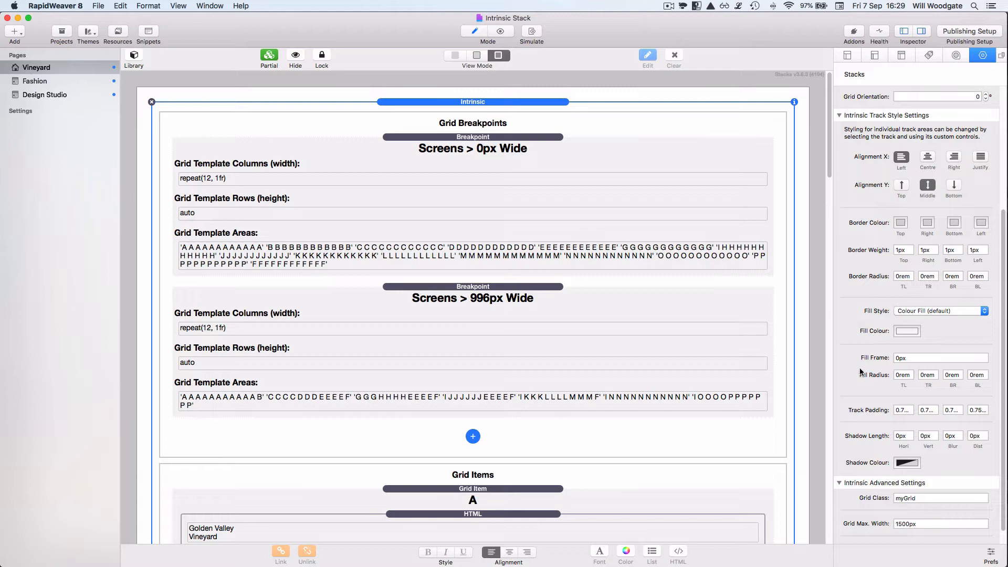
mouse_move(861, 360)
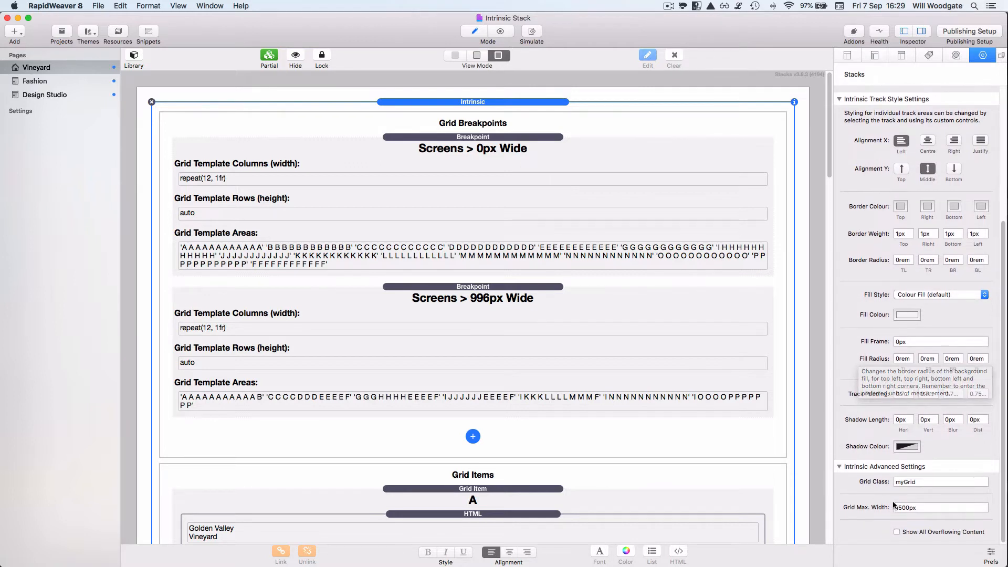
left_click(941, 508)
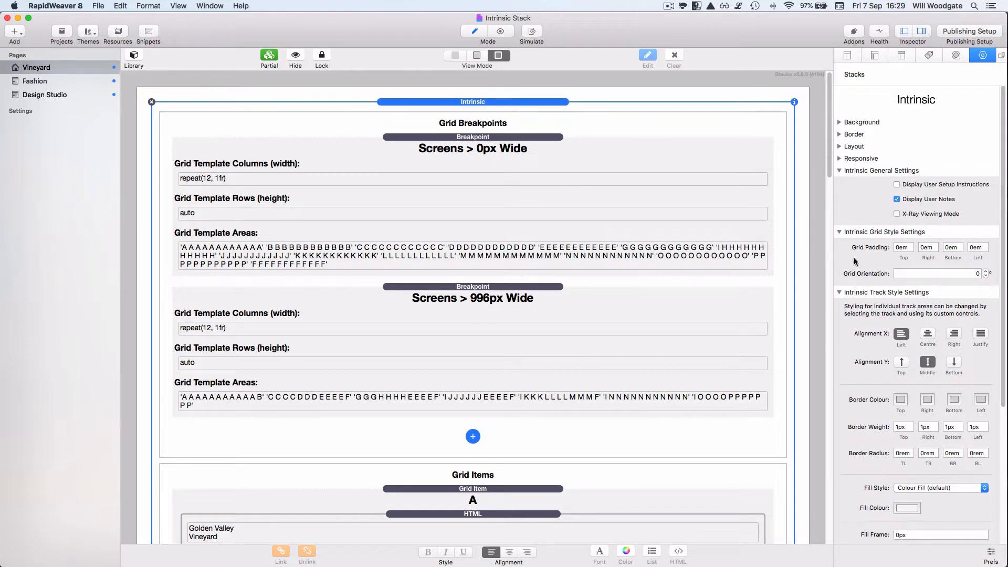
mouse_move(848, 316)
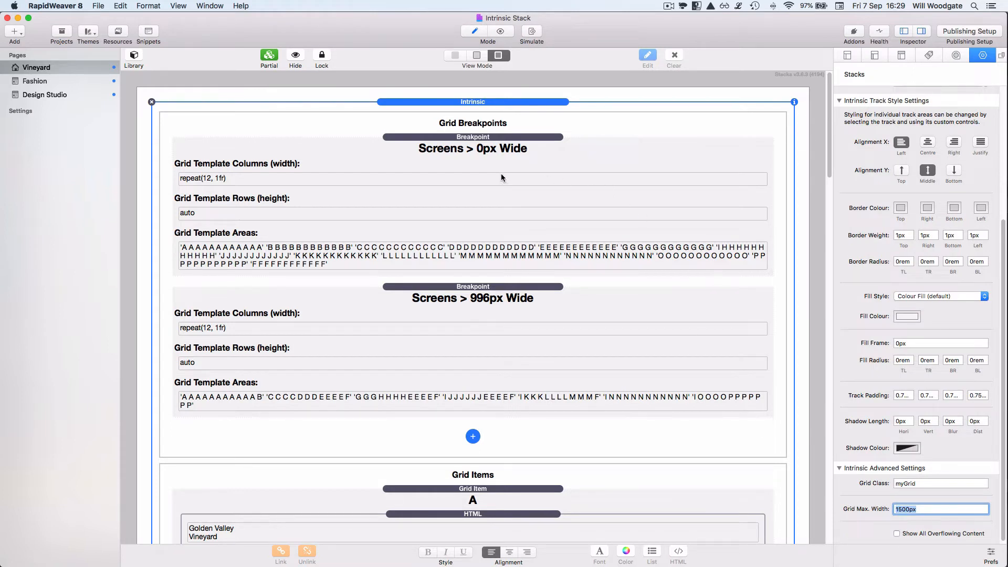
mouse_move(447, 139)
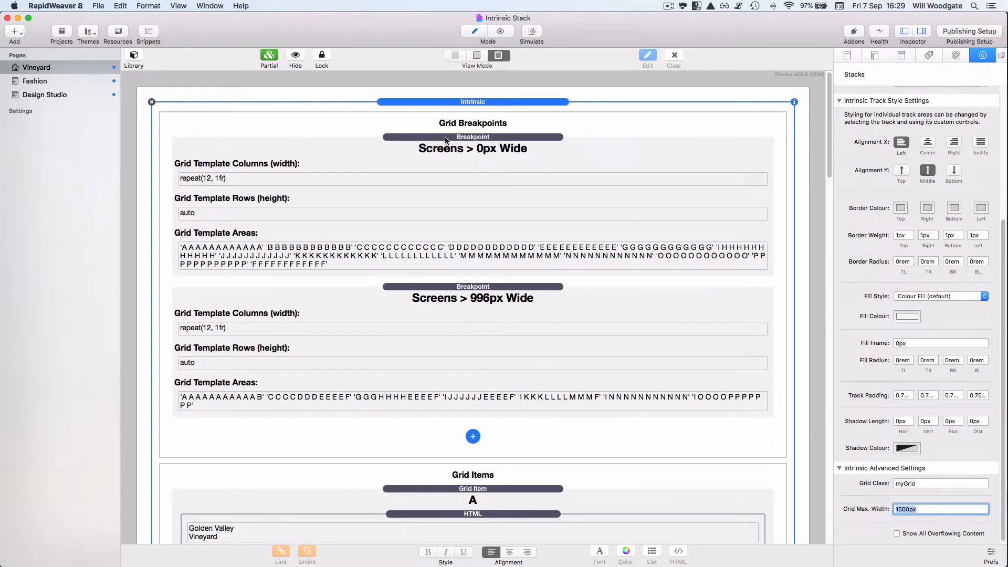
mouse_move(430, 185)
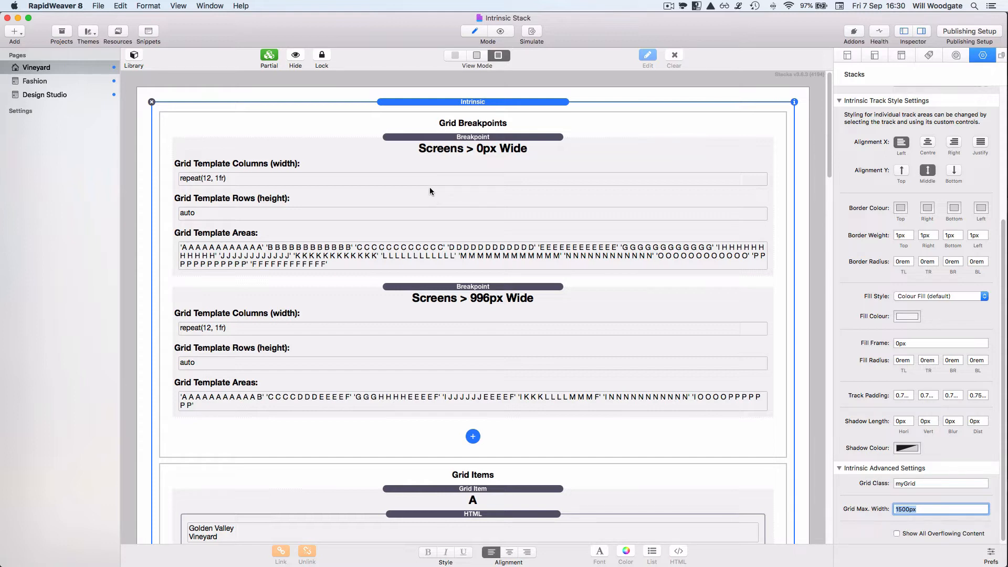
- Show the 0px breakpoint's settings, then the 996px breakpoint with its 10px track margins
left_click(473, 136)
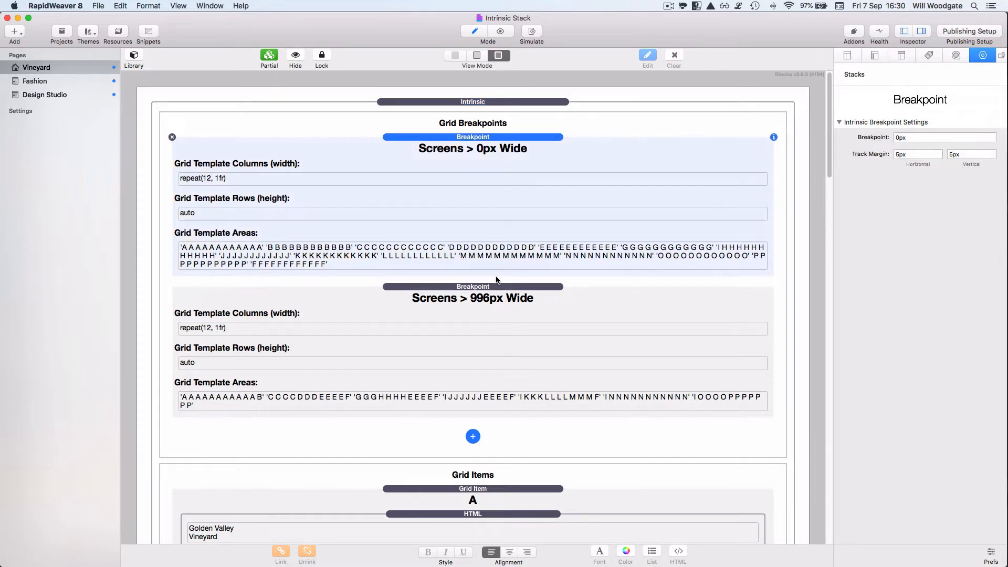
left_click(473, 297)
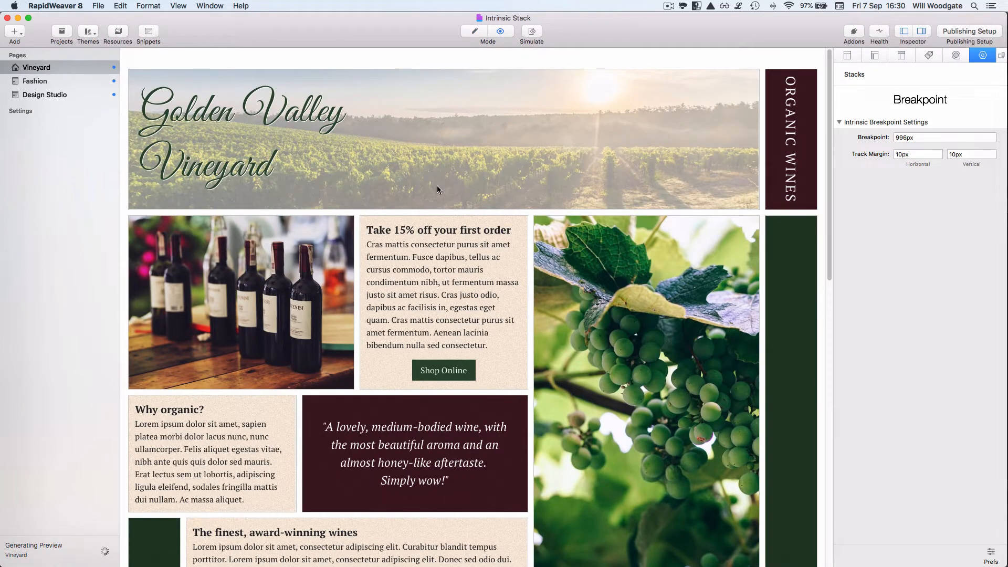
mouse_move(534, 40)
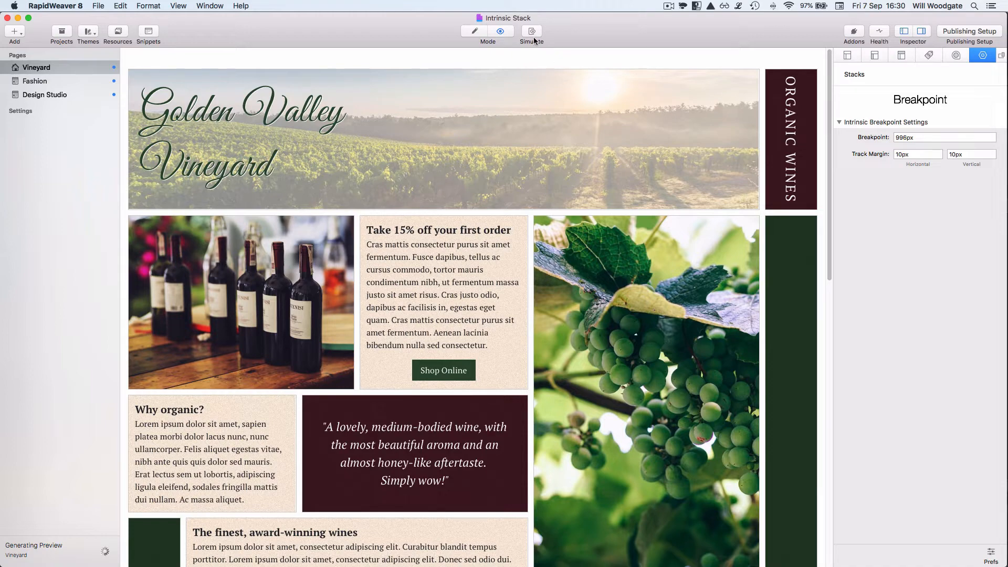
- Simulate the page at iPhone size and scroll through its single-column layout
left_click(532, 30)
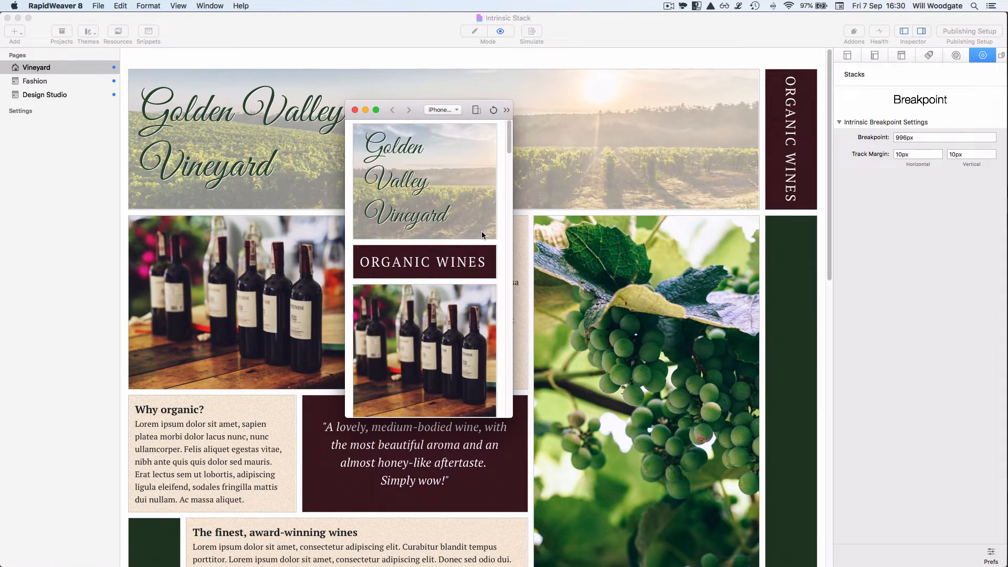
double_click(423, 262)
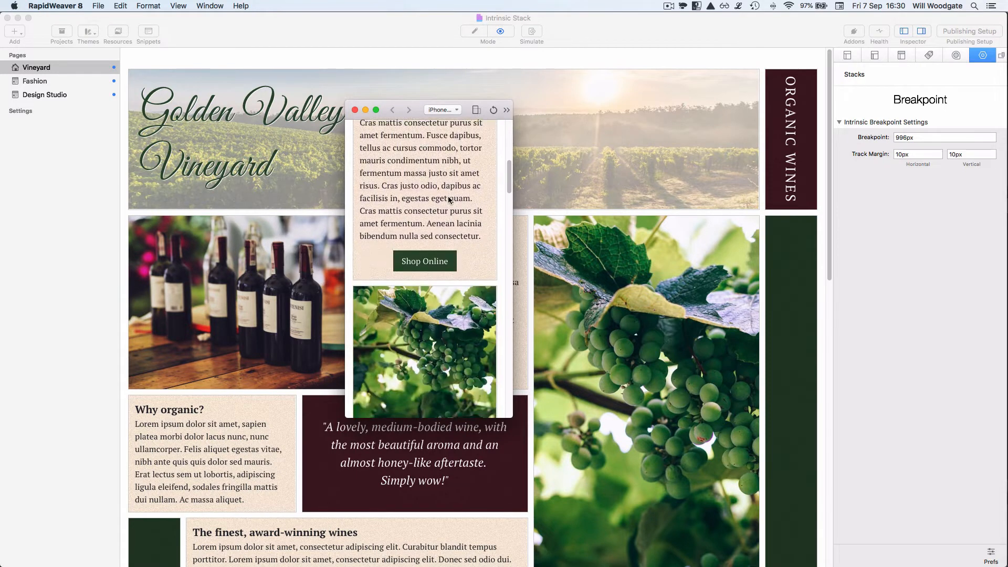
scroll("down", 3)
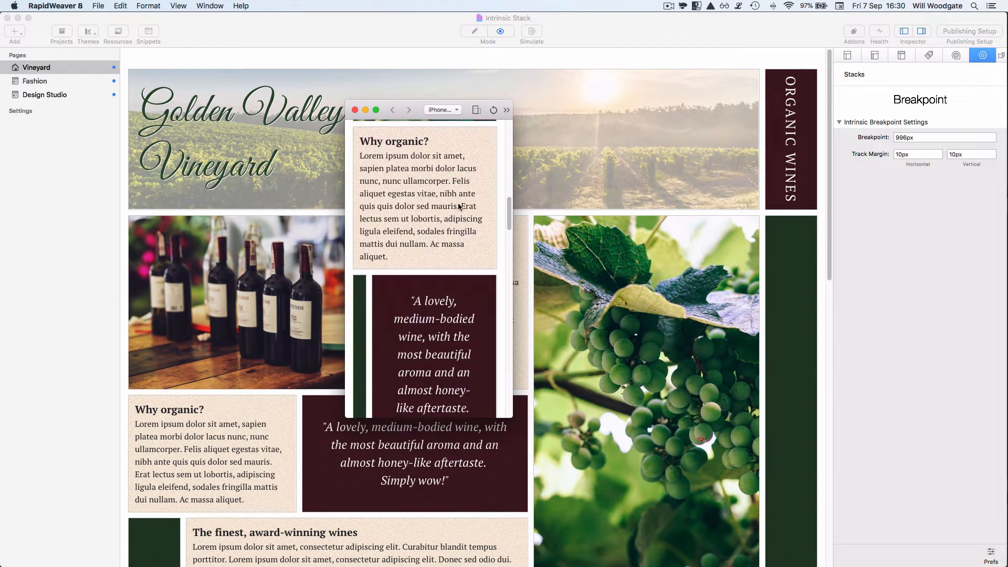
scroll("down", 3)
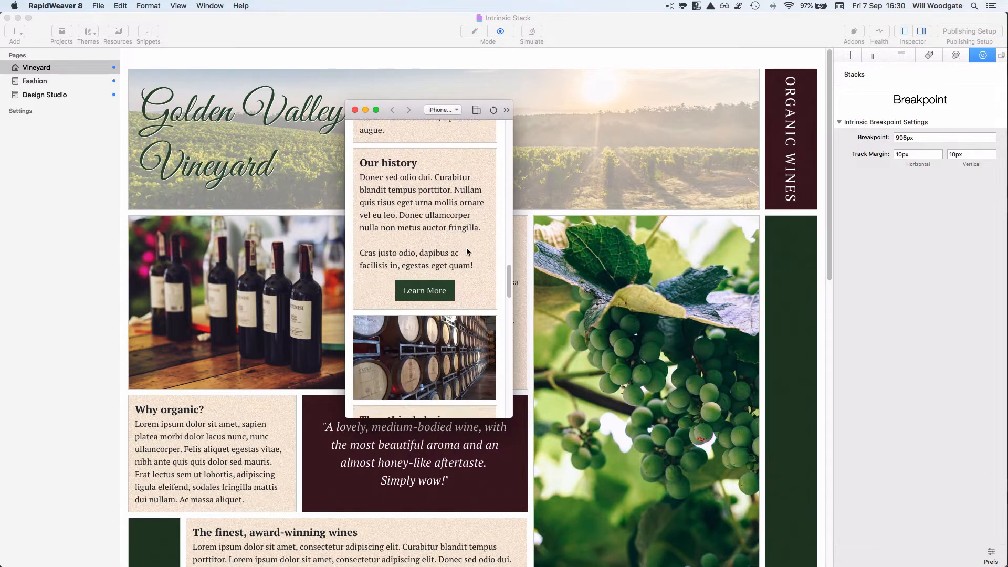
scroll("down", 3)
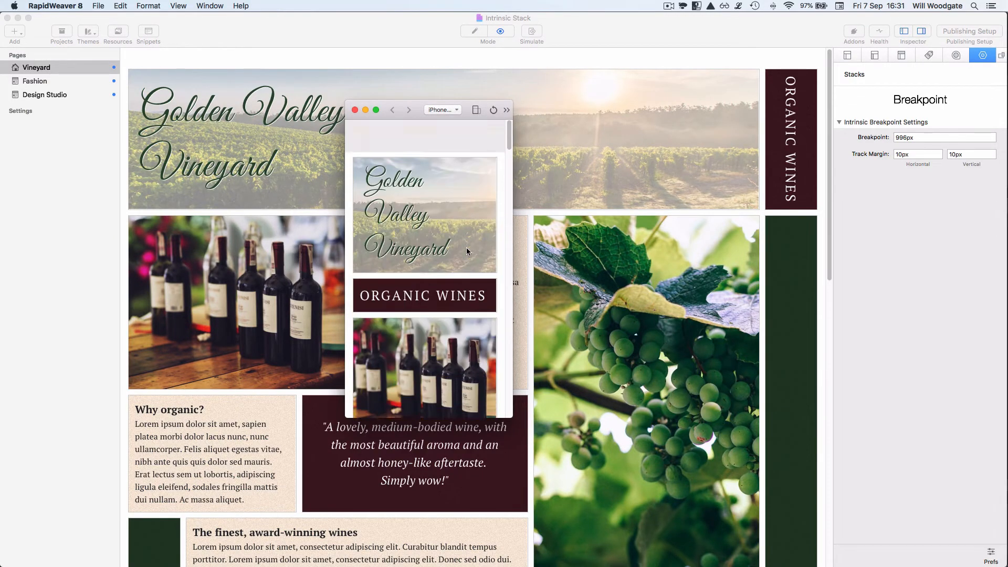
- Return to Edit mode and place the caret in the 996px breakpoint's Grid Template Areas value
left_click(354, 111)
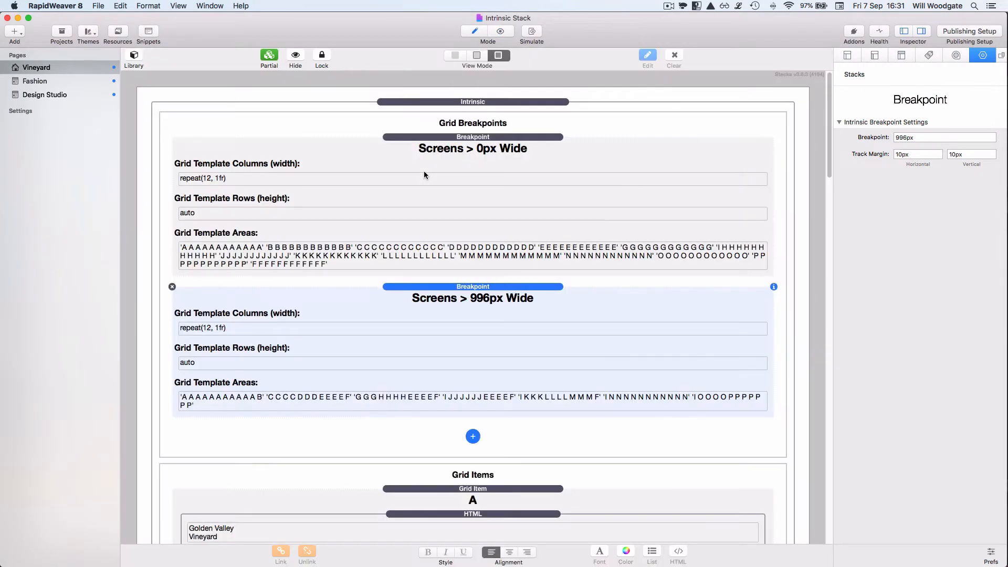
mouse_move(482, 298)
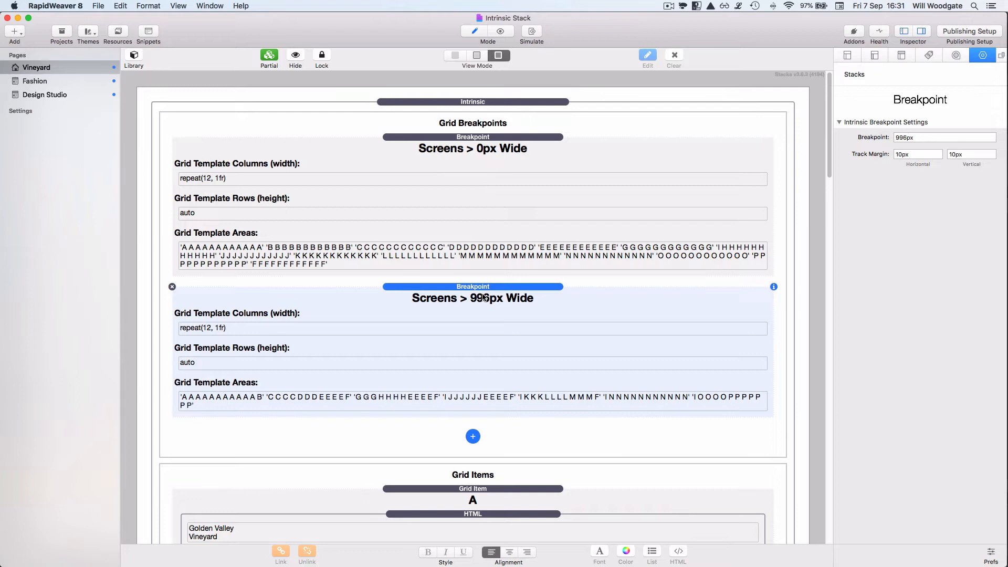
mouse_move(314, 323)
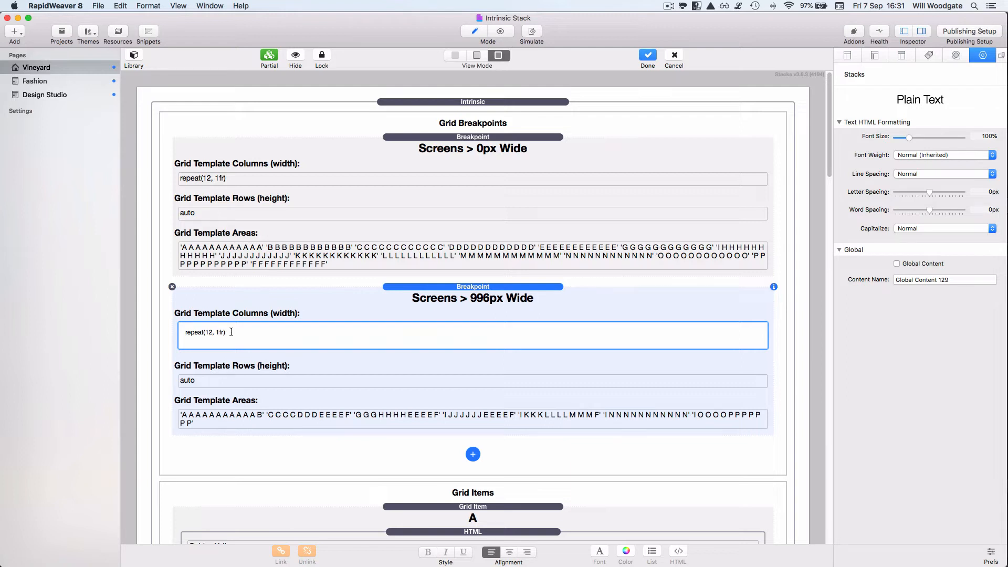
mouse_move(143, 328)
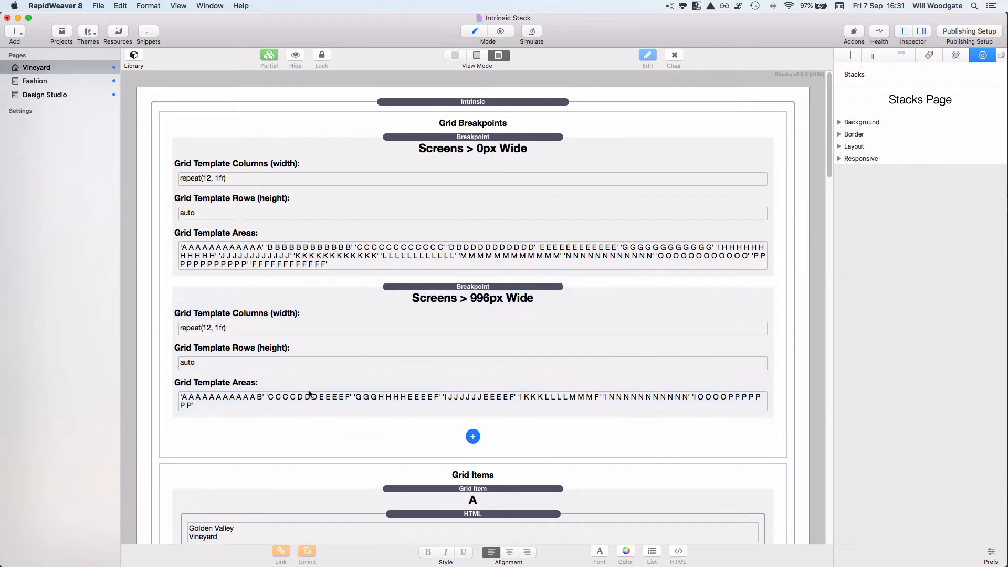
scroll("down", 3)
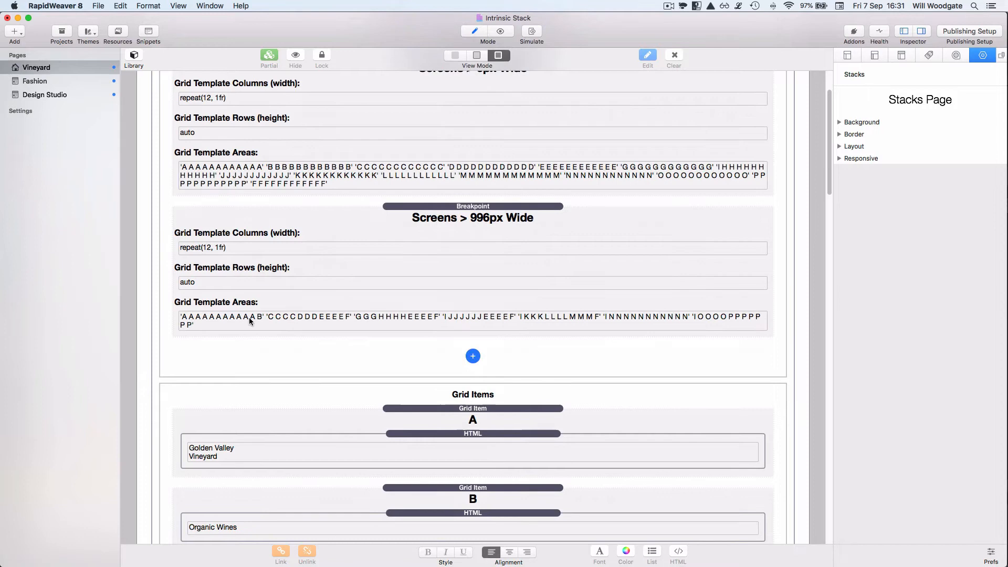
left_click(473, 319)
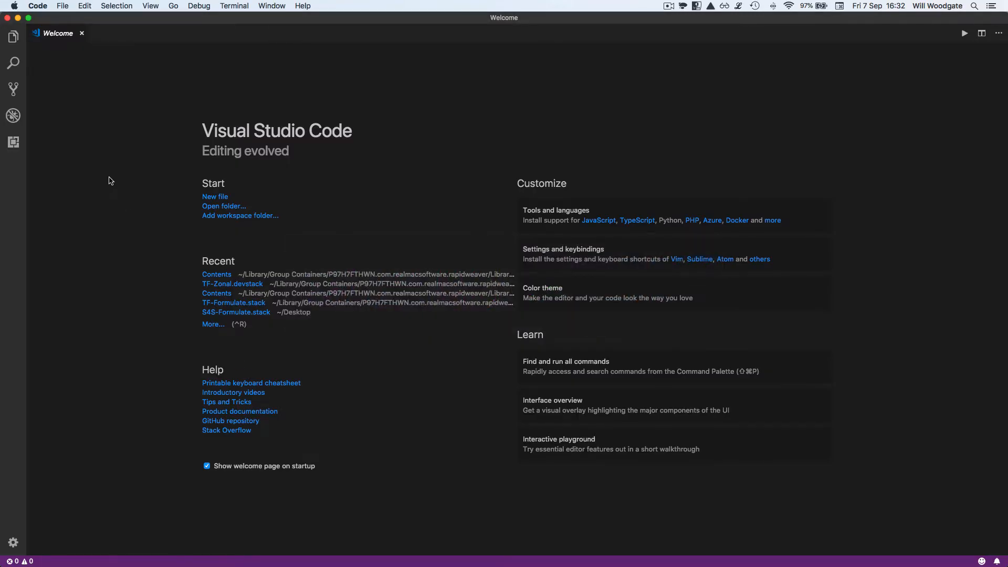
- In a new VS Code file, inspect the template-areas rows (twelve A cells, B, four C, F) and return to RapidWeaver
left_click(215, 197)
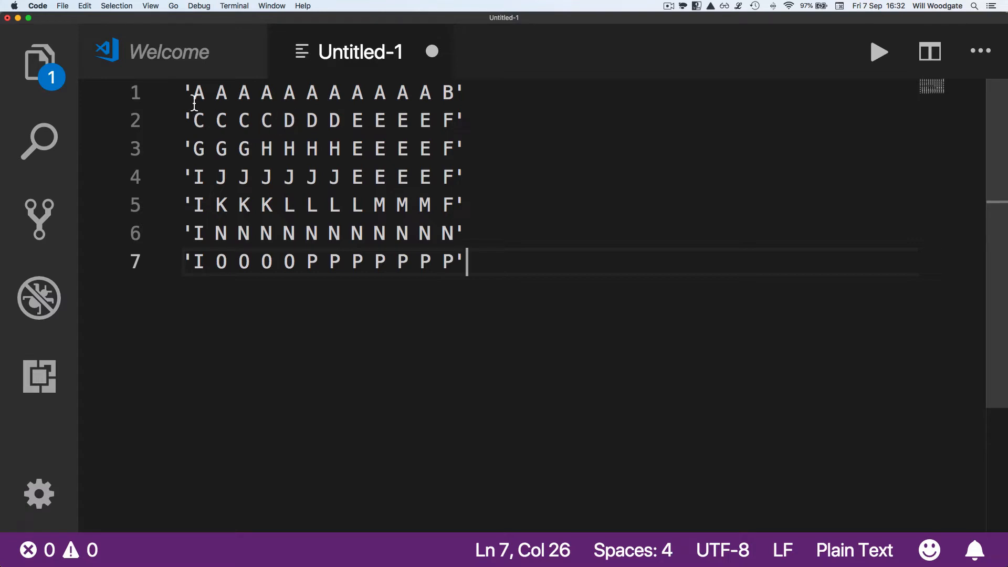
mouse_move(458, 88)
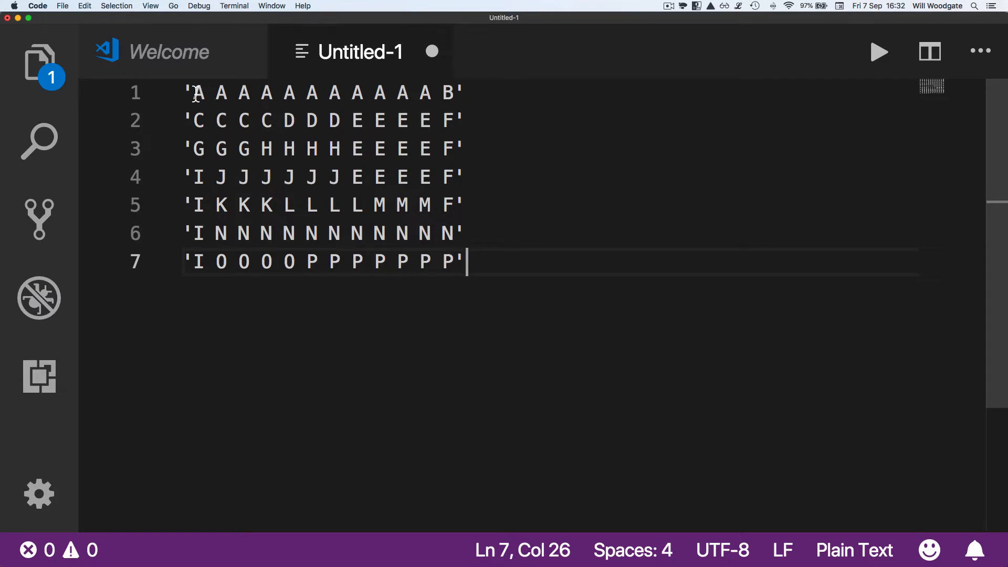
left_click_drag(193, 93, 406, 92)
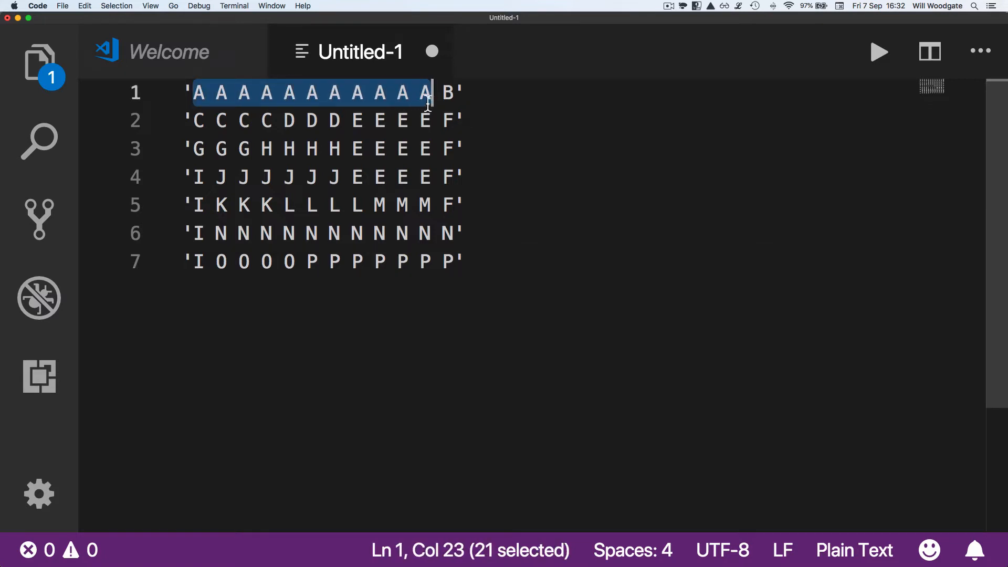
mouse_move(194, 103)
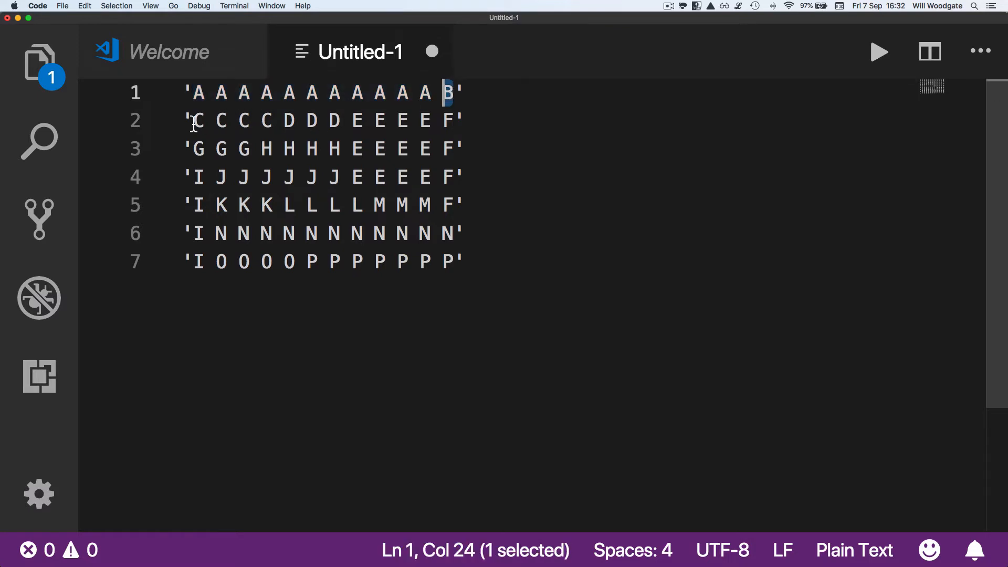
left_click_drag(192, 119, 273, 120)
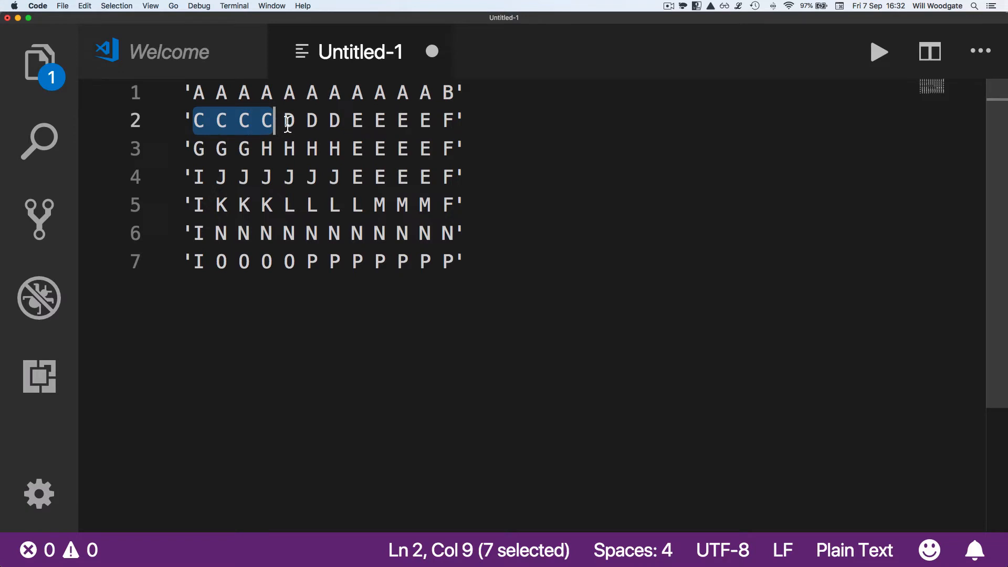
left_click_drag(283, 120, 357, 120)
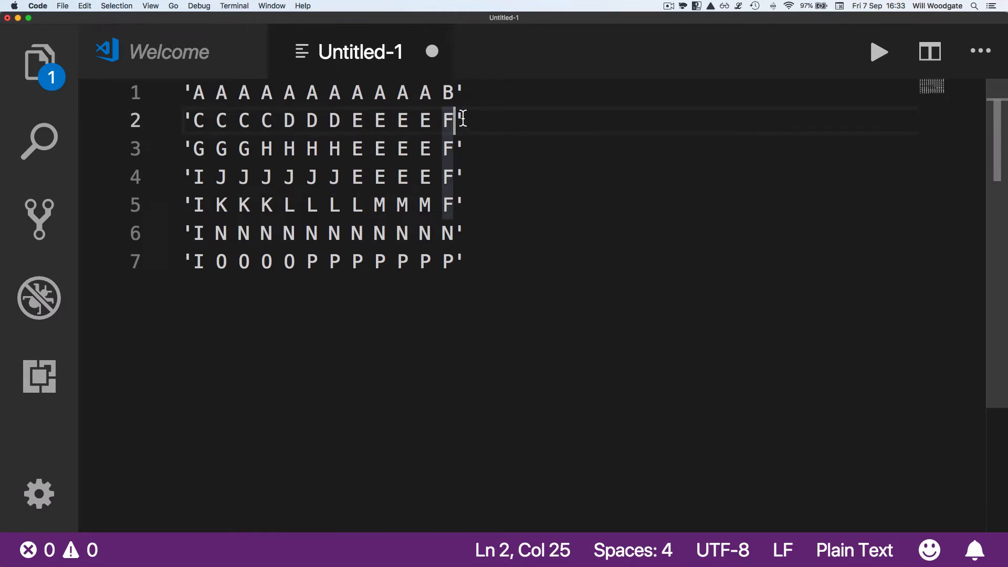
left_click(454, 205)
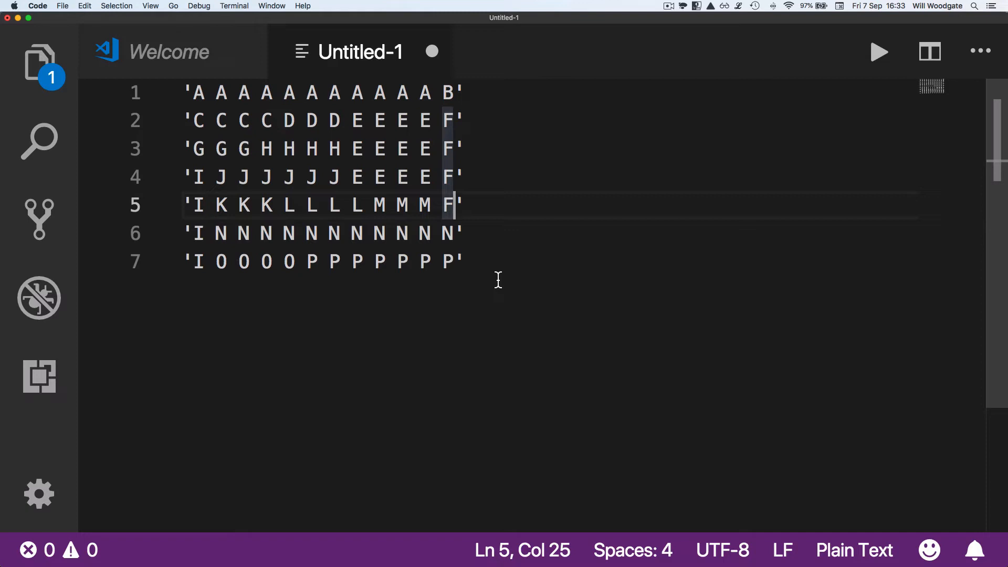
key("Cmd+Tab")
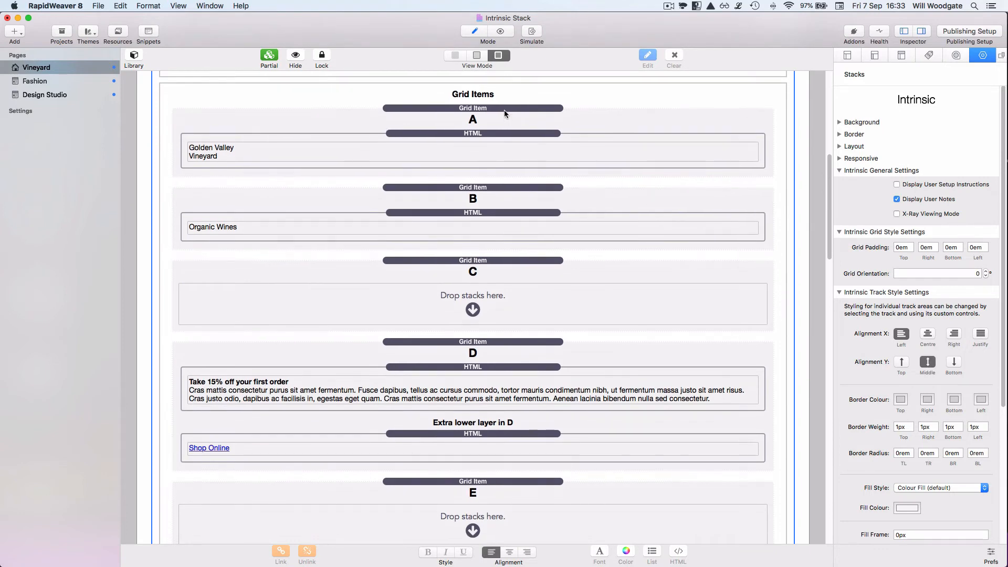
left_click(472, 108)
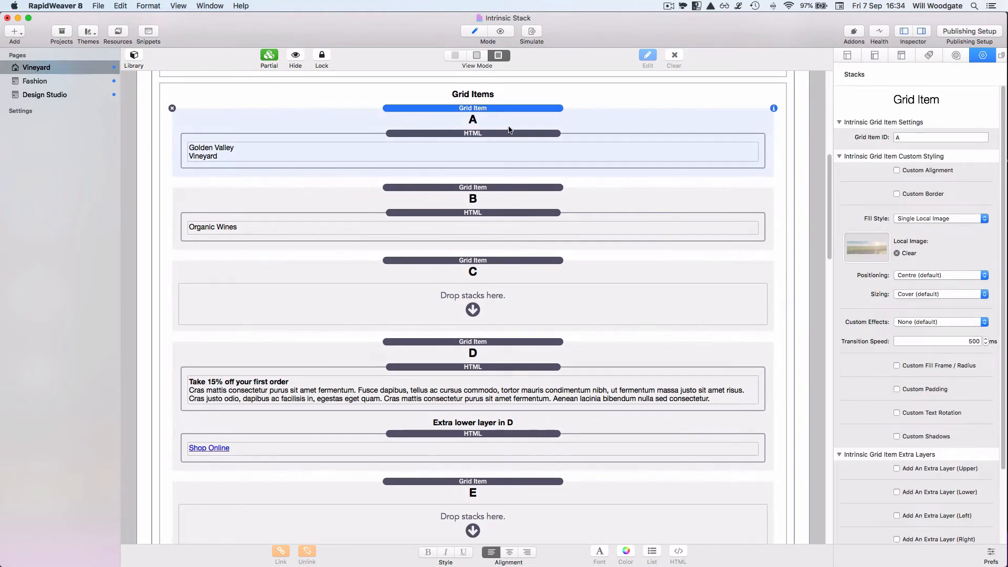
left_click(941, 136)
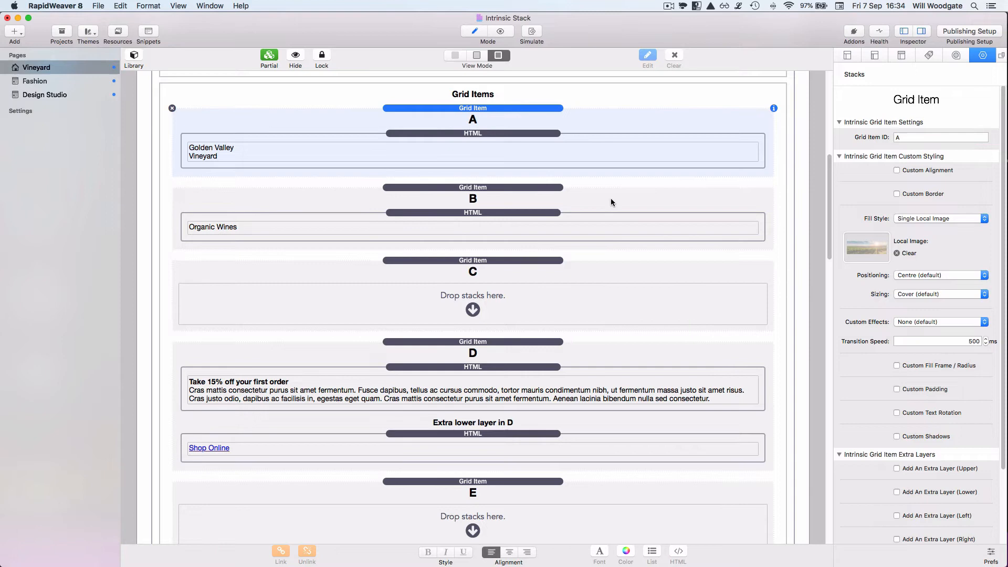
left_click(472, 187)
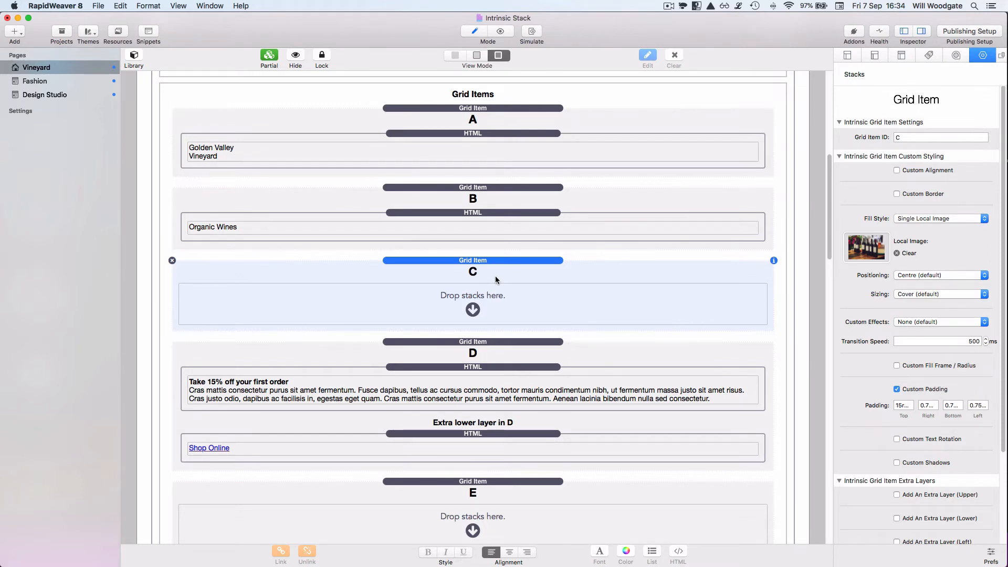
mouse_move(506, 309)
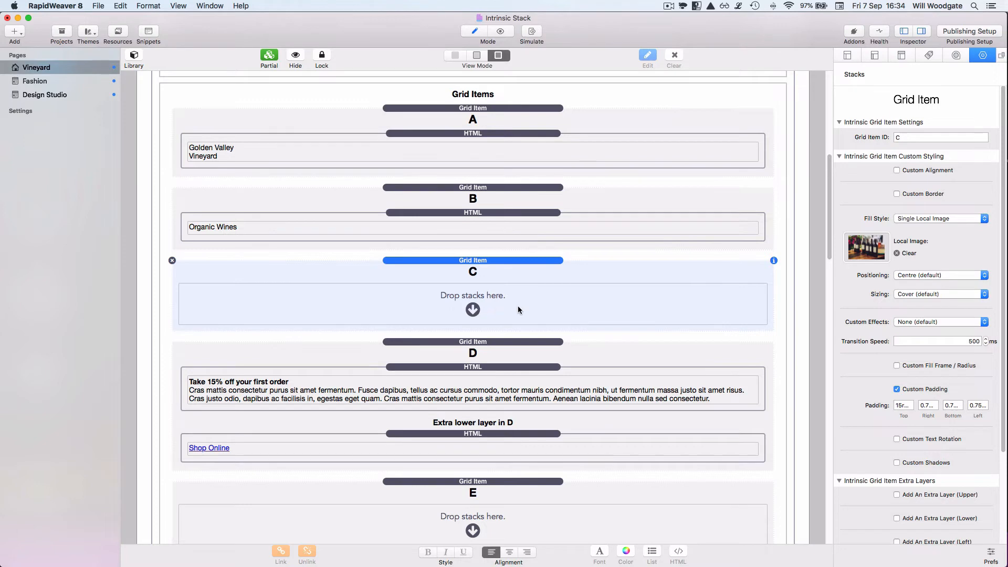
mouse_move(830, 288)
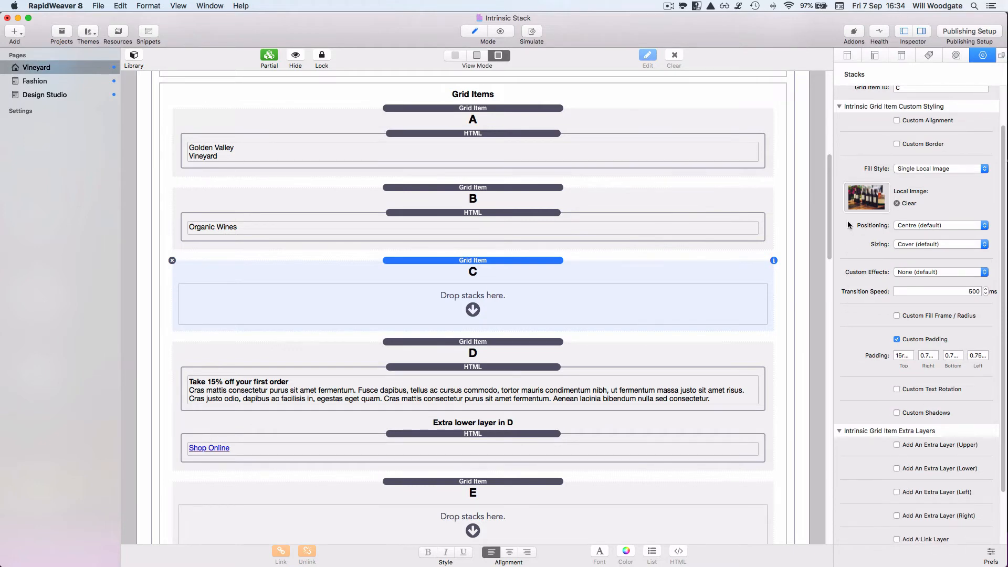
mouse_move(866, 198)
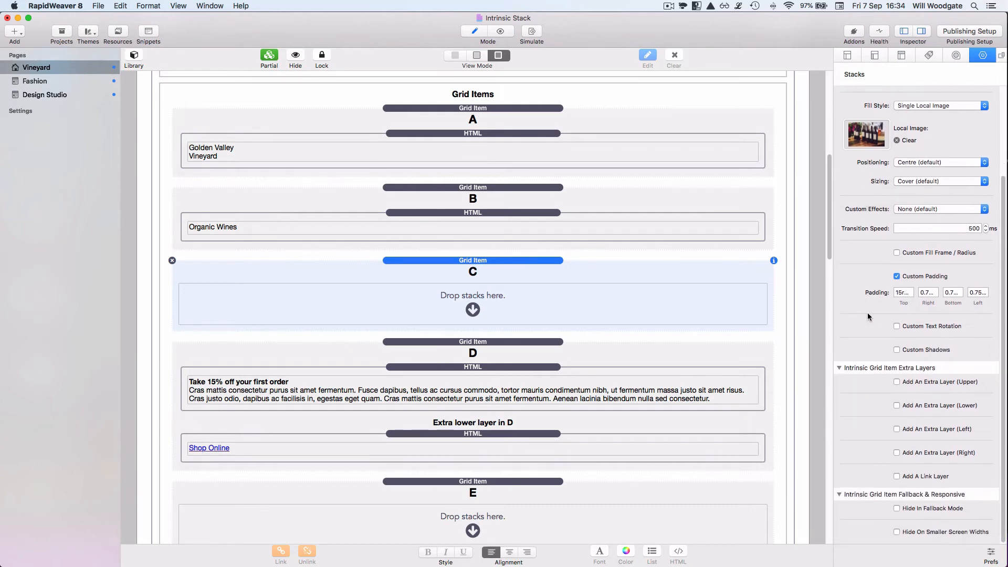
mouse_move(898, 327)
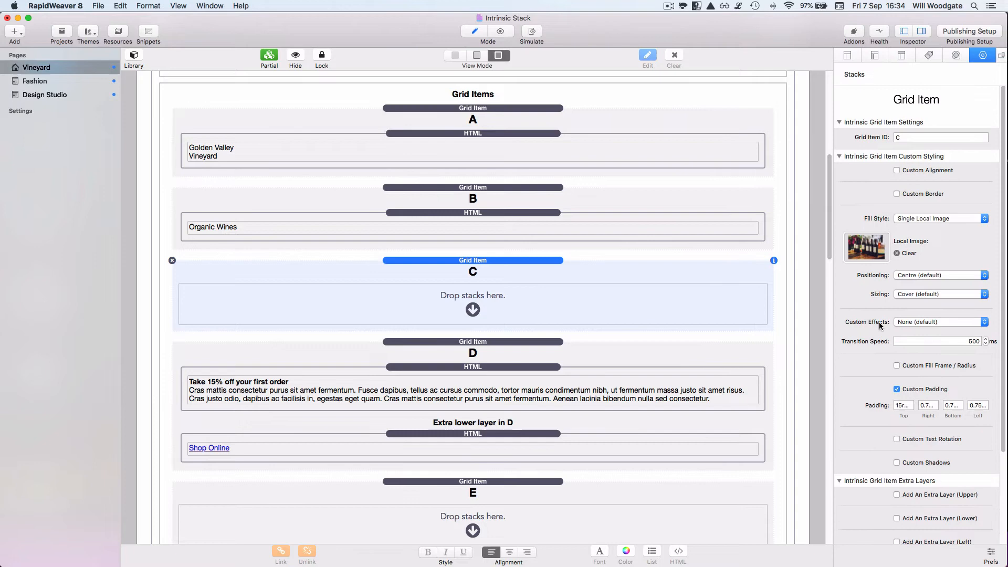
mouse_move(864, 301)
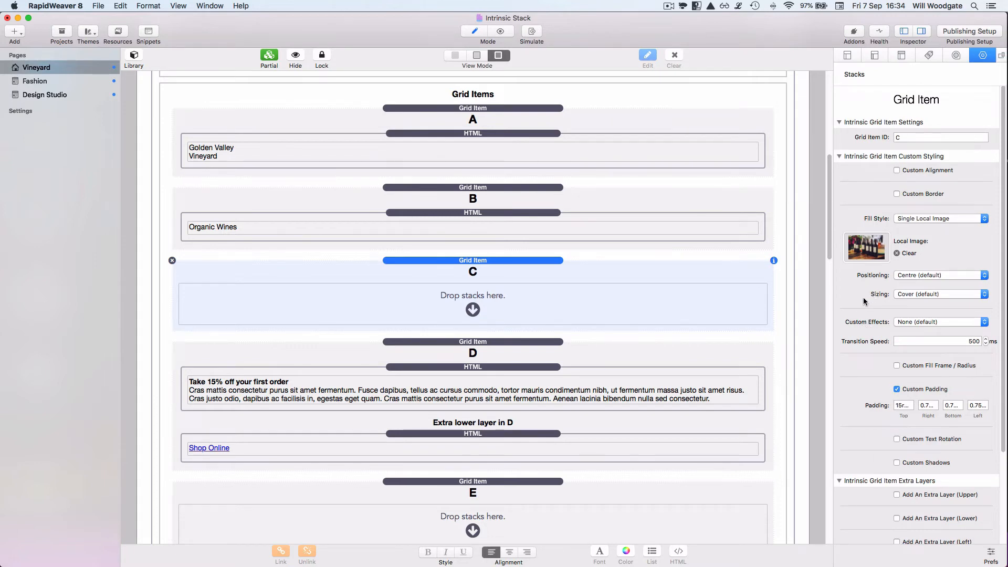
mouse_move(857, 287)
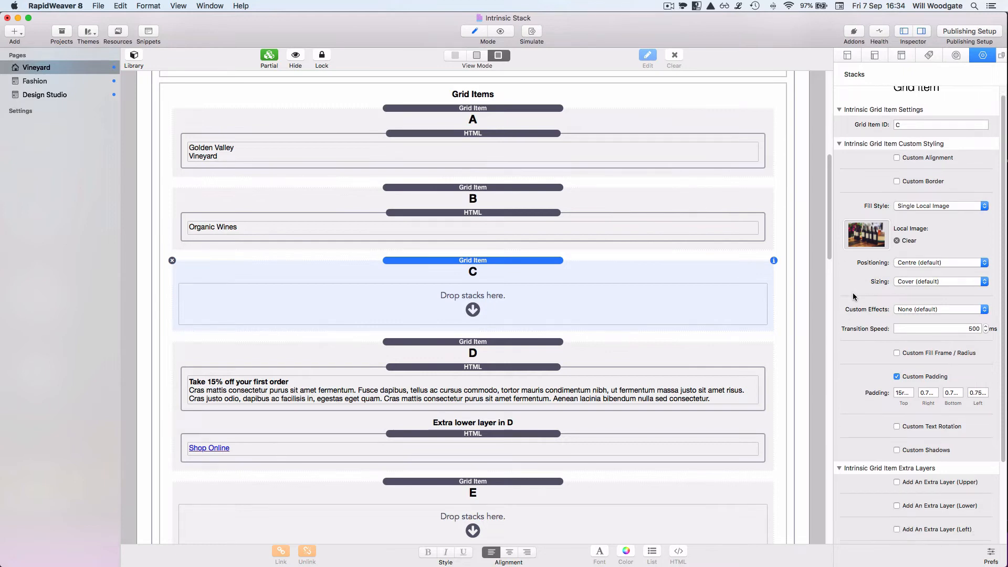
scroll("down", 3)
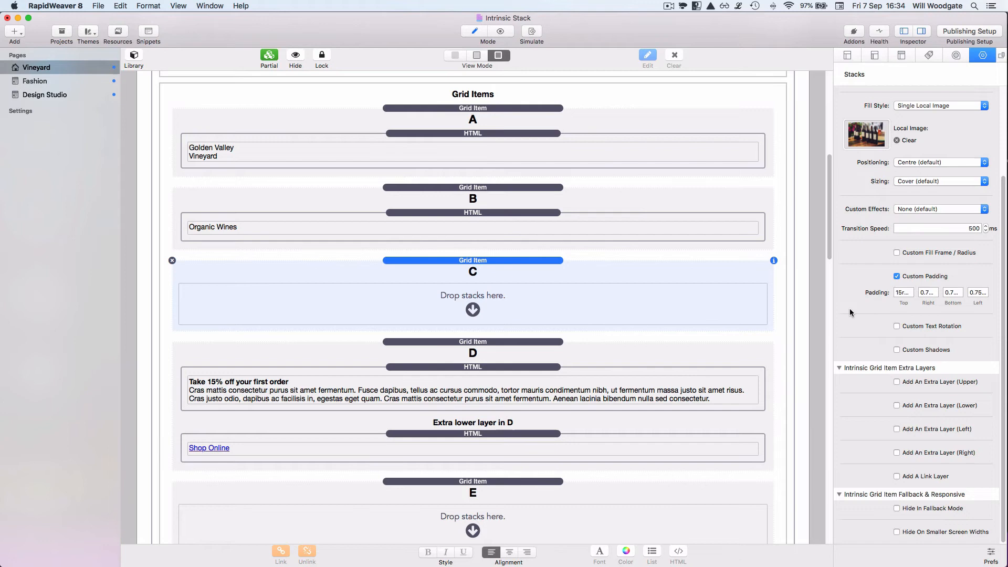
mouse_move(780, 297)
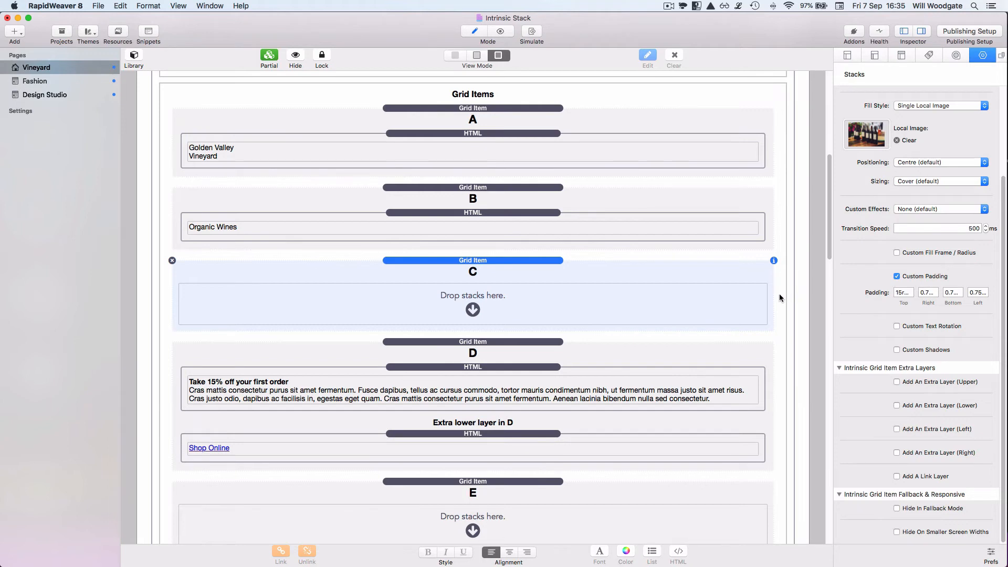
scroll("down", 3)
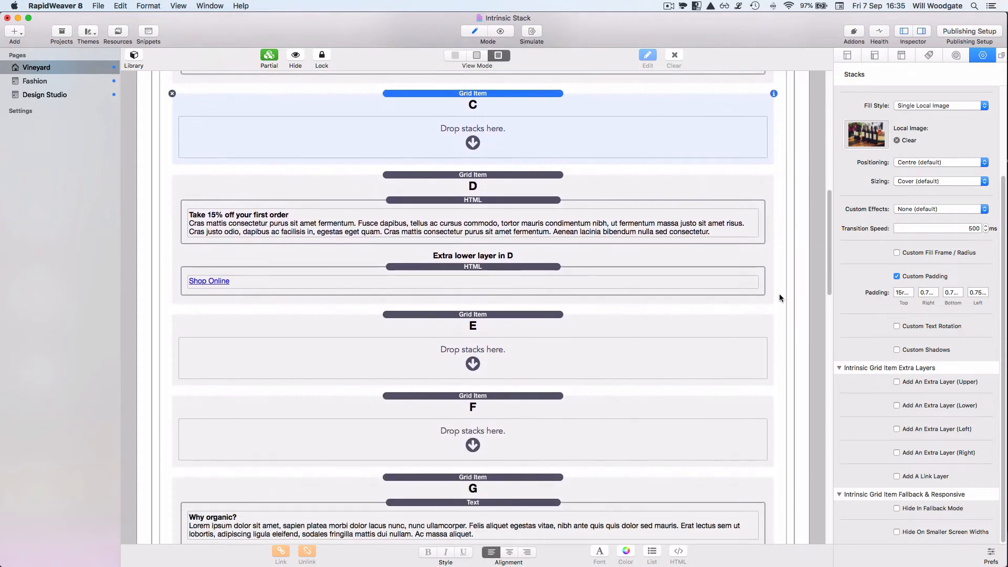
scroll("down", 3)
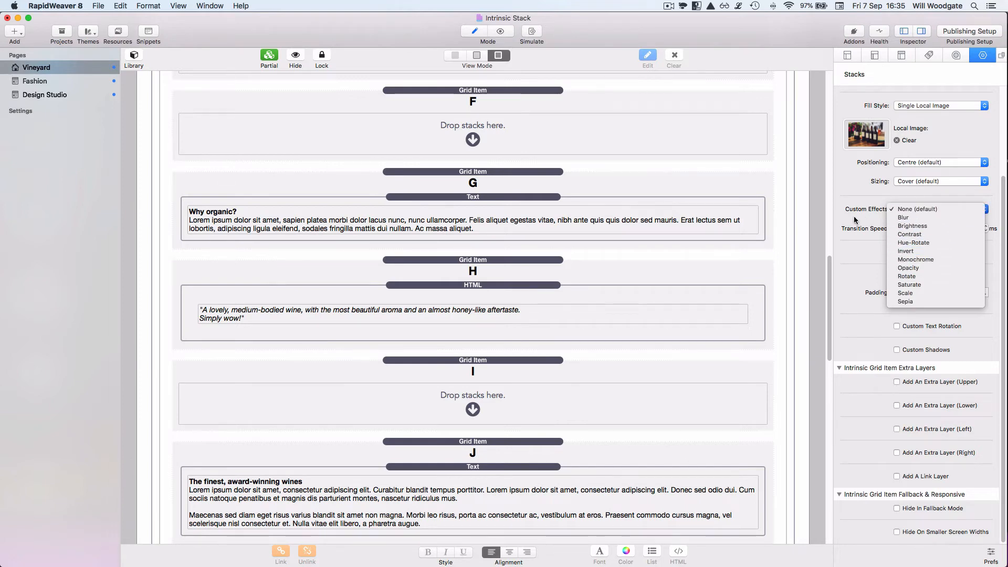
left_click(916, 209)
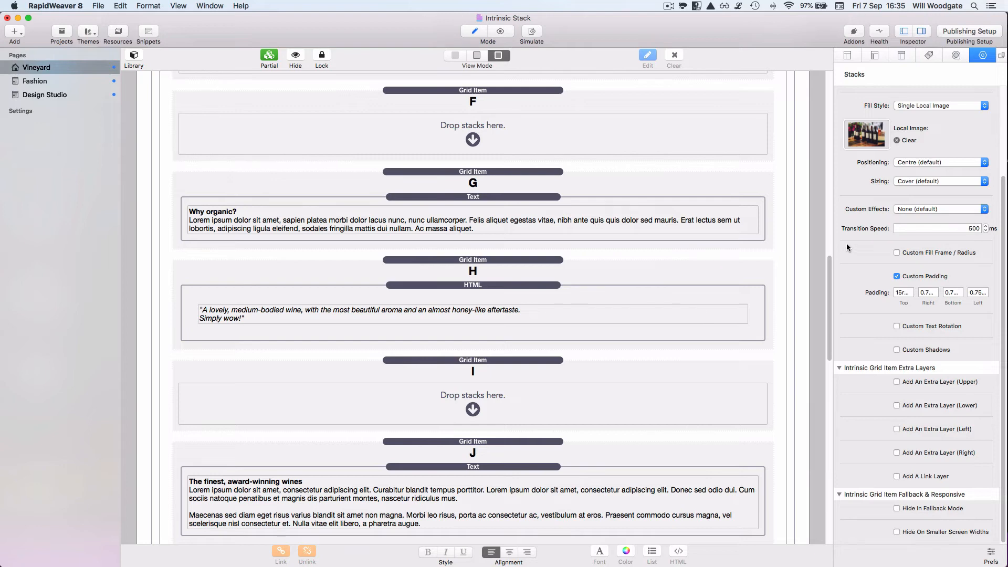
mouse_move(913, 385)
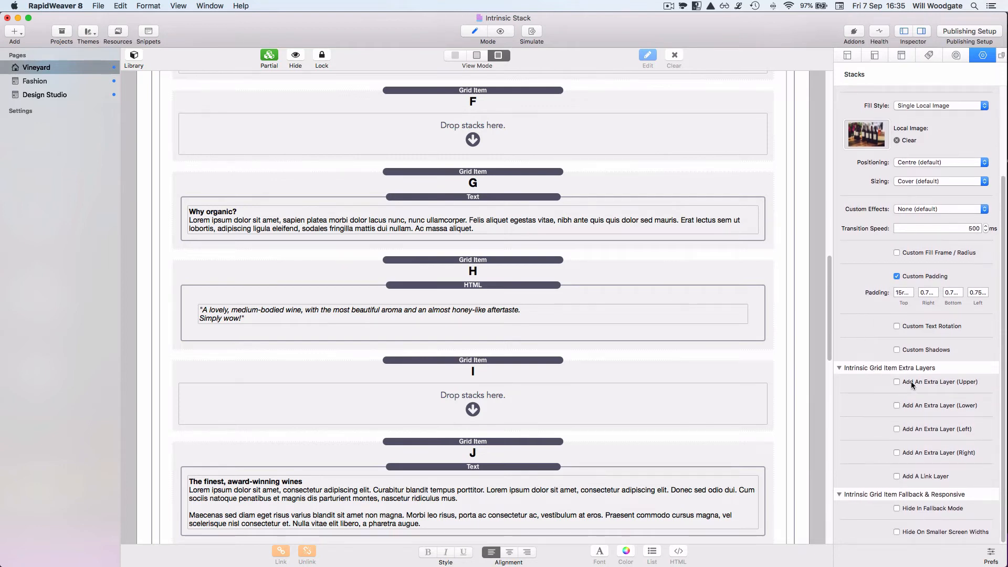
scroll("down", 3)
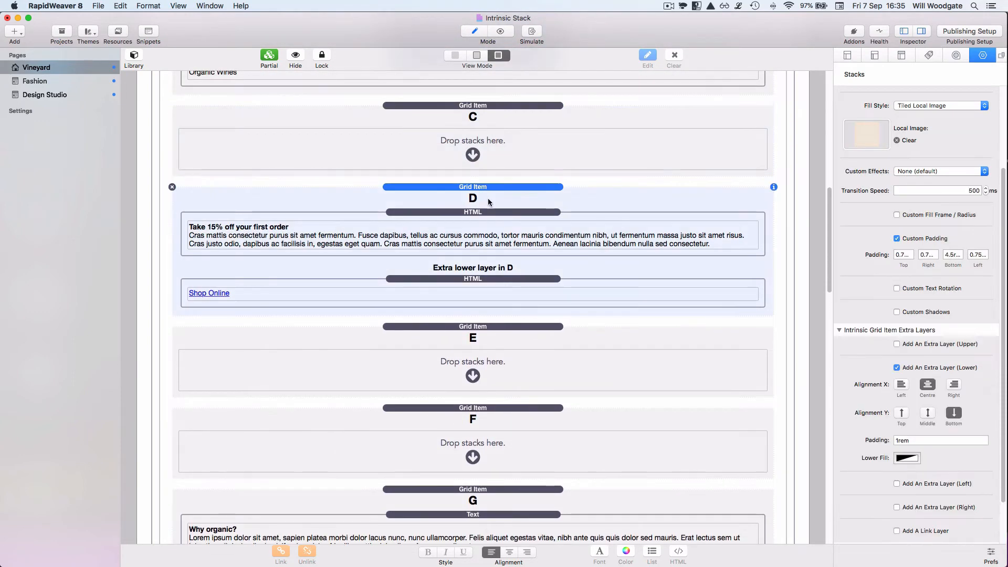
mouse_move(326, 280)
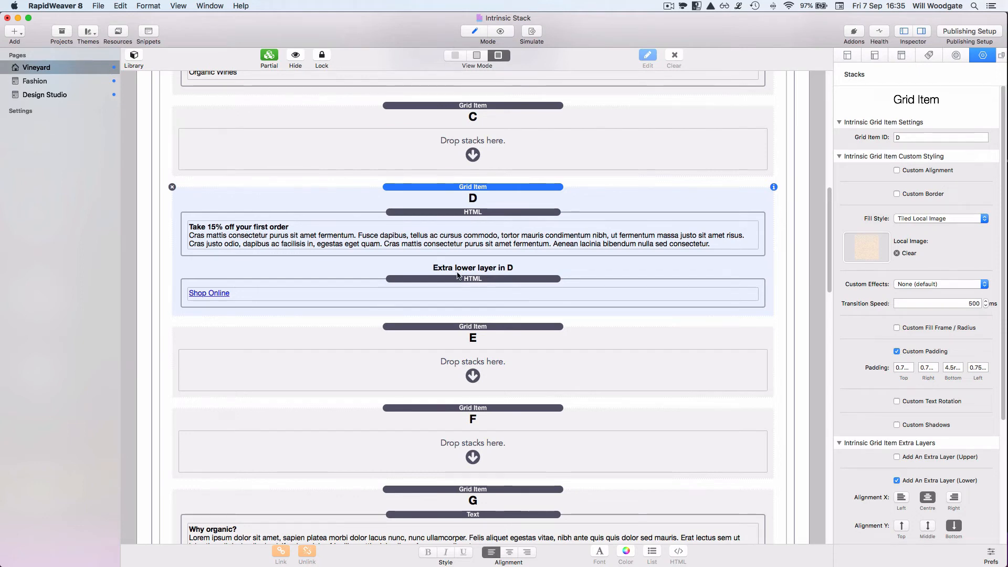
left_click(472, 279)
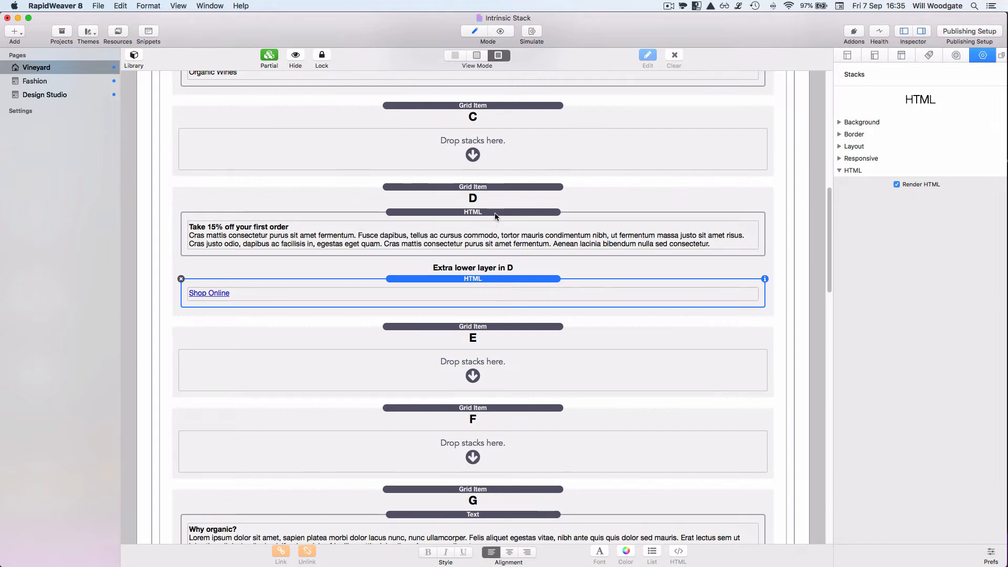
left_click(473, 211)
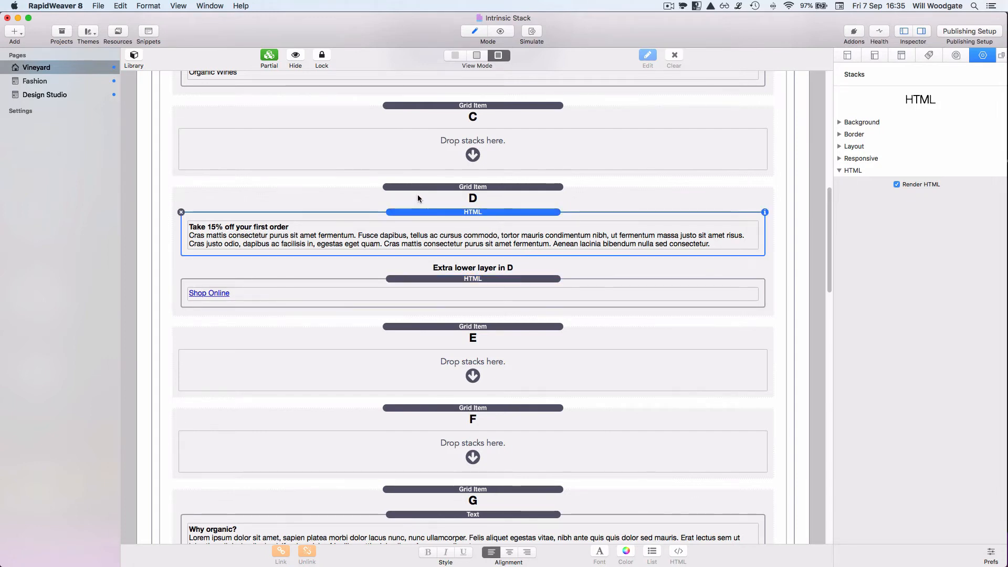
left_click(500, 31)
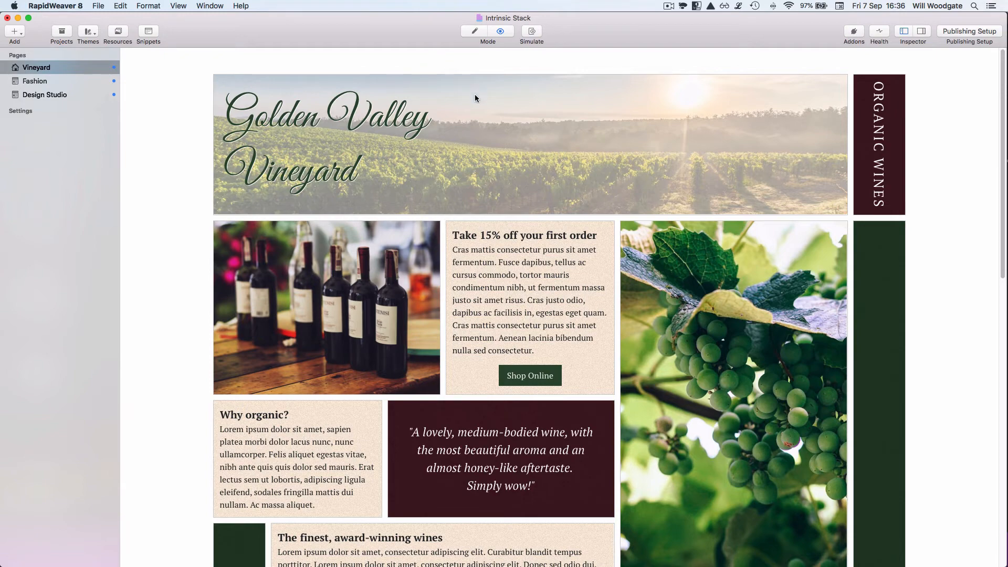
left_click(475, 30)
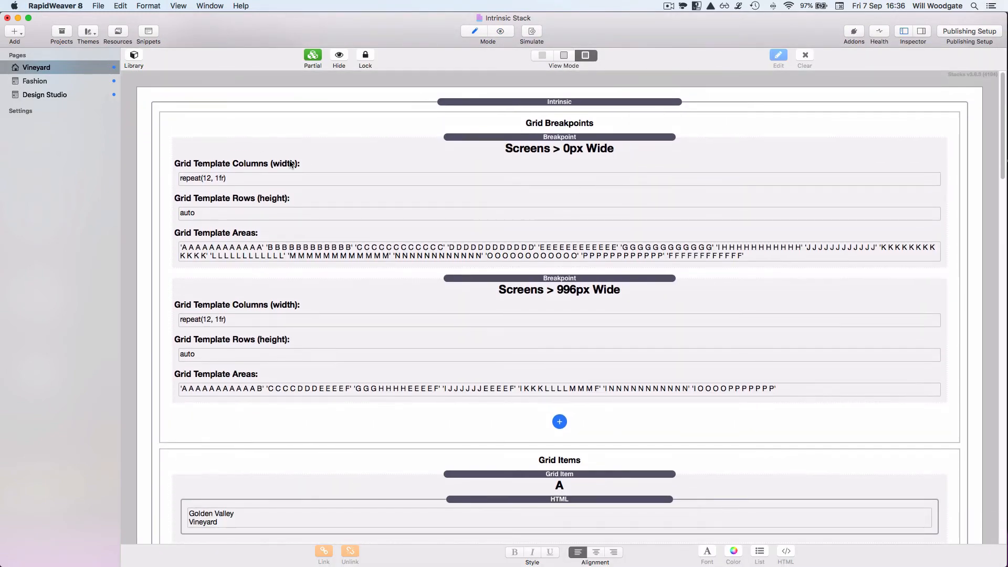
left_click(134, 55)
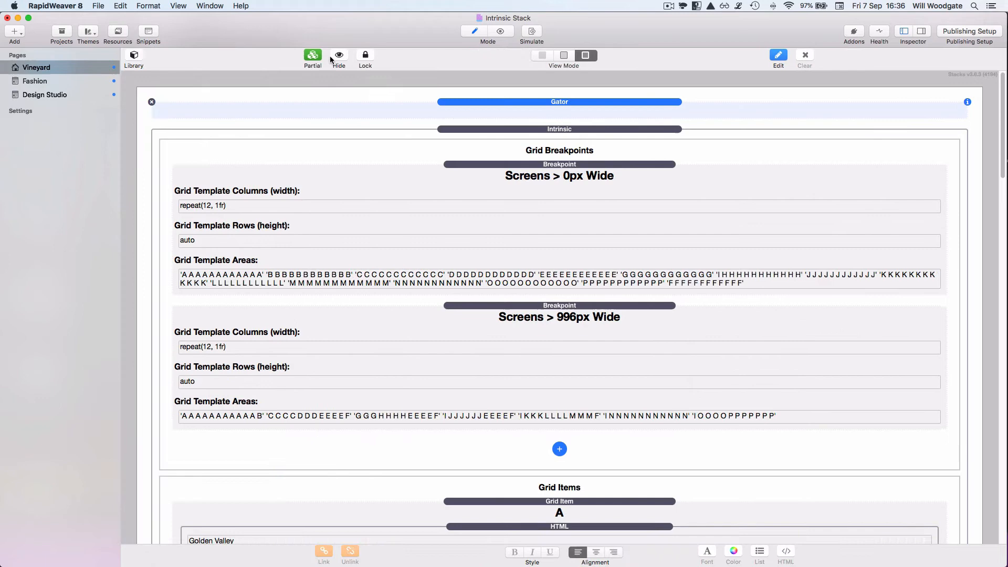
left_click(500, 30)
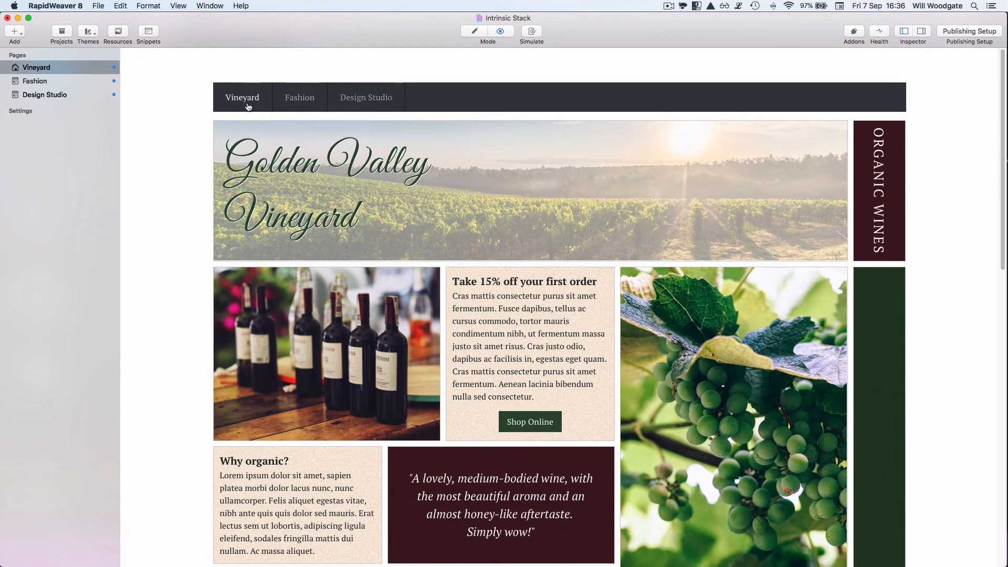
mouse_move(581, 179)
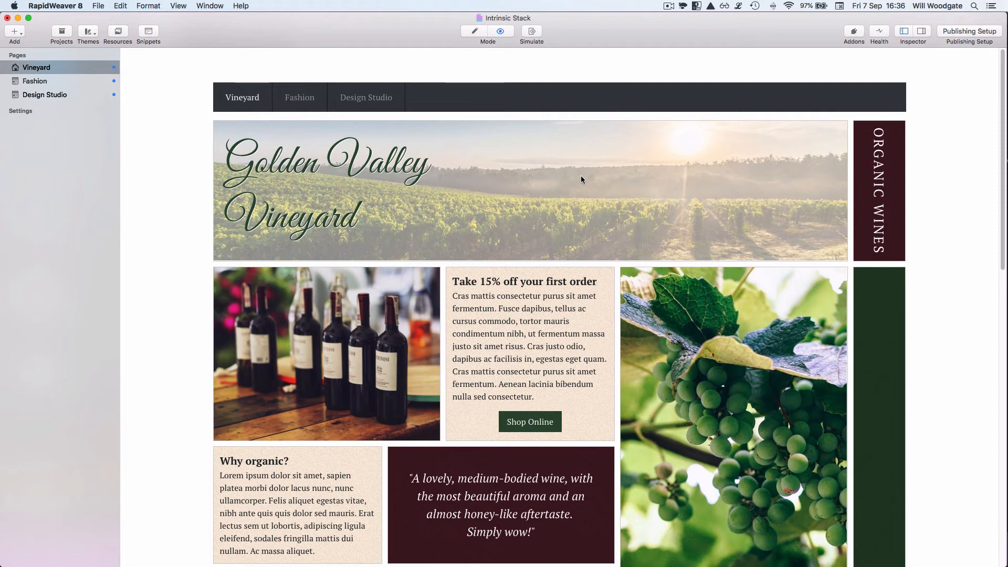
mouse_move(658, 207)
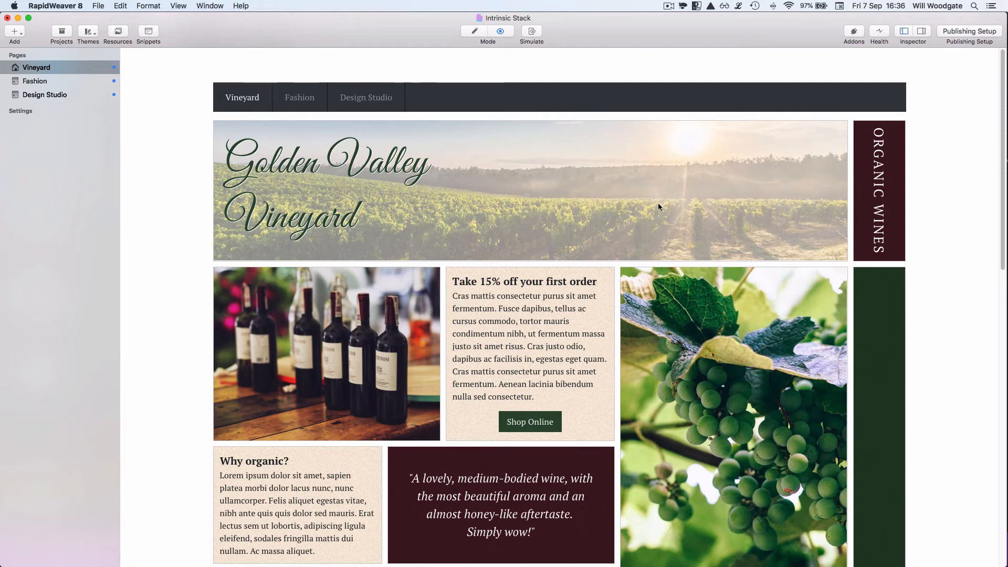
- Scroll the Vineyard preview with its three-link navigation bar, then pick the Fashion page in the sidebar
scroll("down", 3)
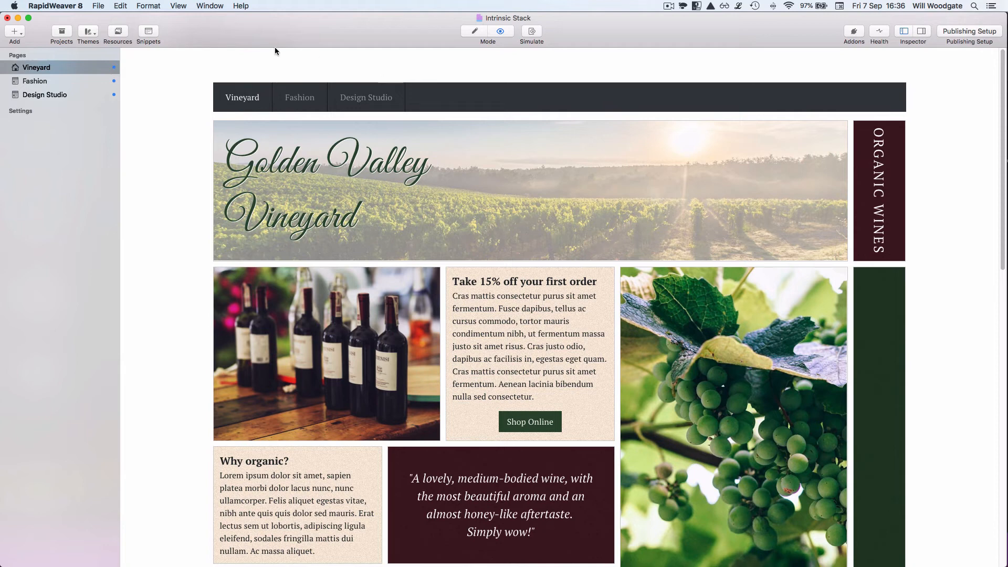
left_click(35, 81)
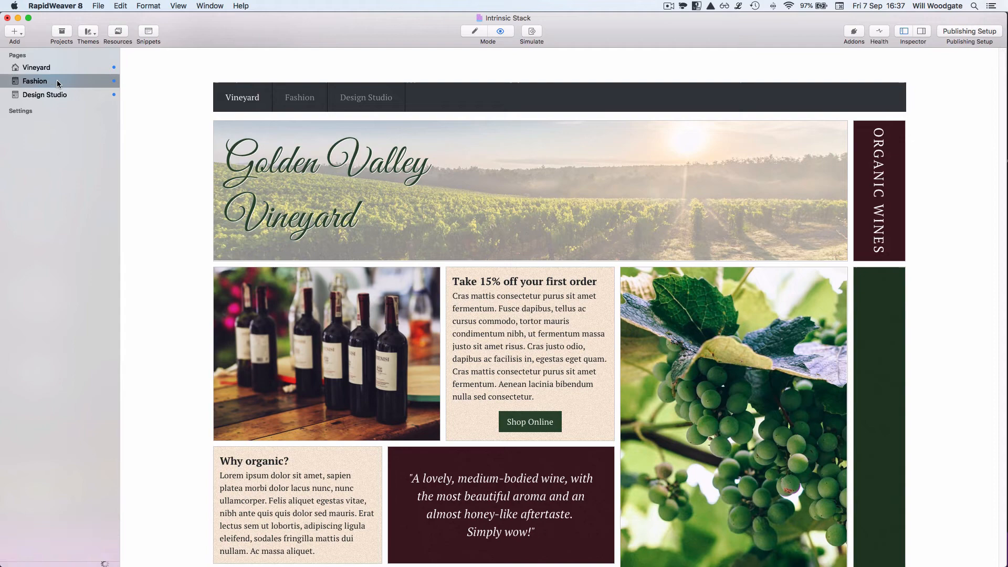
- Preview the Fashion page's model grid and the Design Studio Ace Architects mosaic, then return to Vineyard
left_click(35, 81)
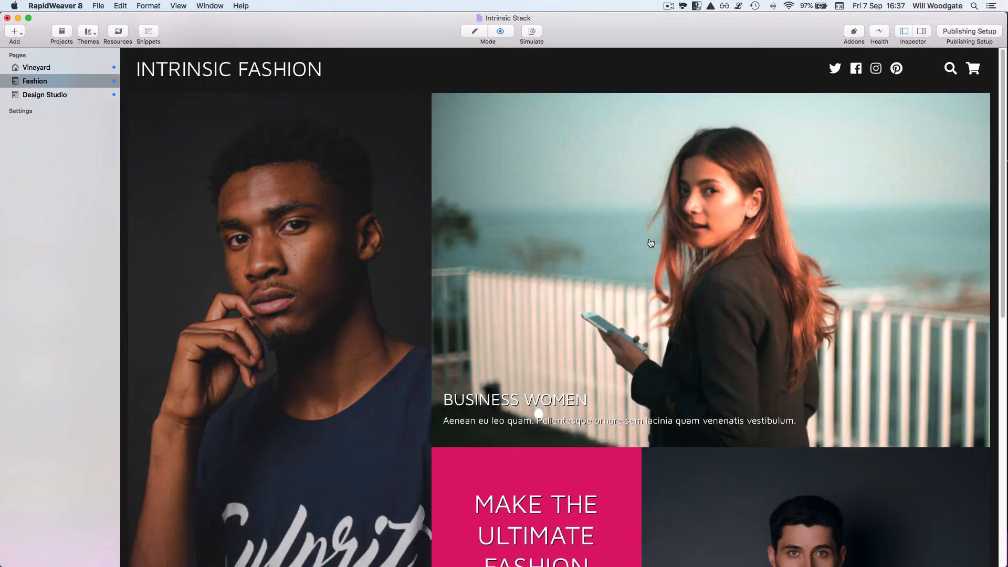
scroll("down", 3)
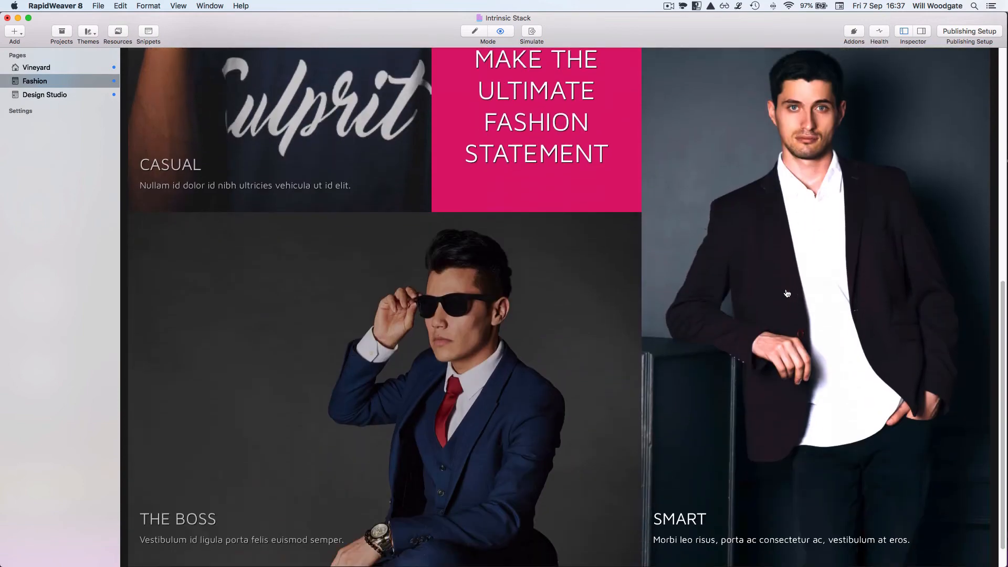
scroll("down", 3)
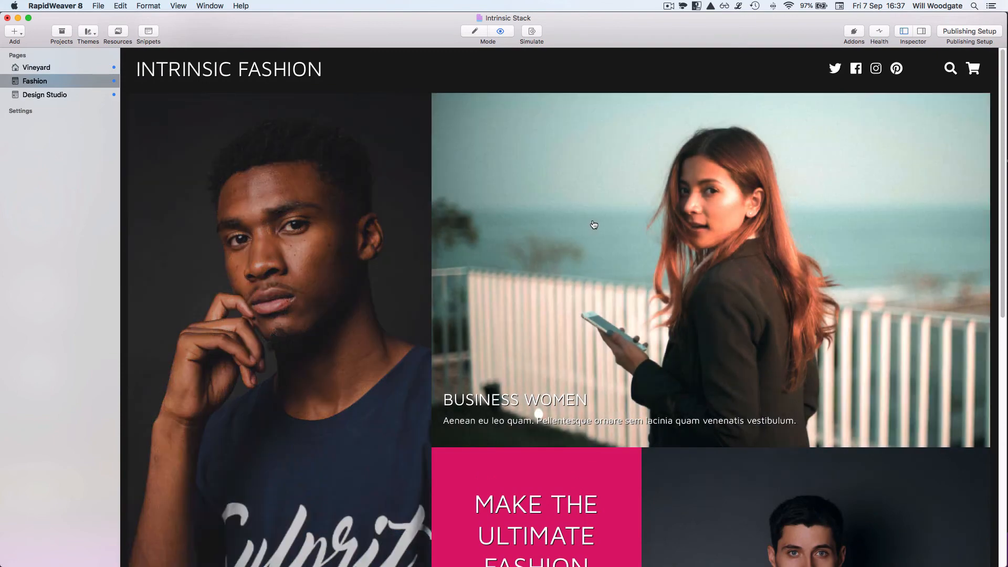
left_click(44, 94)
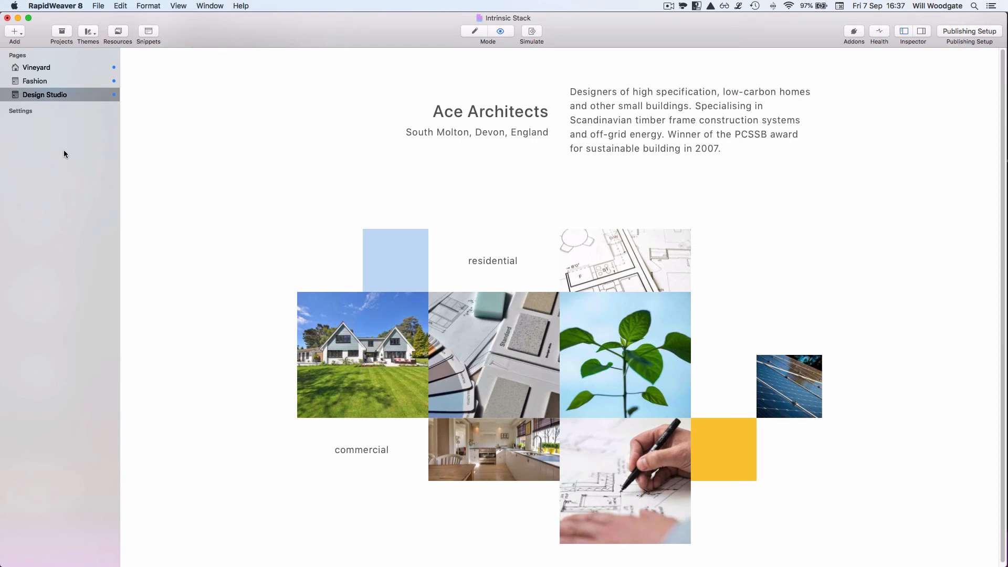
mouse_move(234, 160)
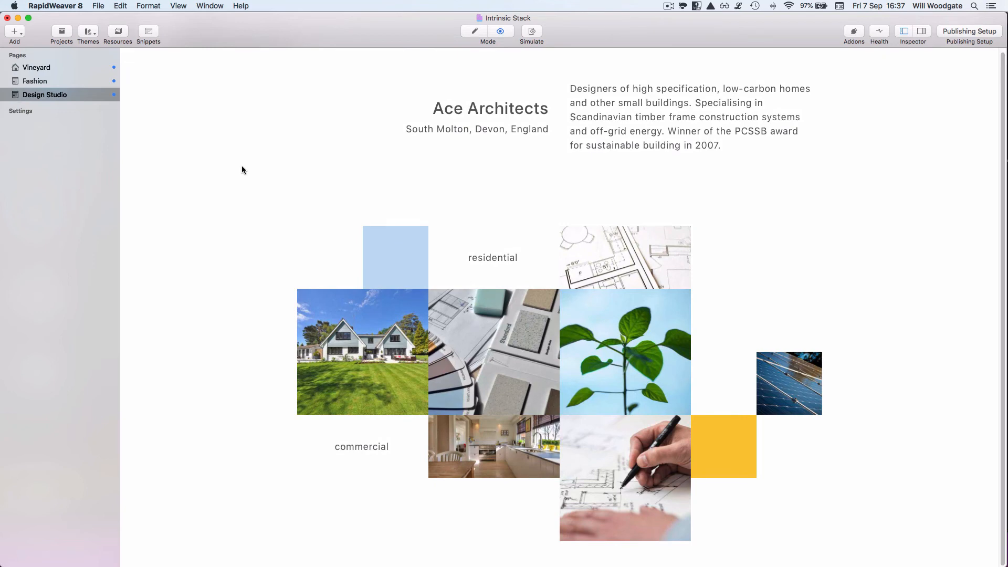
mouse_move(248, 174)
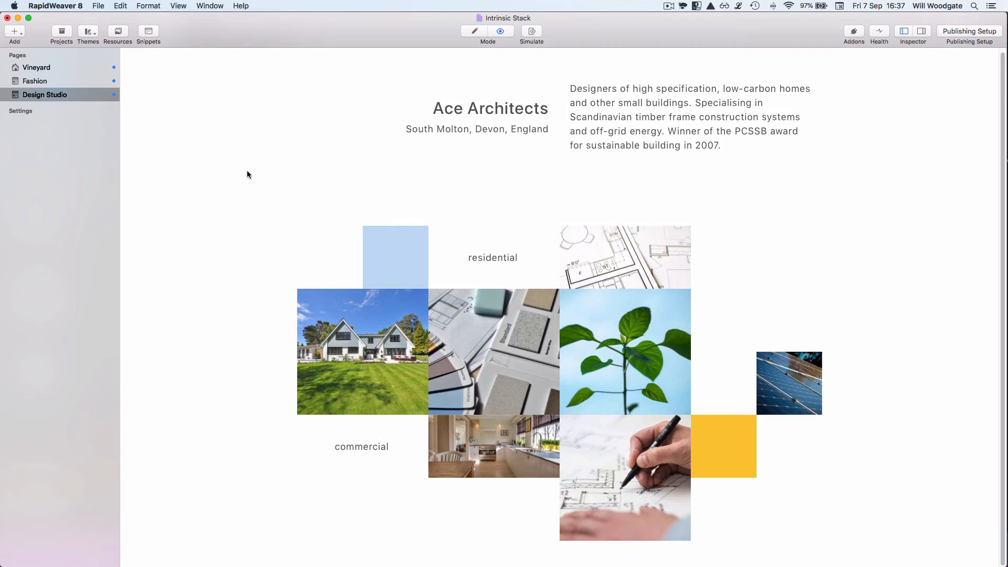
mouse_move(257, 175)
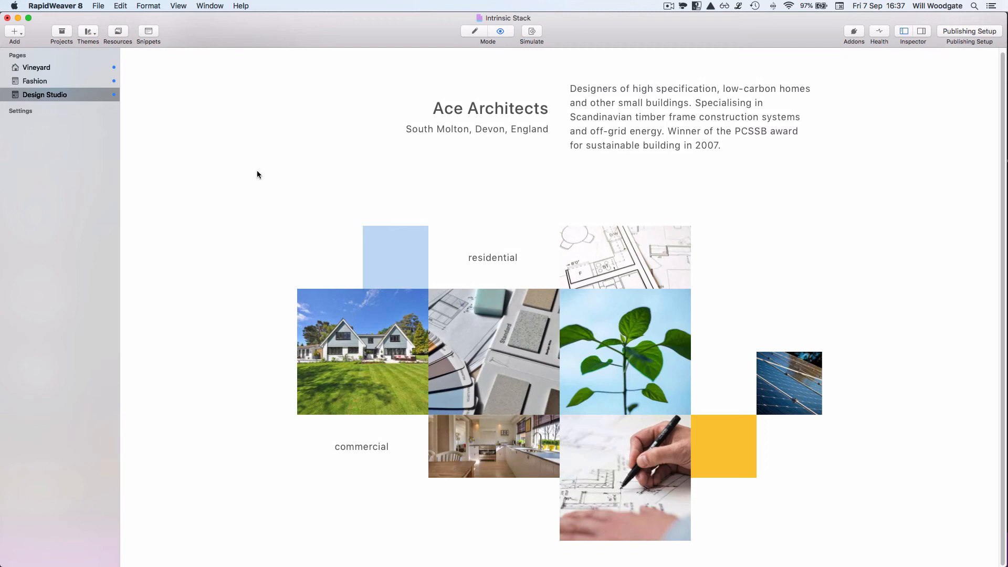
mouse_move(478, 266)
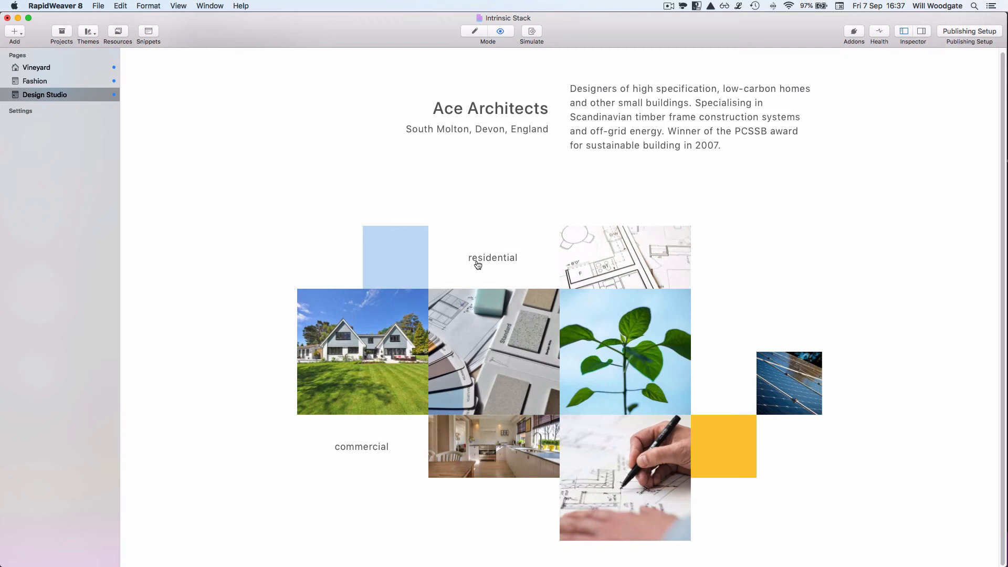
left_click(36, 67)
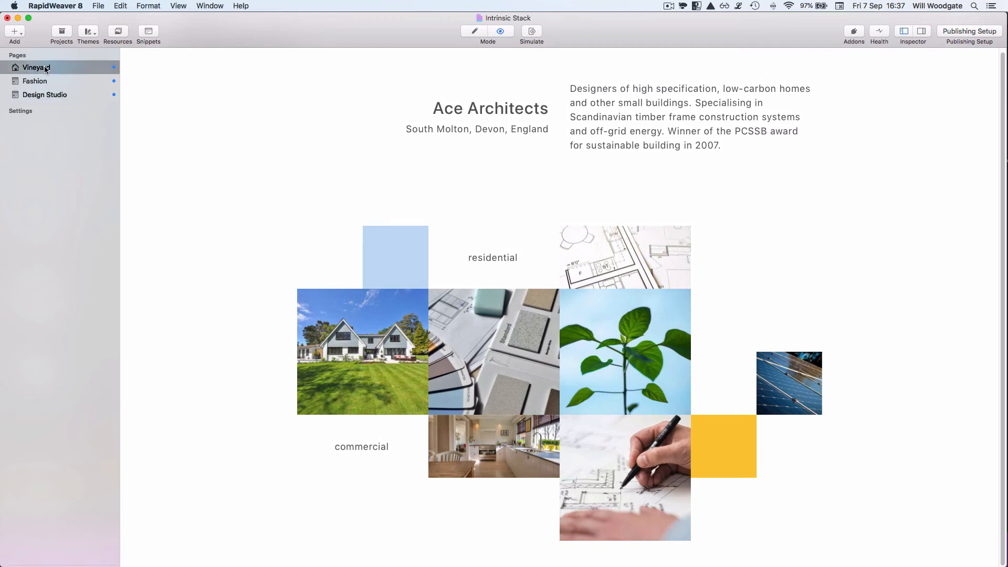
- Enable X-Ray Viewing Mode on the Vineyard page's Intrinsic stack and preview its lettered grid areas
left_click(37, 68)
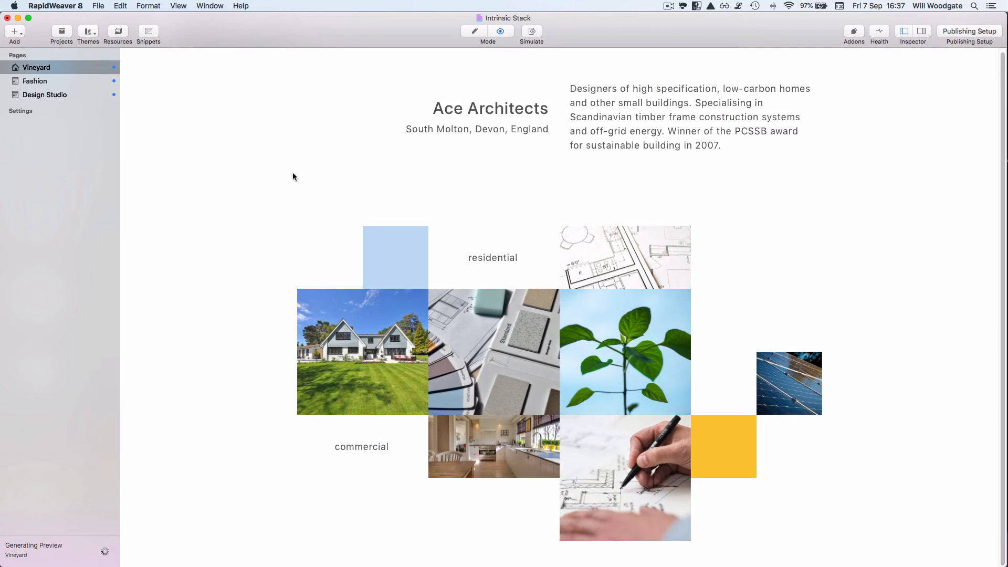
mouse_move(294, 174)
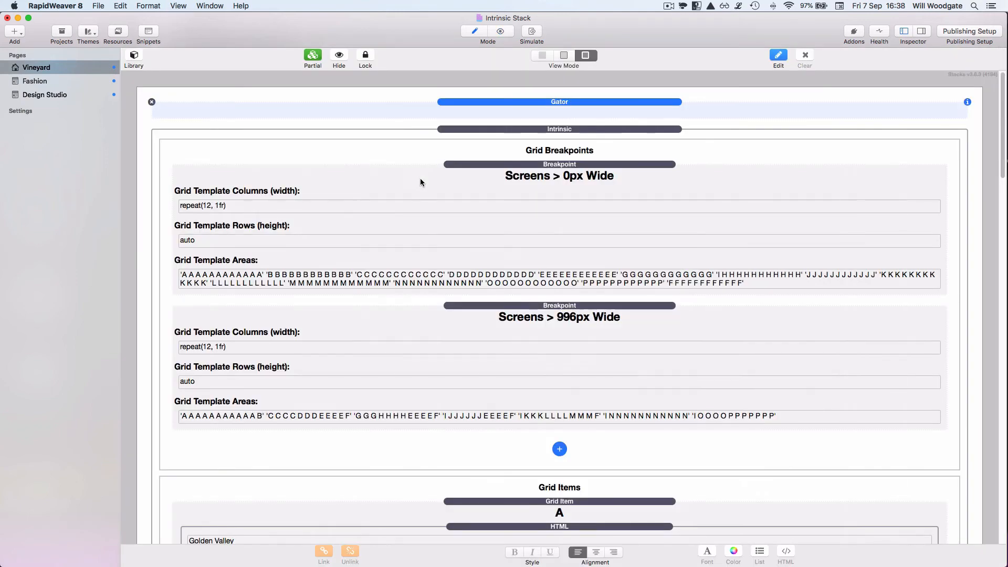
left_click(559, 129)
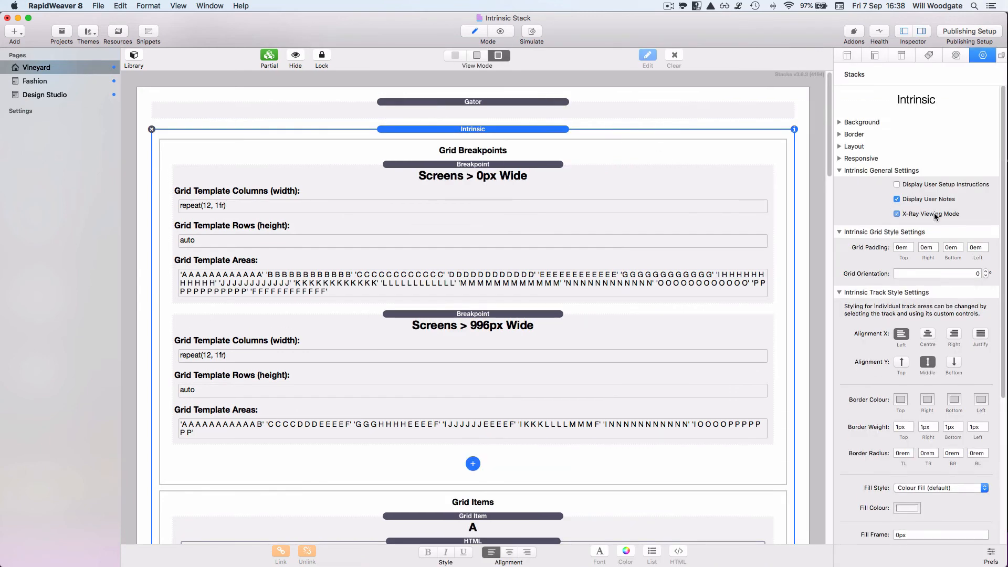
mouse_move(912, 213)
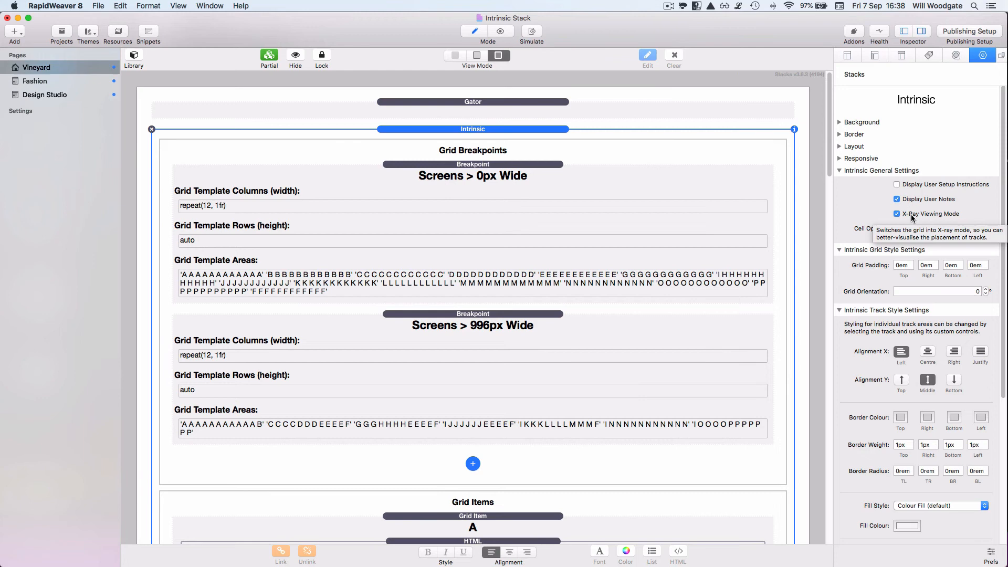
left_click(913, 30)
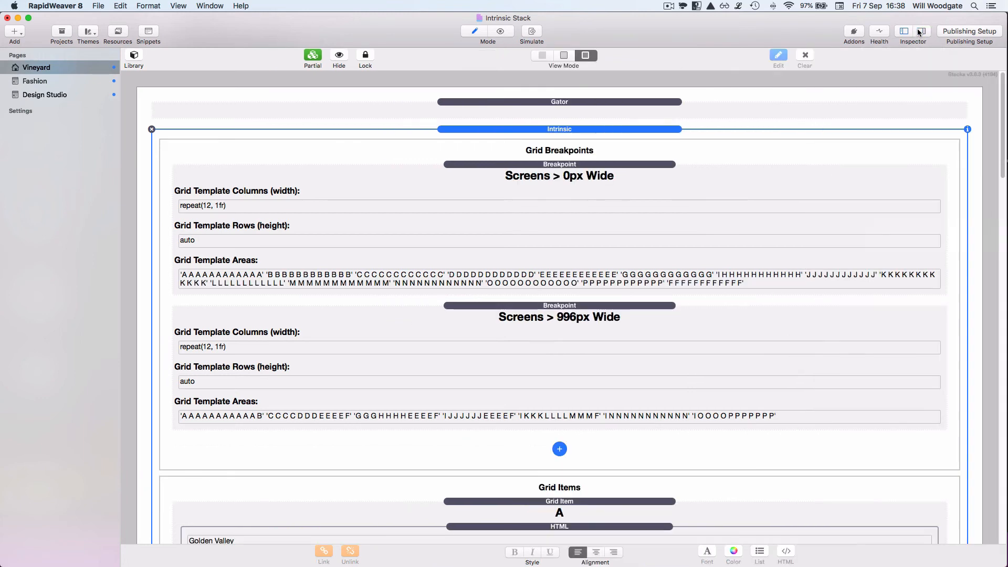
left_click(491, 30)
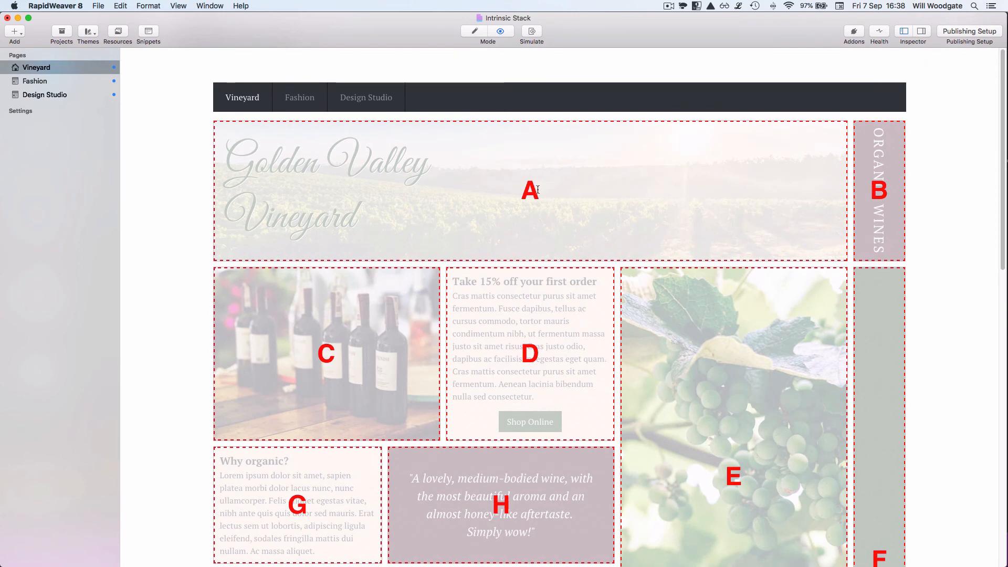
- Scroll the X-ray preview down to reveal lettered grid areas J through N, including the footer
scroll("down", 3)
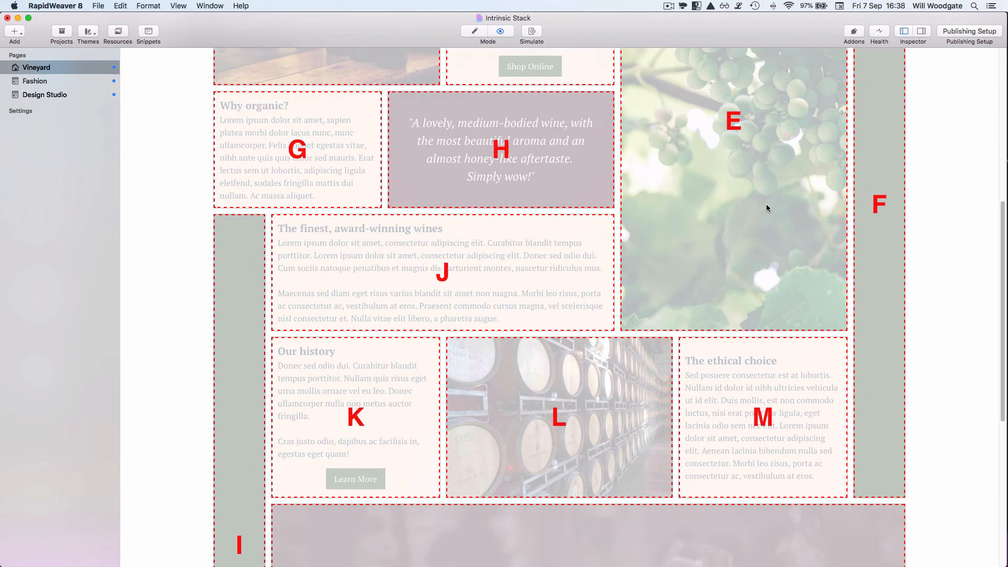
scroll("down", 3)
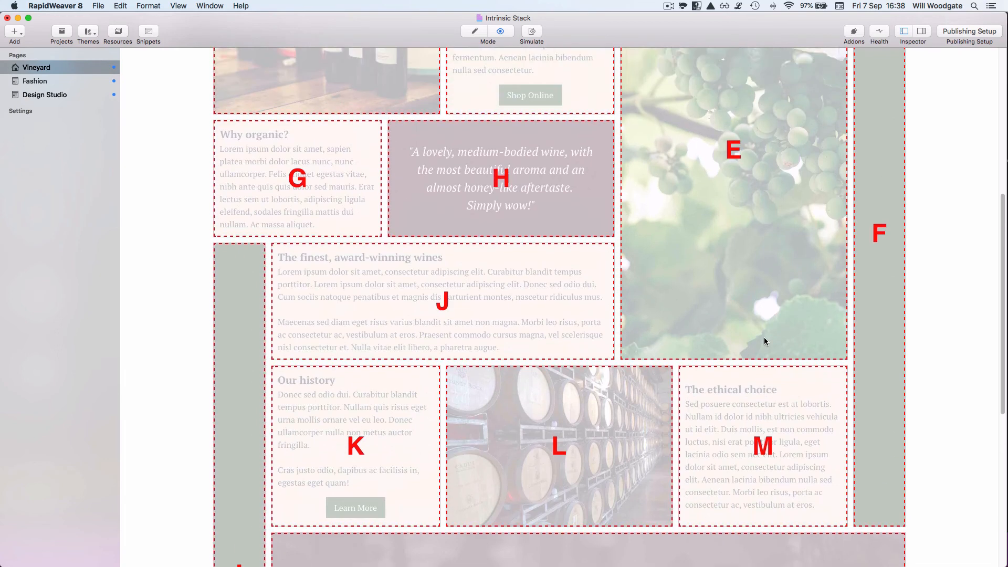
scroll("down", 3)
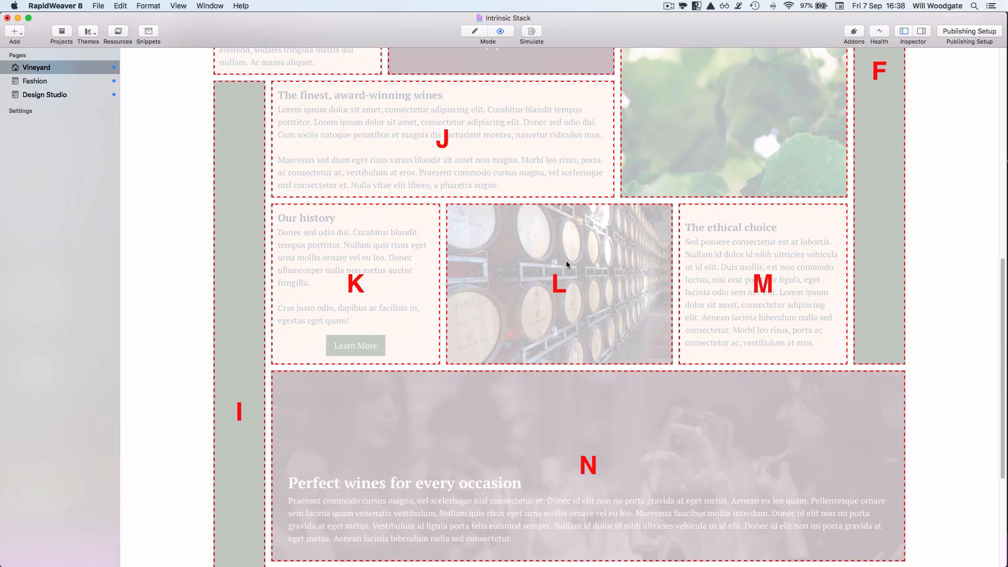
mouse_move(578, 297)
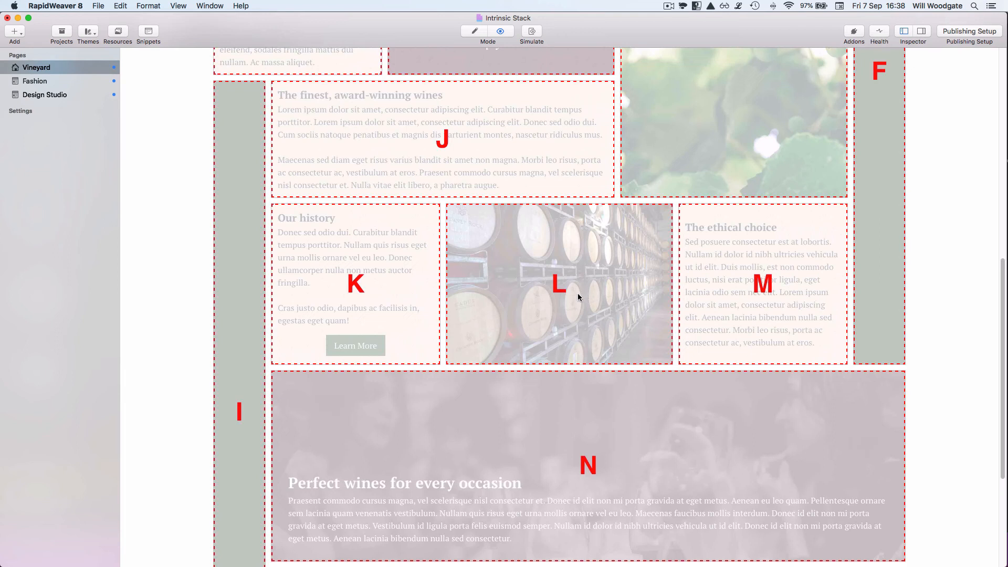
mouse_move(574, 303)
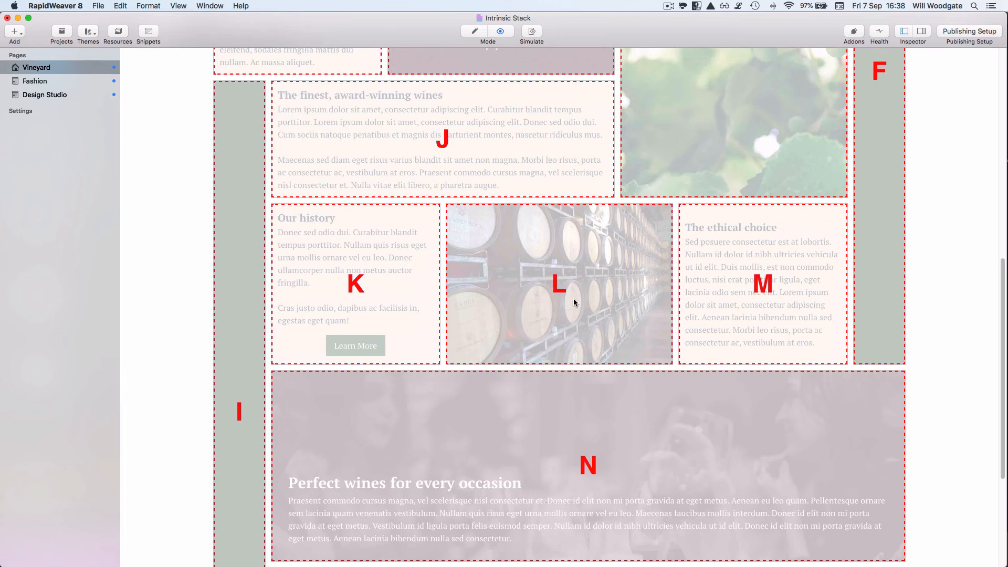
mouse_move(582, 293)
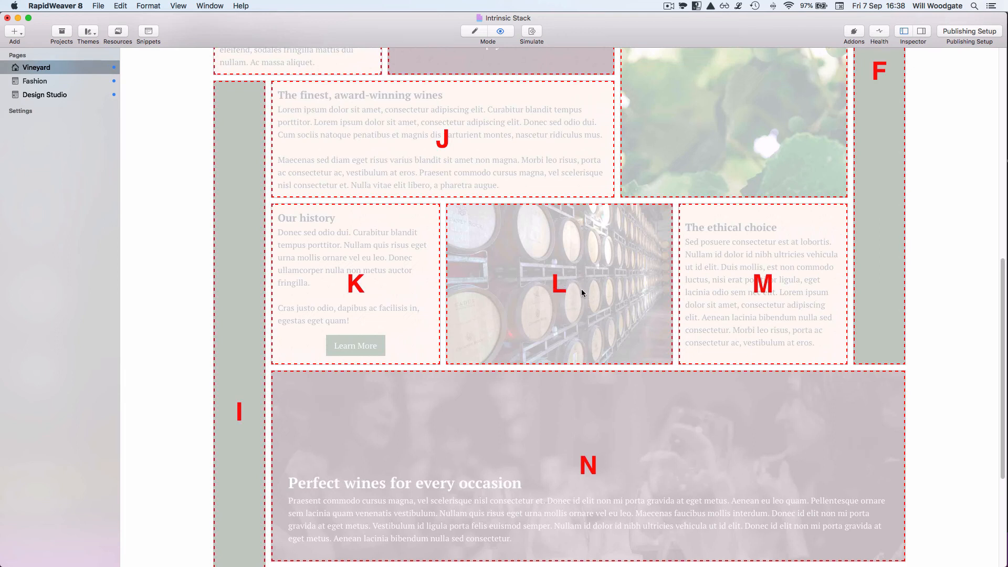
mouse_move(586, 286)
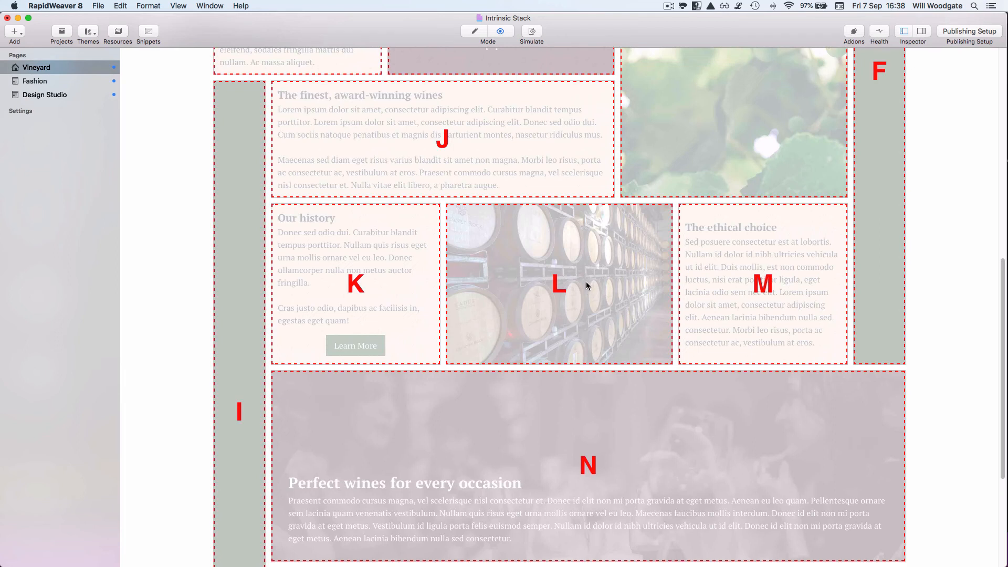
mouse_move(599, 286)
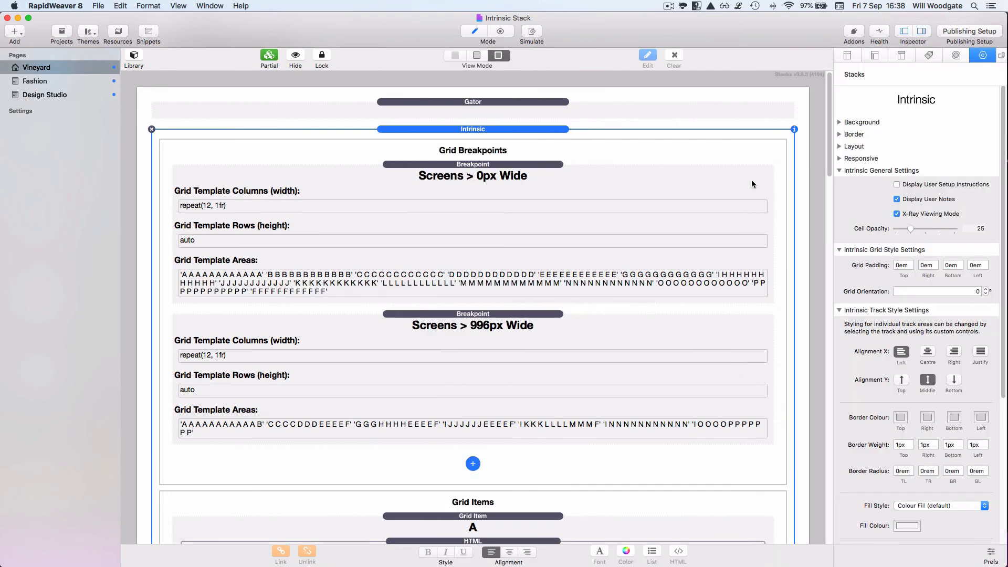
- Disable X-Ray Viewing Mode and preview the Vineyard page in its normal finished look
left_click(897, 213)
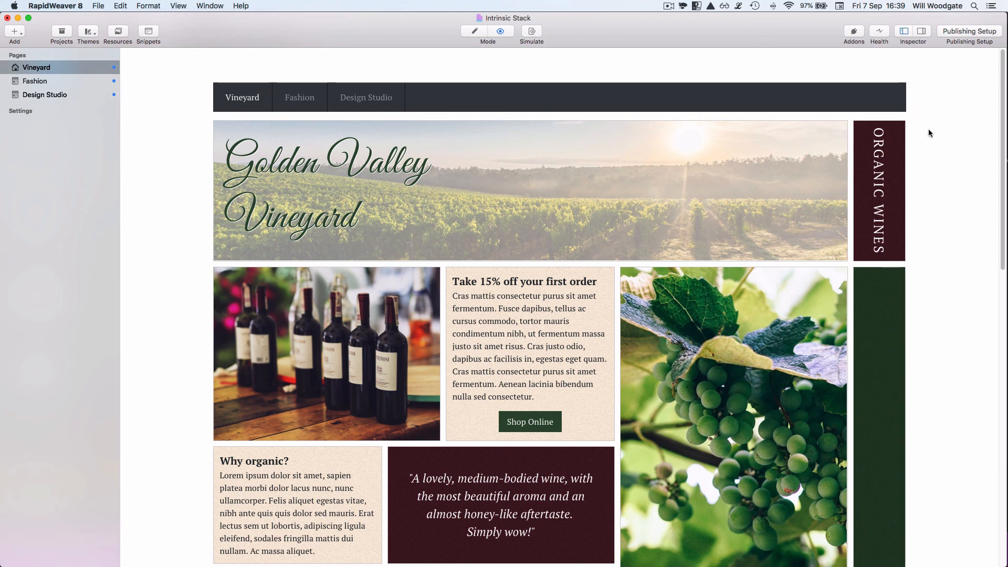
mouse_move(926, 170)
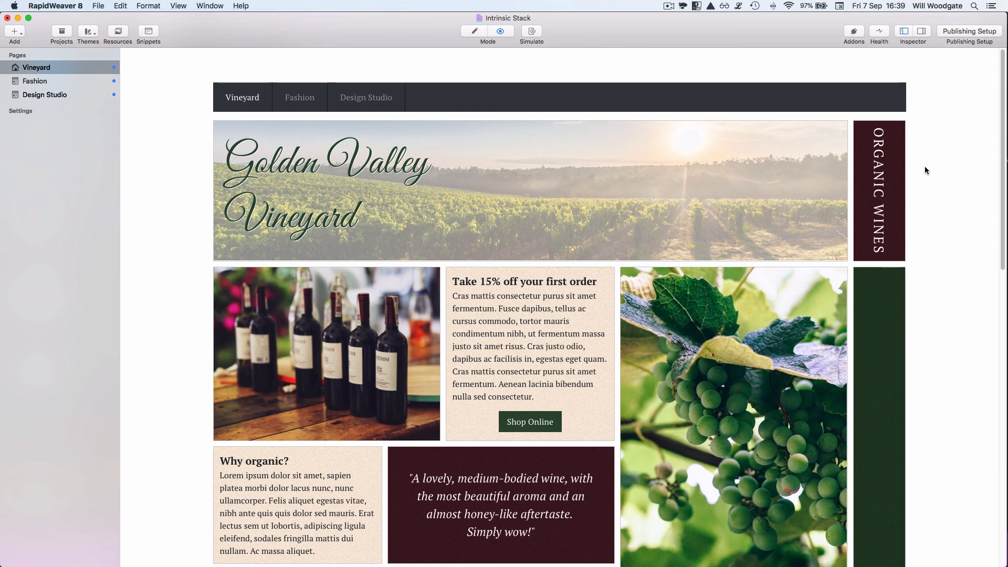
scroll("down", 3)
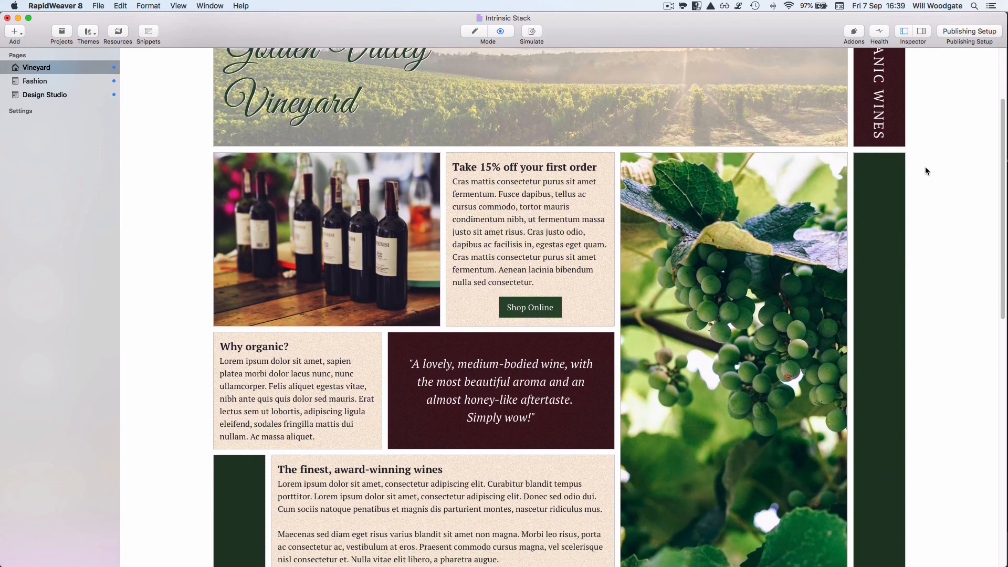